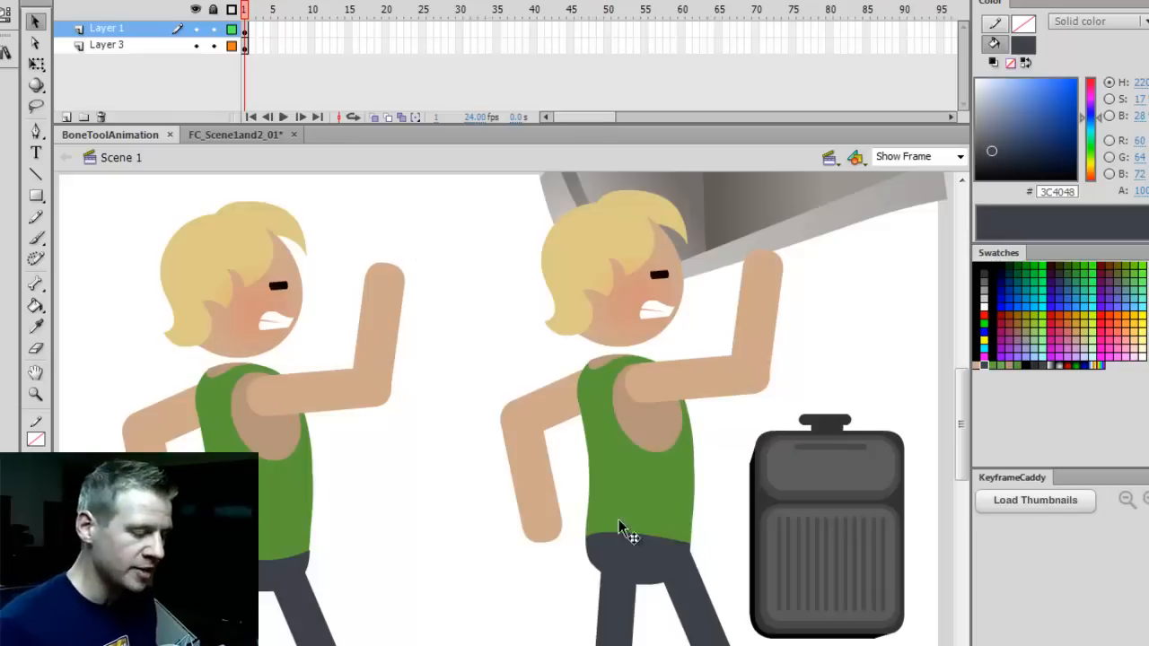
{"action": "mouse_move", "coordinate": [570, 521]}
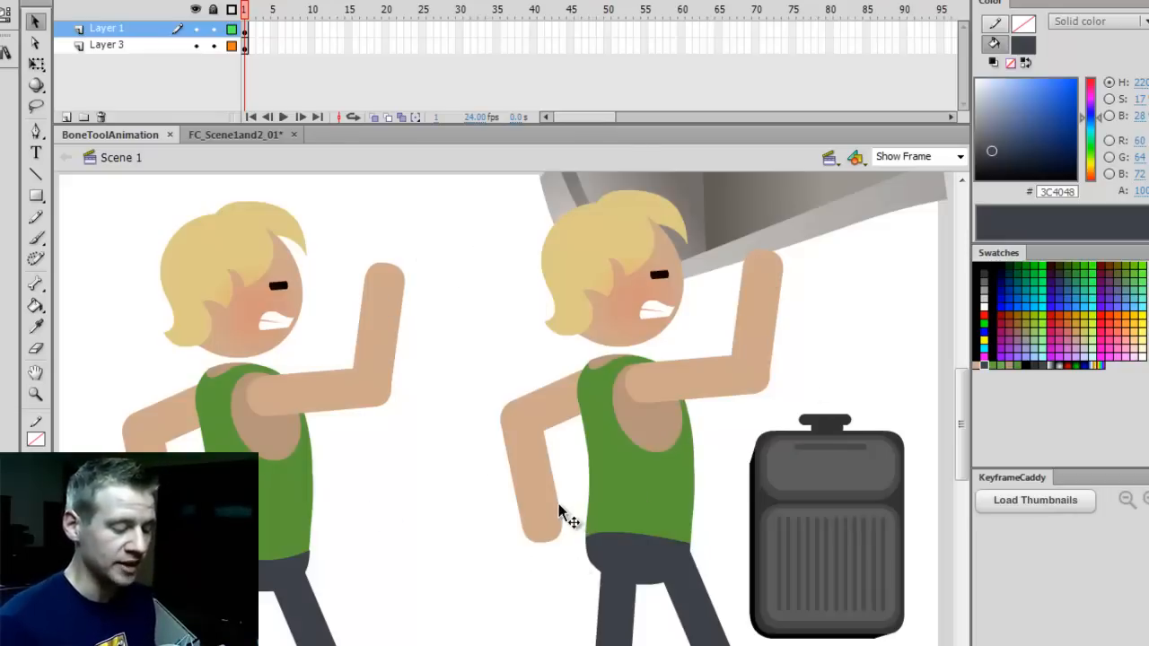
{"action": "mouse_move", "coordinate": [579, 471]}
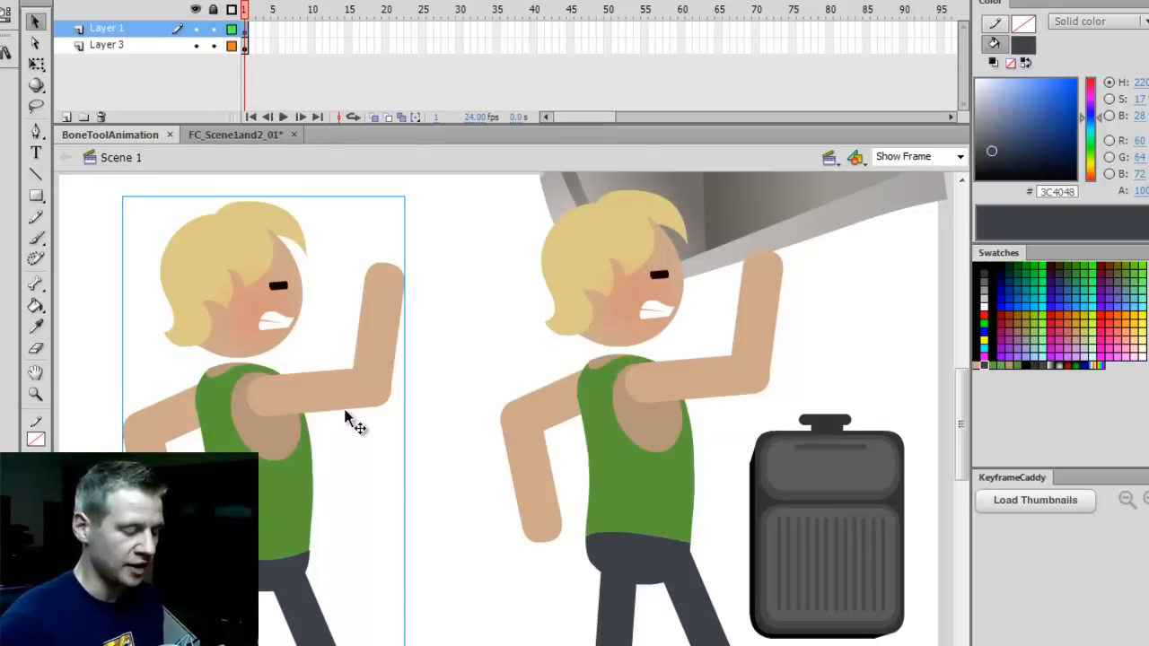
{"action": "mouse_move", "coordinate": [377, 436]}
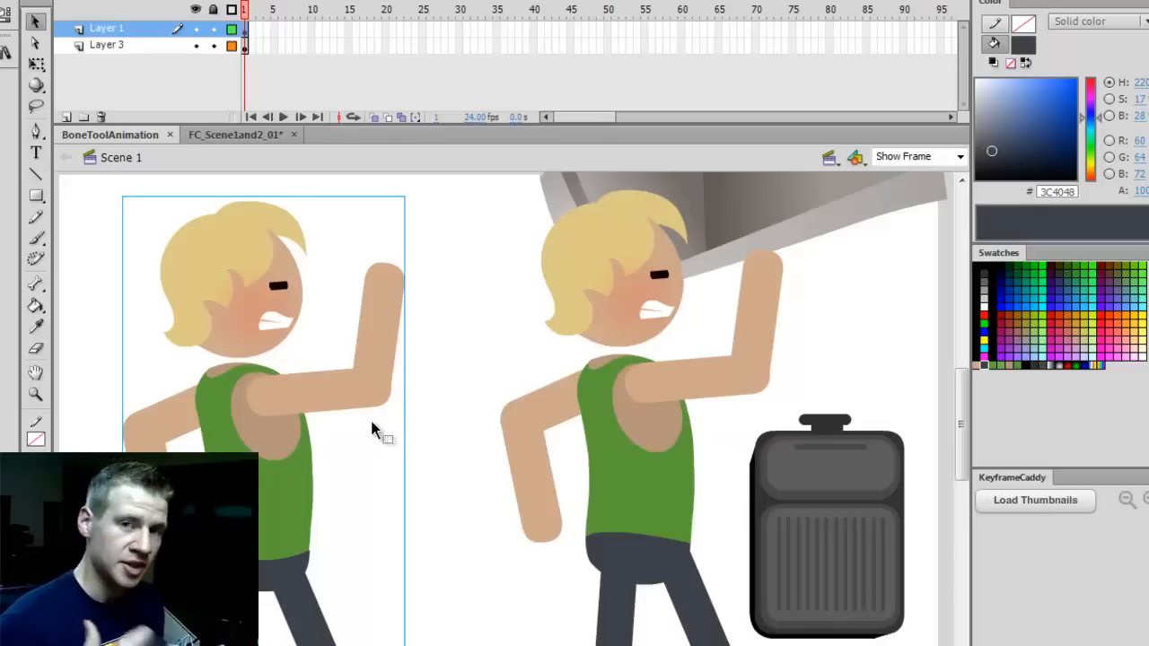
{"action": "mouse_move", "coordinate": [341, 402]}
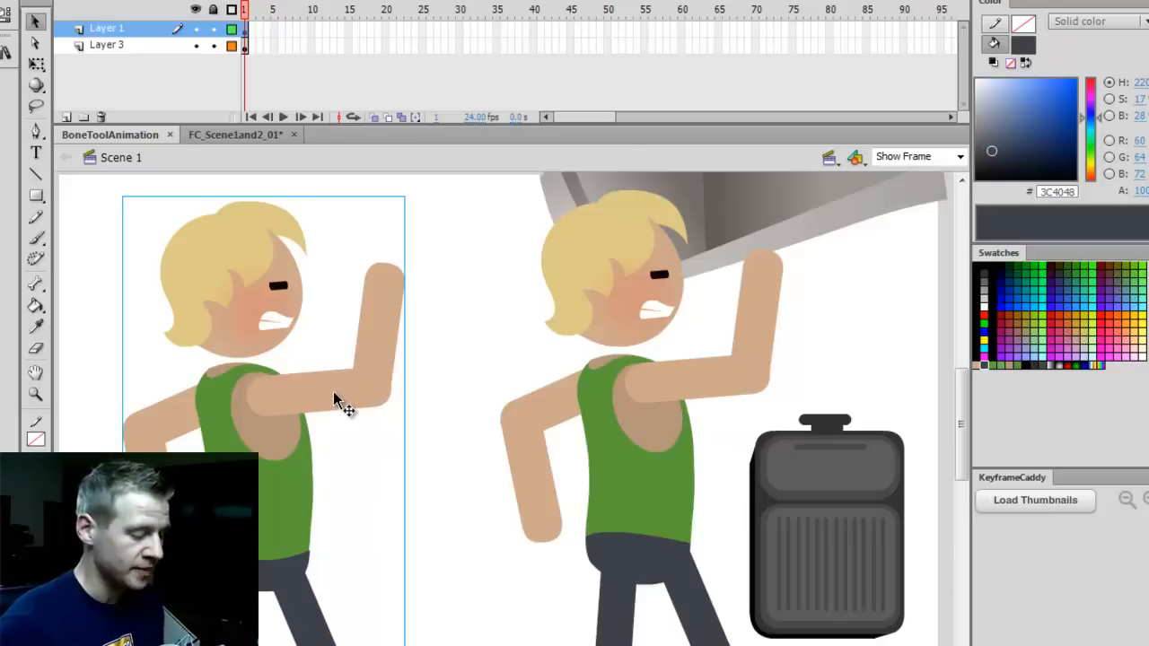
Step: Enter BagMan-Parts, make the hidden head and main layers visible, and pick the Bone tool
{"action": "double_click", "coordinate": [332, 399]}
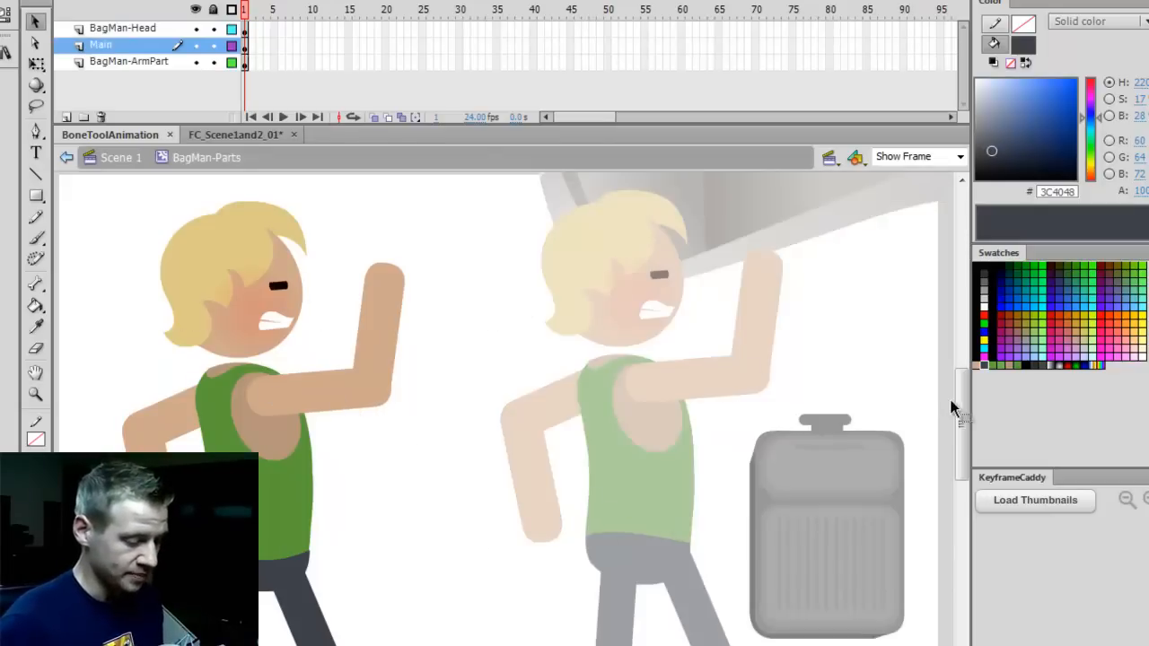
{"action": "scroll", "scroll_direction": "down", "scroll_amount": 3}
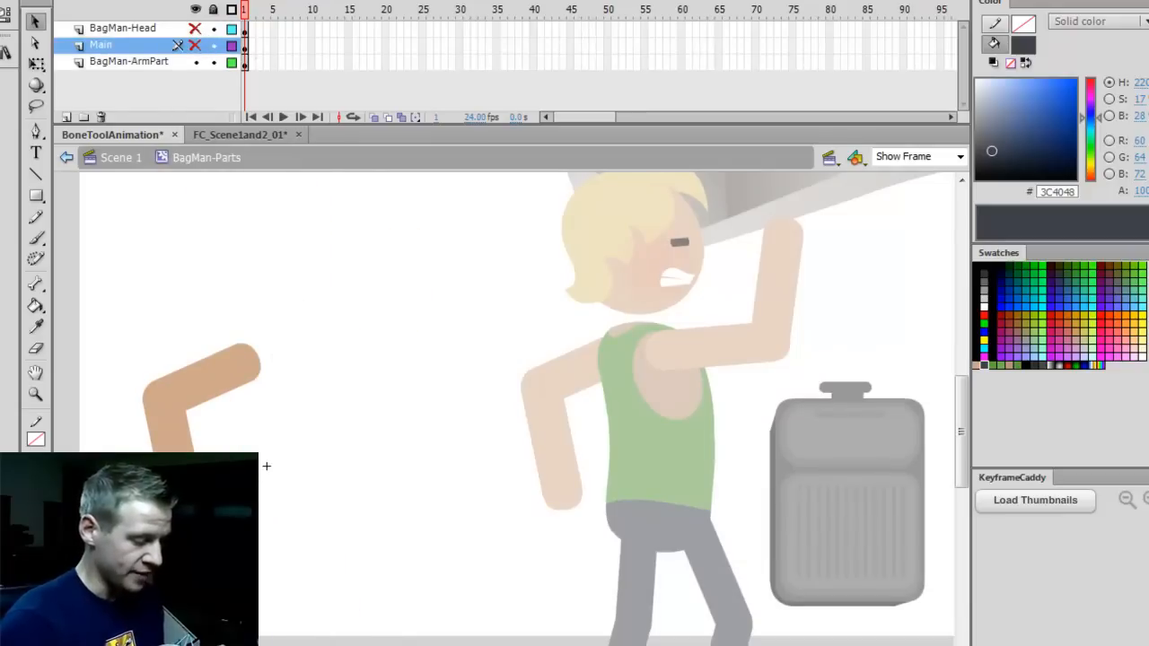
{"action": "left_click", "coordinate": [128, 61]}
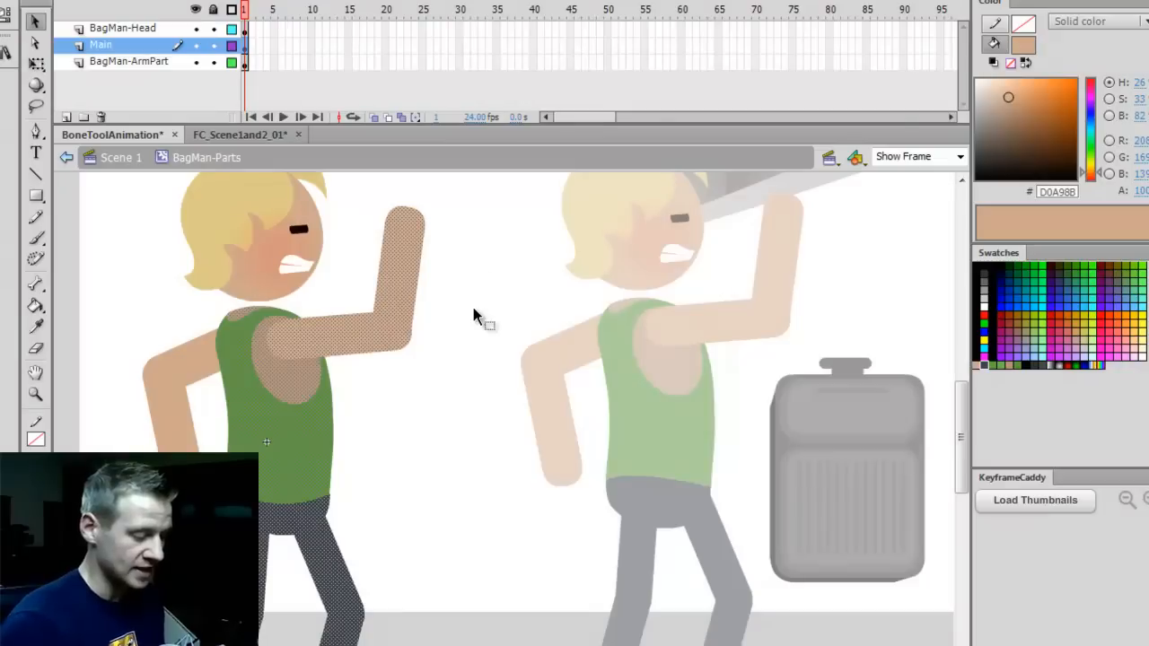
{"action": "left_click", "coordinate": [244, 53]}
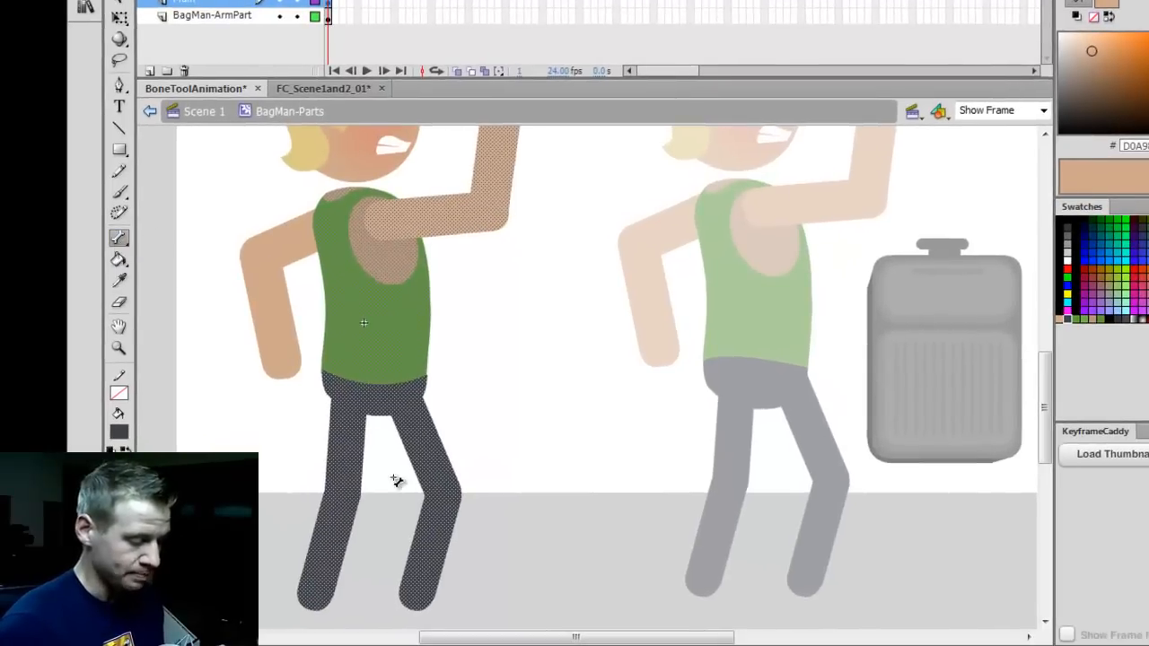
{"action": "mouse_move", "coordinate": [315, 599]}
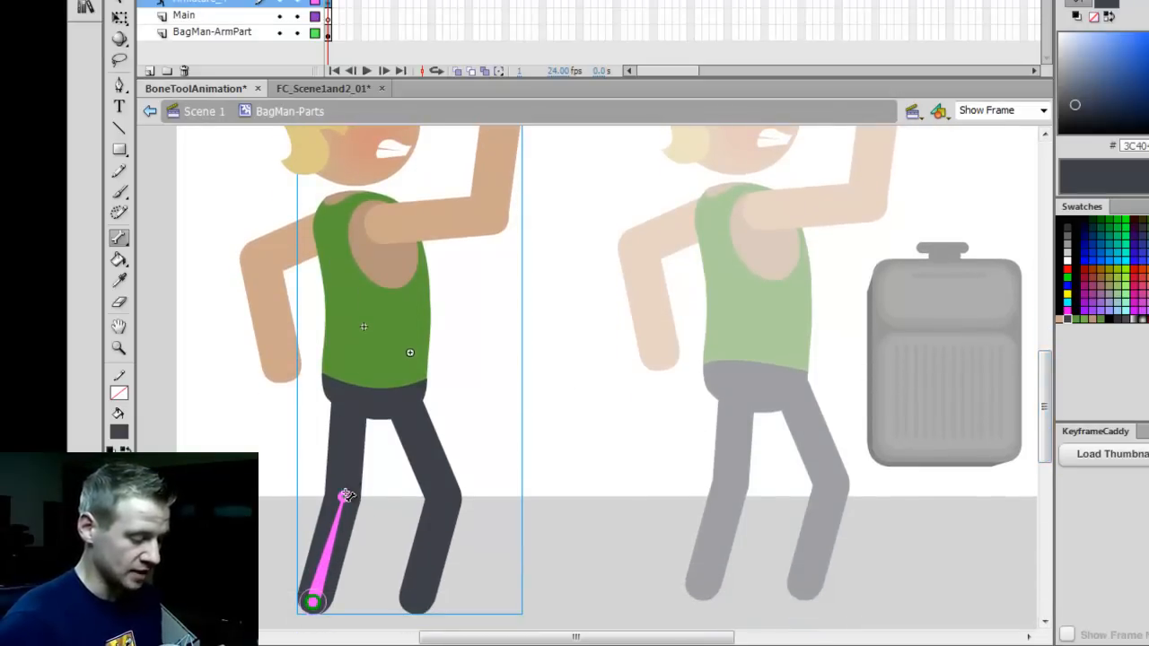
Step: Draw bones from the left foot up to the hips, across, and down the right leg
{"action": "left_click_drag", "start_coordinate": [347, 497], "coordinate": [351, 424]}
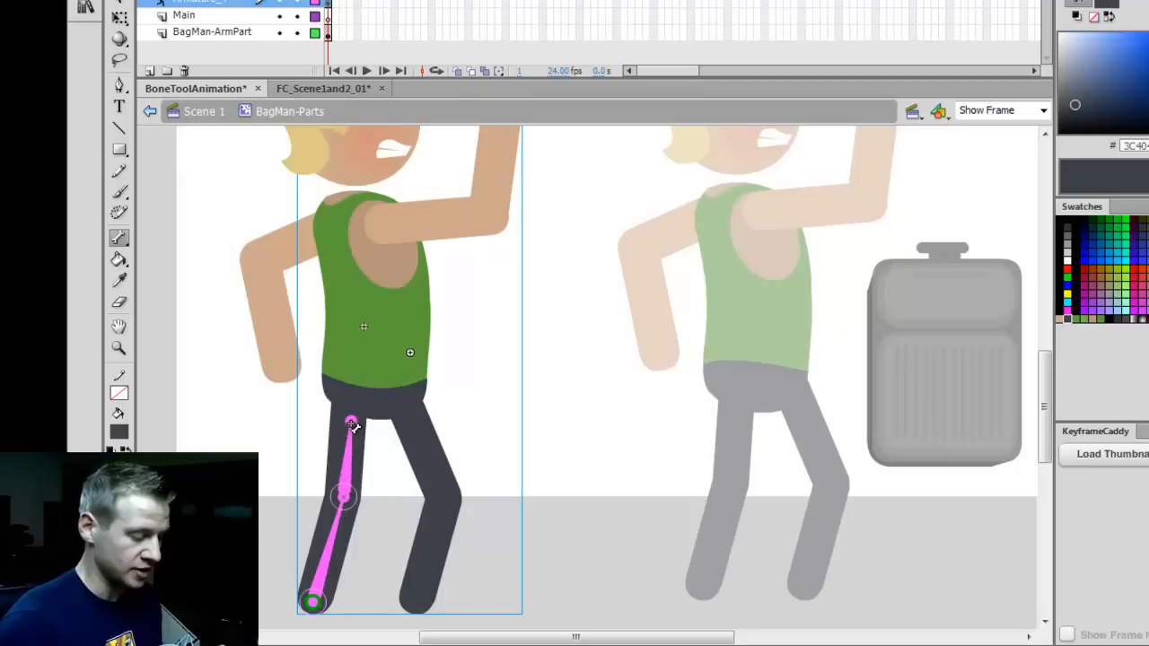
{"action": "left_click_drag", "start_coordinate": [351, 423], "coordinate": [357, 393]}
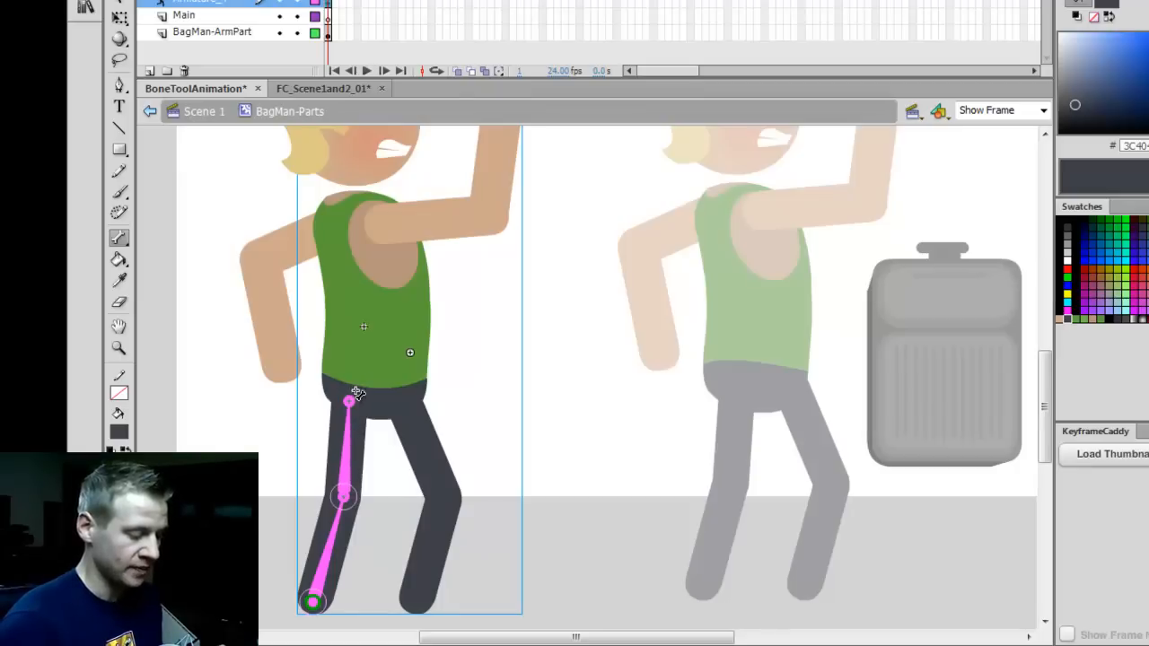
{"action": "left_click_drag", "start_coordinate": [357, 390], "coordinate": [372, 377]}
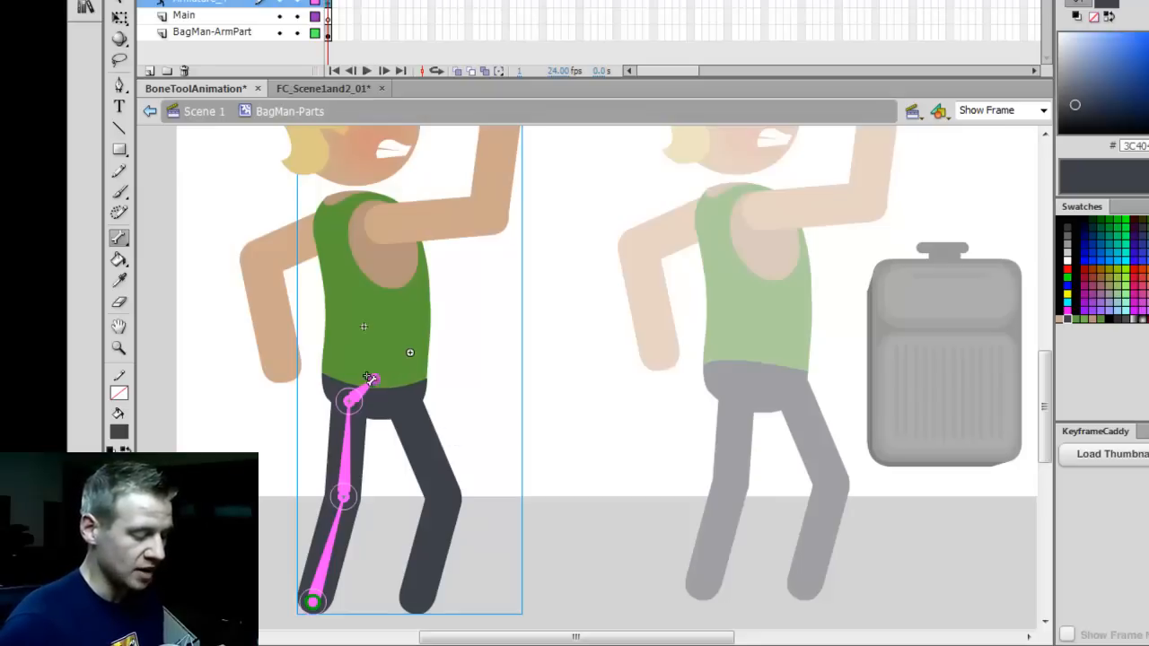
{"action": "left_click_drag", "start_coordinate": [367, 381], "coordinate": [417, 404]}
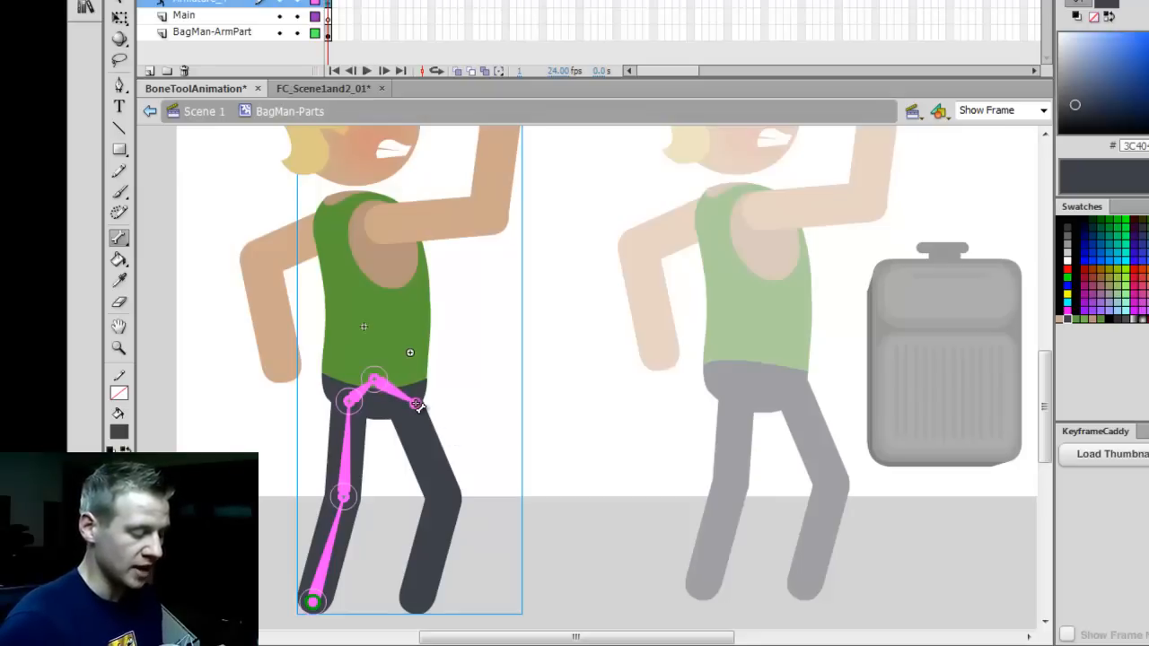
{"action": "left_click_drag", "start_coordinate": [417, 404], "coordinate": [453, 498]}
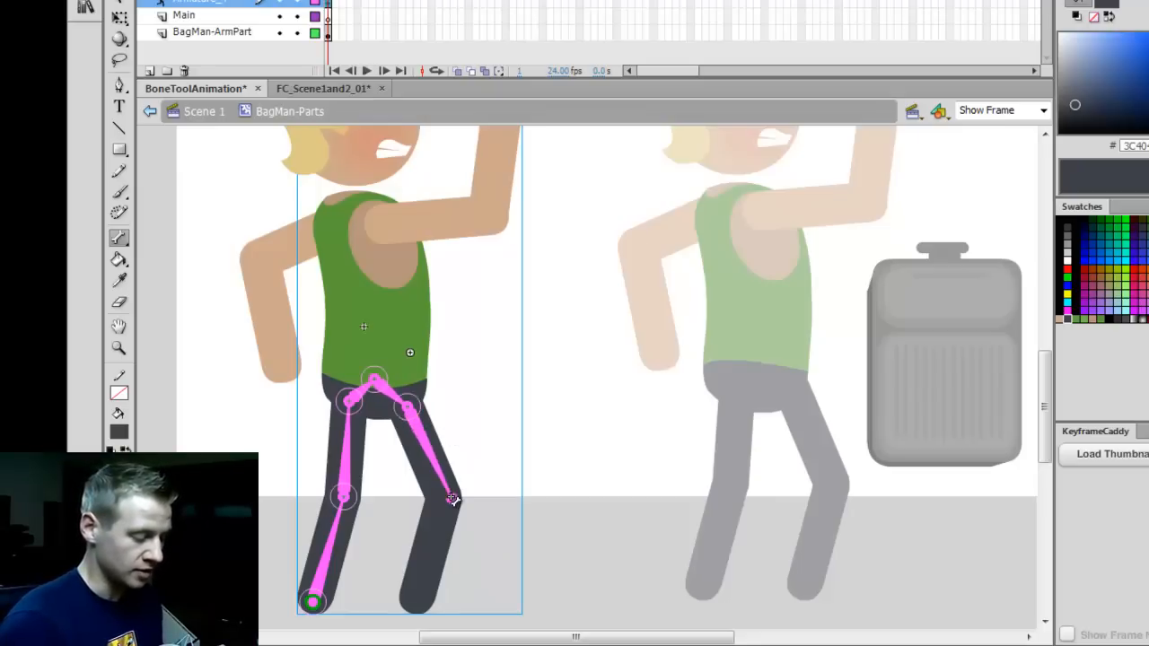
{"action": "left_click_drag", "start_coordinate": [453, 499], "coordinate": [419, 601]}
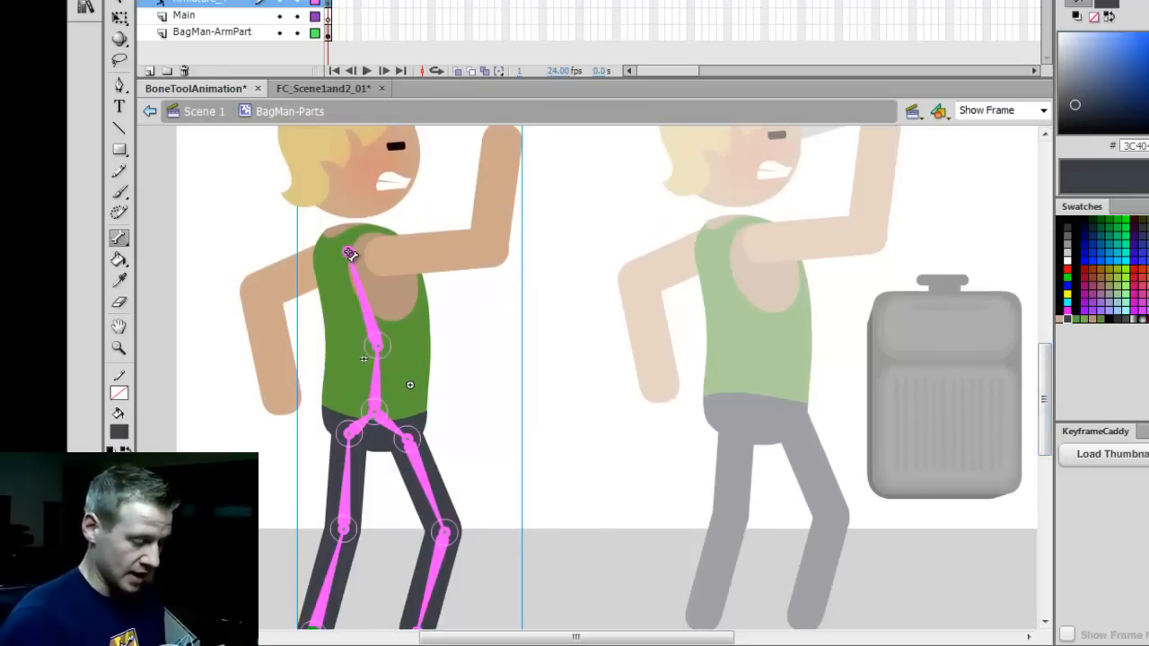
Step: Add shoulder, upper-arm and forearm bones through the raised arm
{"action": "left_click_drag", "start_coordinate": [350, 253], "coordinate": [409, 264]}
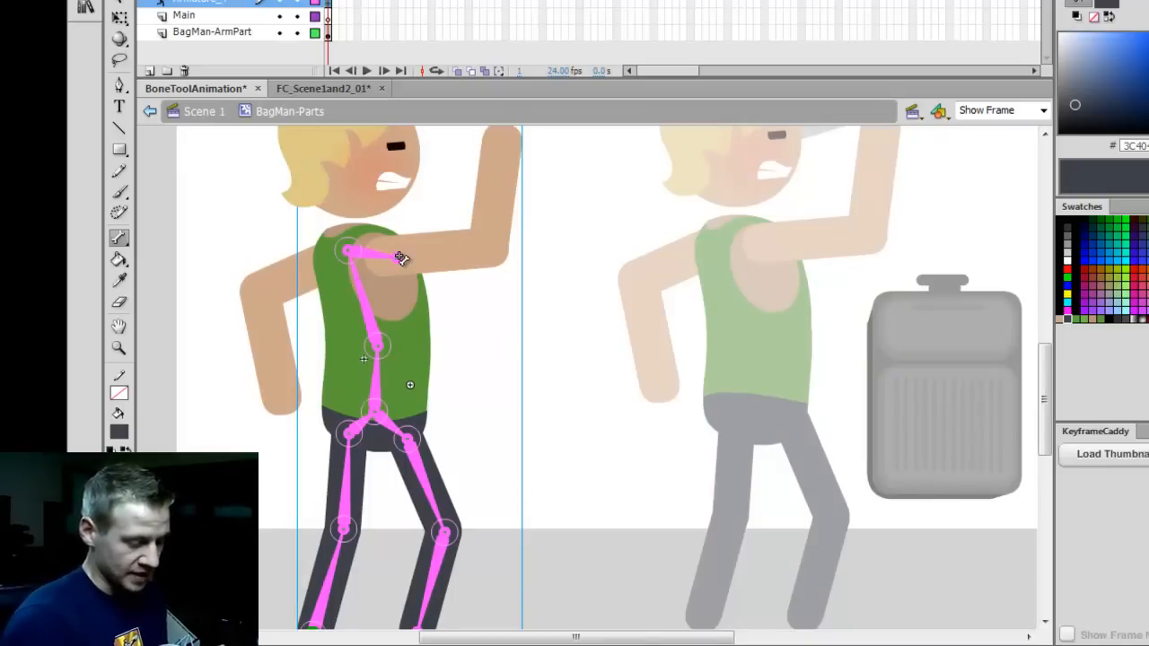
{"action": "left_click_drag", "start_coordinate": [402, 255], "coordinate": [489, 239]}
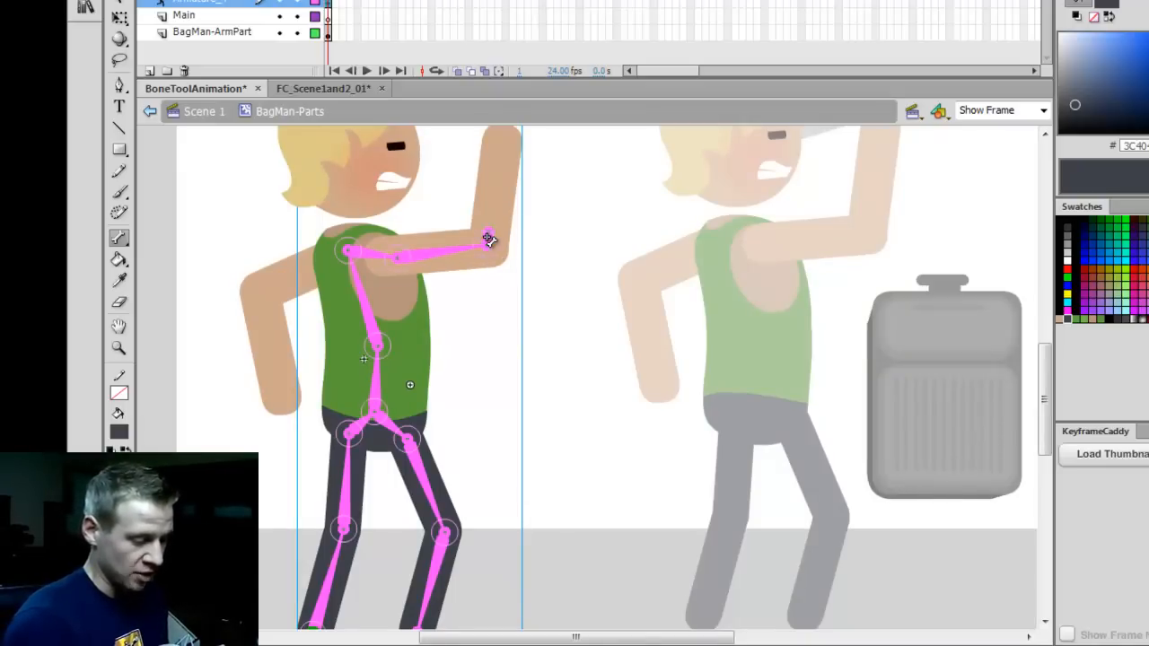
{"action": "left_click_drag", "start_coordinate": [489, 238], "coordinate": [502, 136]}
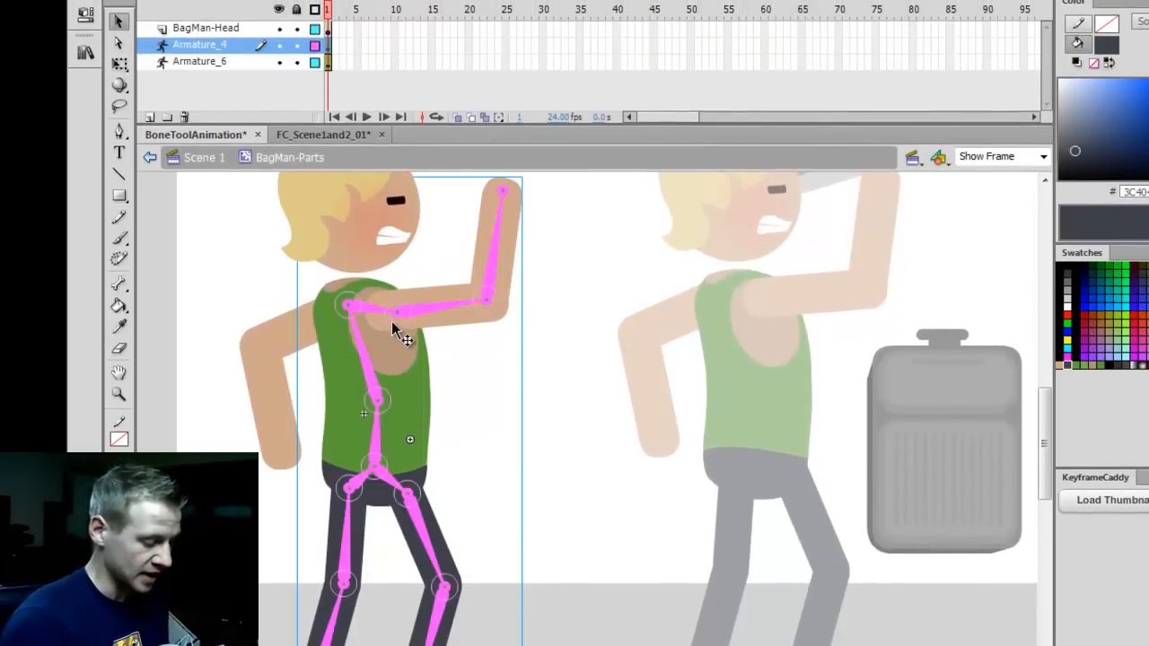
{"action": "mouse_move", "coordinate": [435, 413]}
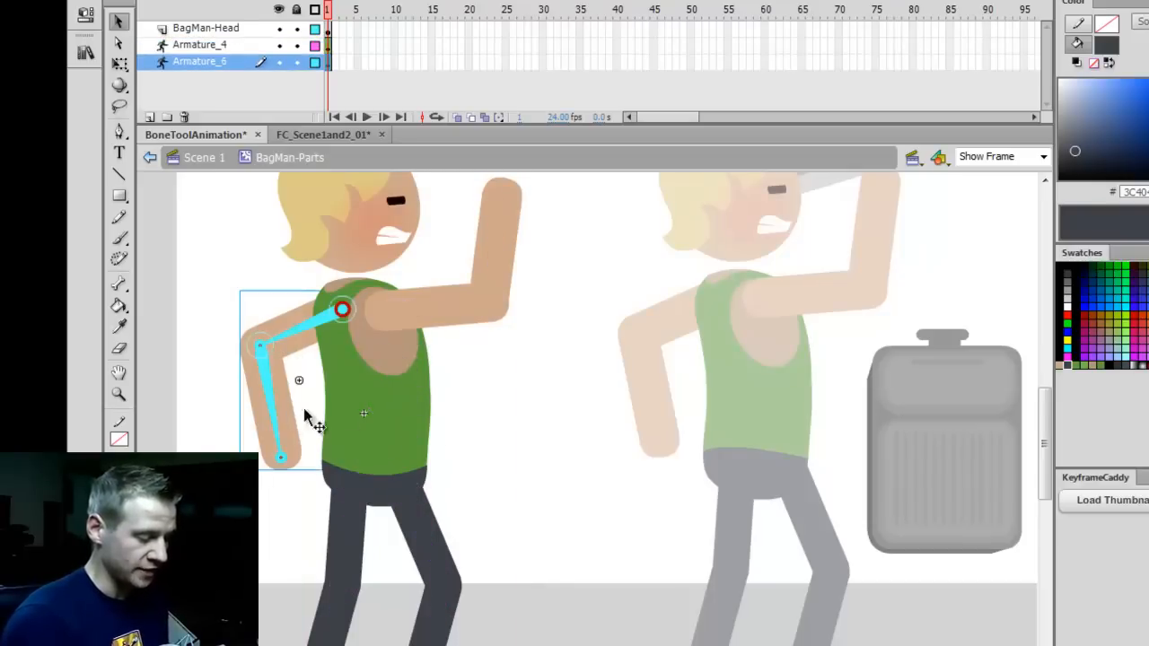
Step: Select the body armature and test-bend the raised forearm at its joint
{"action": "left_click", "coordinate": [199, 44]}
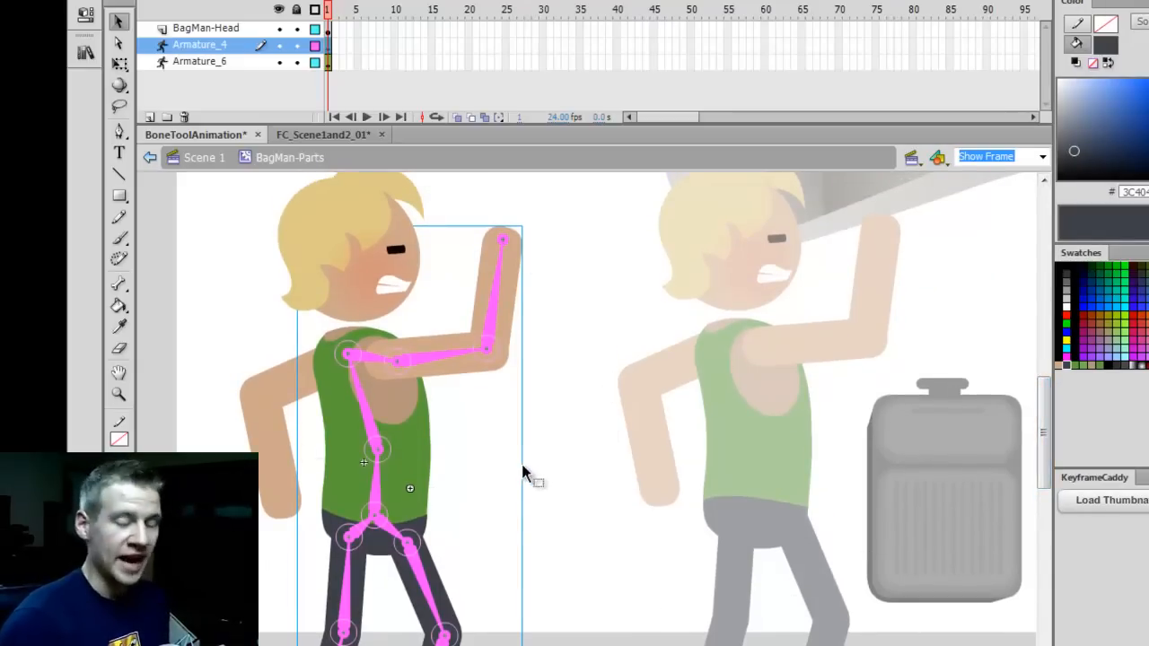
{"action": "mouse_move", "coordinate": [529, 498]}
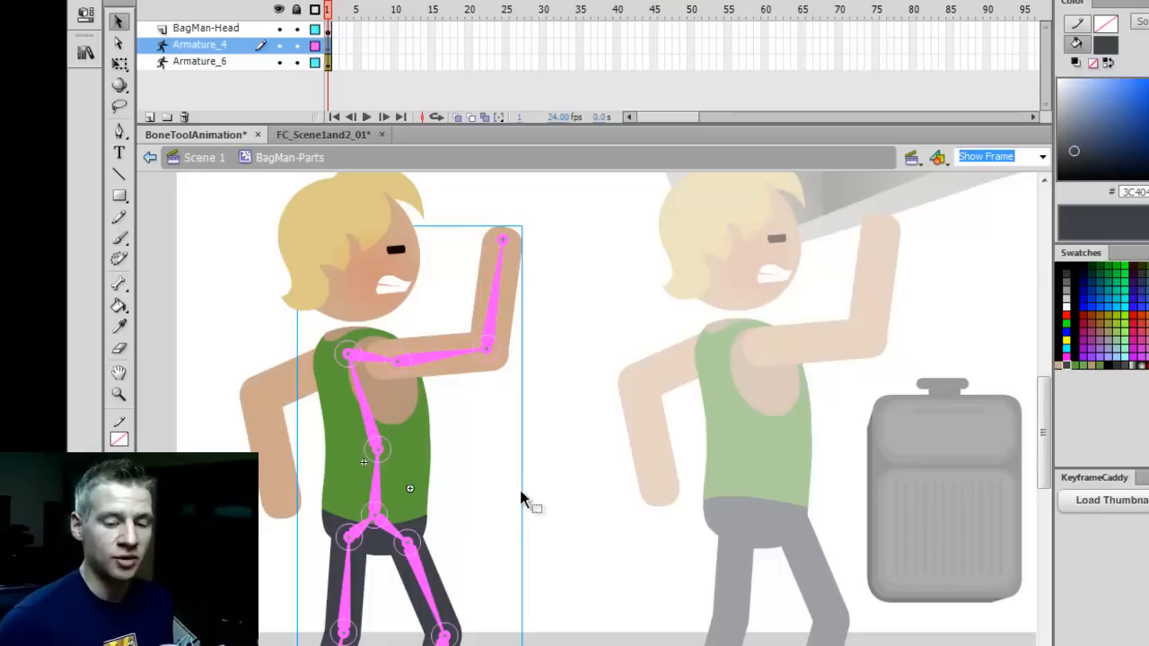
{"action": "mouse_move", "coordinate": [503, 310]}
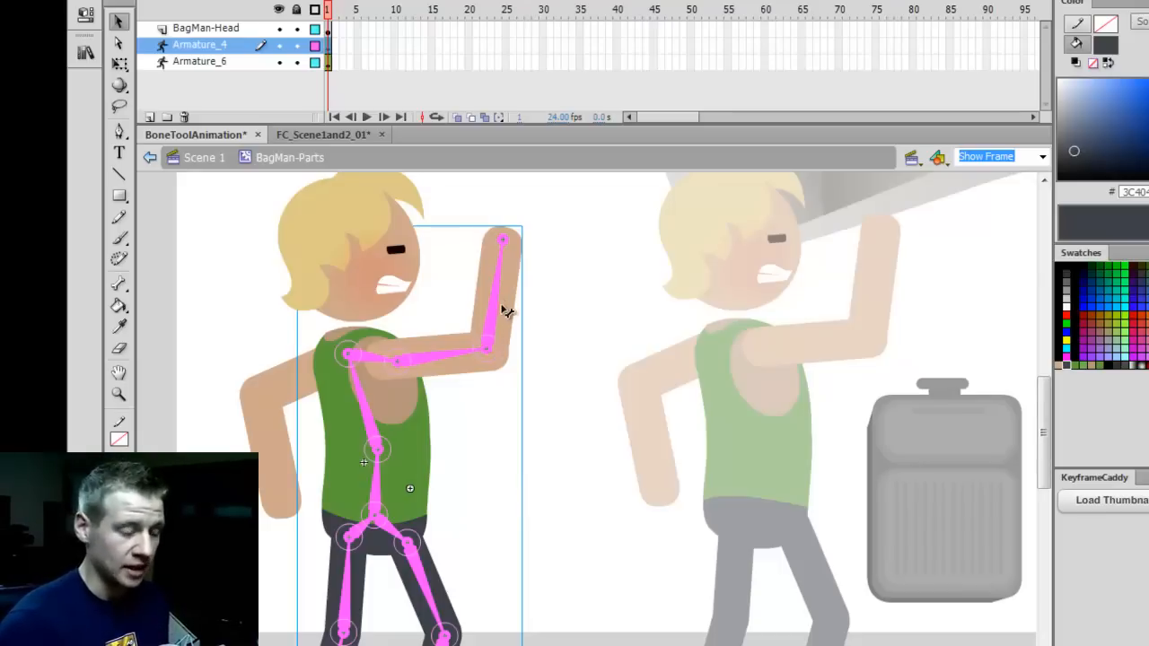
{"action": "left_click_drag", "start_coordinate": [503, 238], "coordinate": [565, 264]}
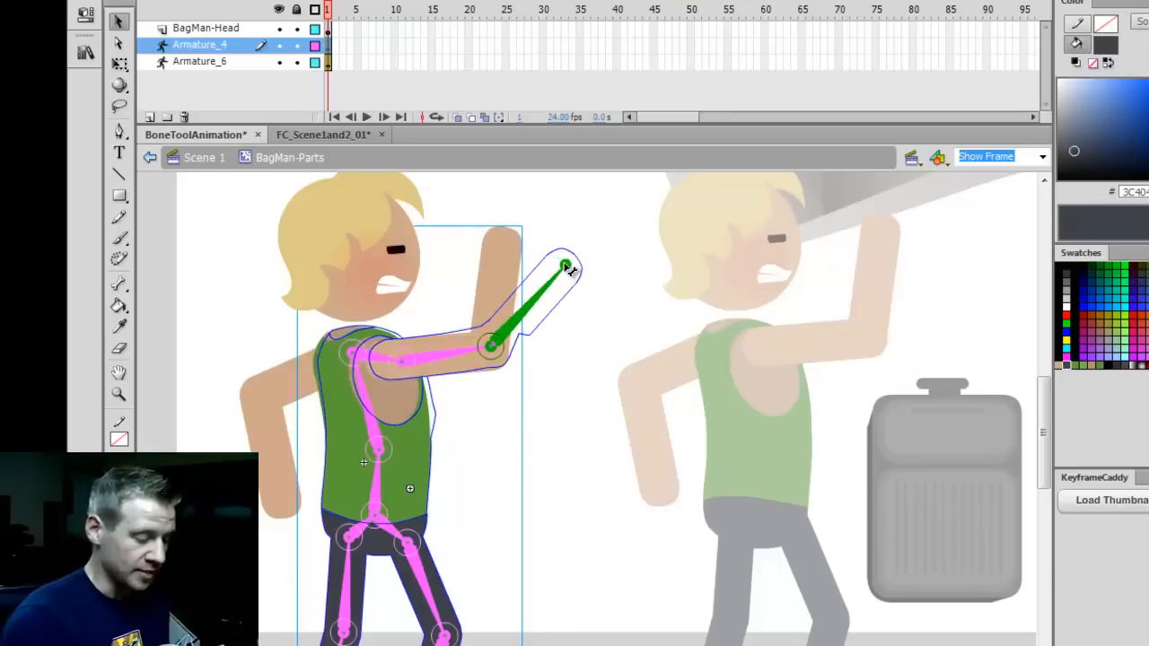
{"action": "left_click_drag", "start_coordinate": [565, 267], "coordinate": [519, 229]}
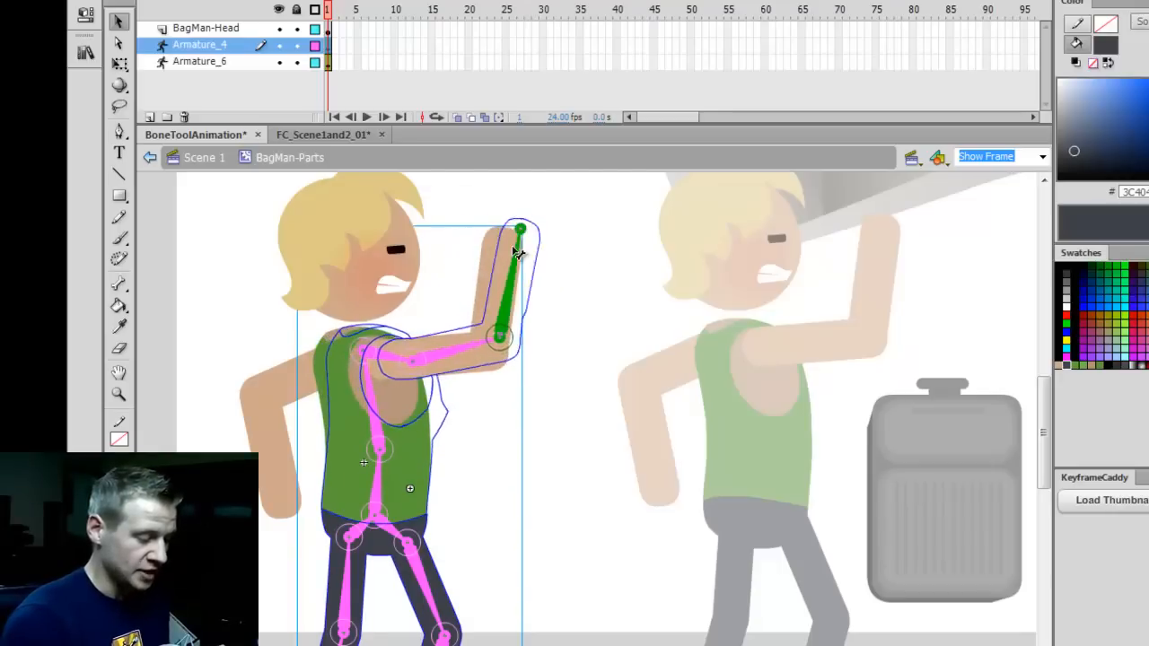
{"action": "left_click_drag", "start_coordinate": [518, 227], "coordinate": [543, 242]}
{"action": "type", "text": "237"}
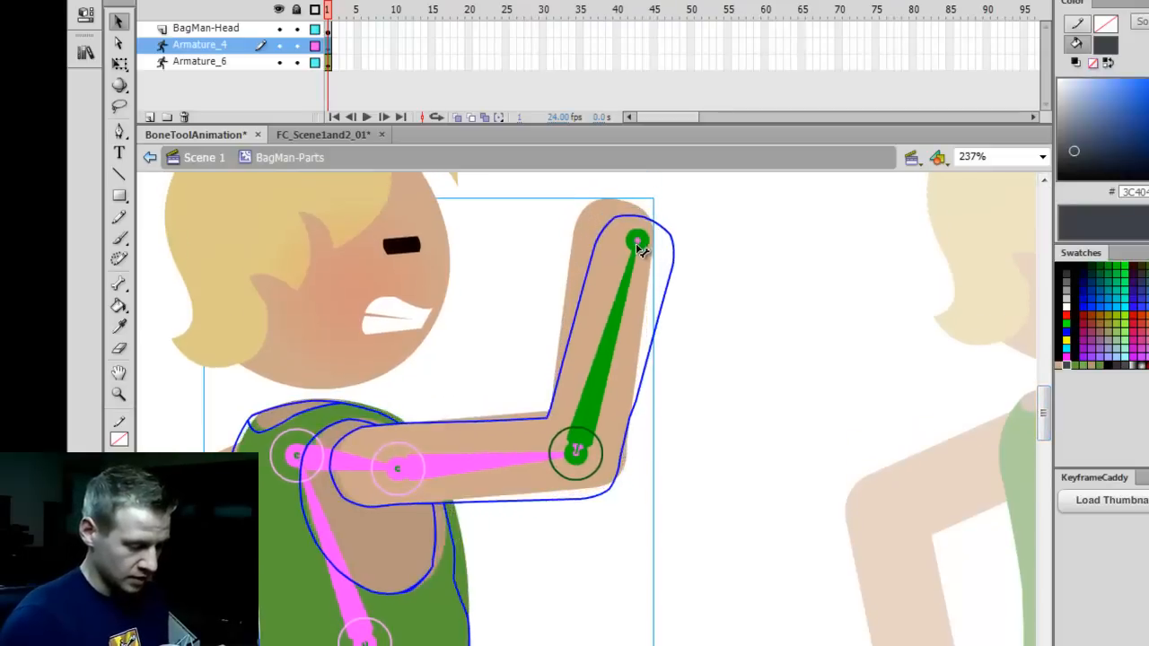
Step: Test-bend the spine and right leg bones, then set the zoom to Show Frame
{"action": "left_click_drag", "start_coordinate": [637, 238], "coordinate": [606, 507]}
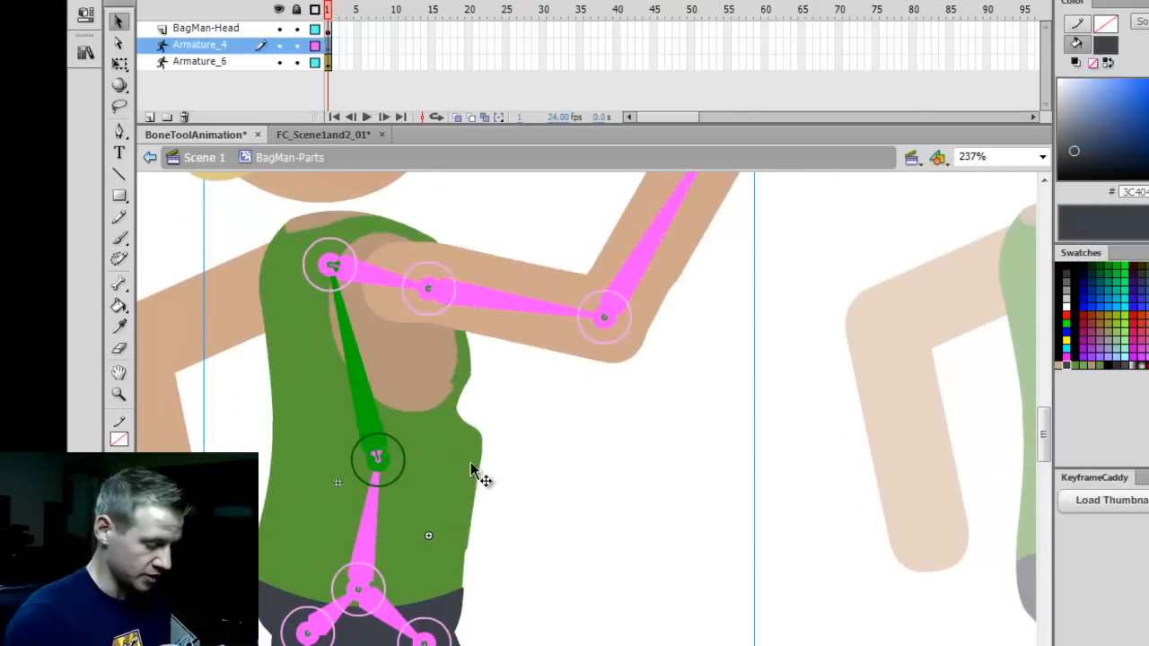
{"action": "scroll", "scroll_direction": "down", "scroll_amount": 3}
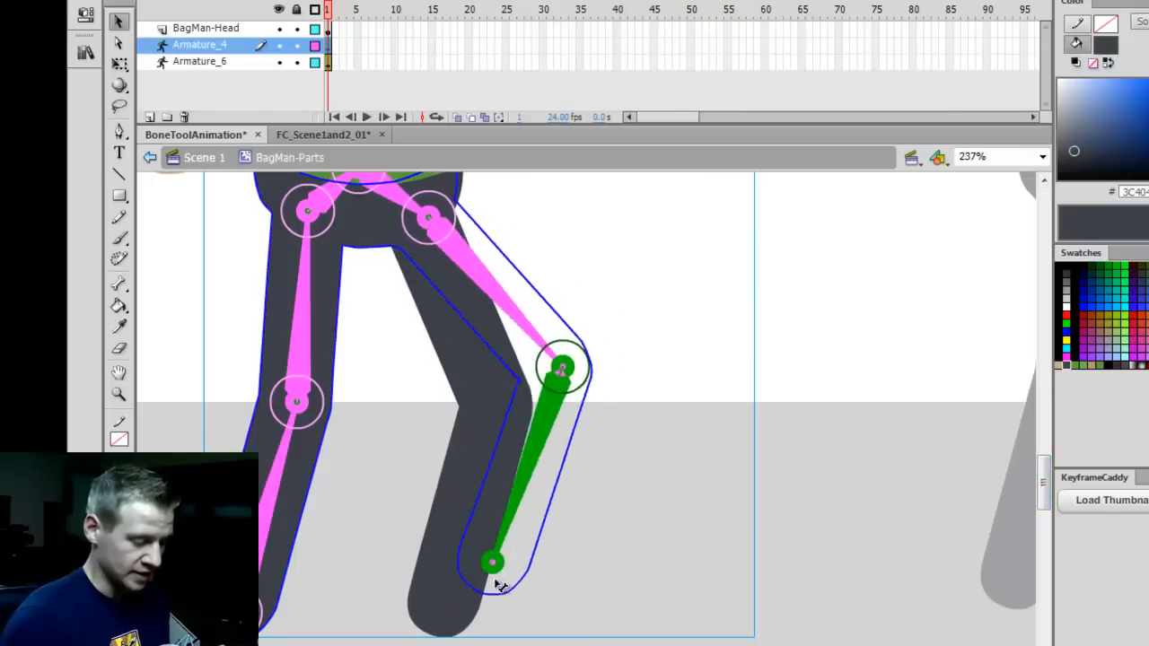
{"action": "left_click_drag", "start_coordinate": [492, 563], "coordinate": [698, 525]}
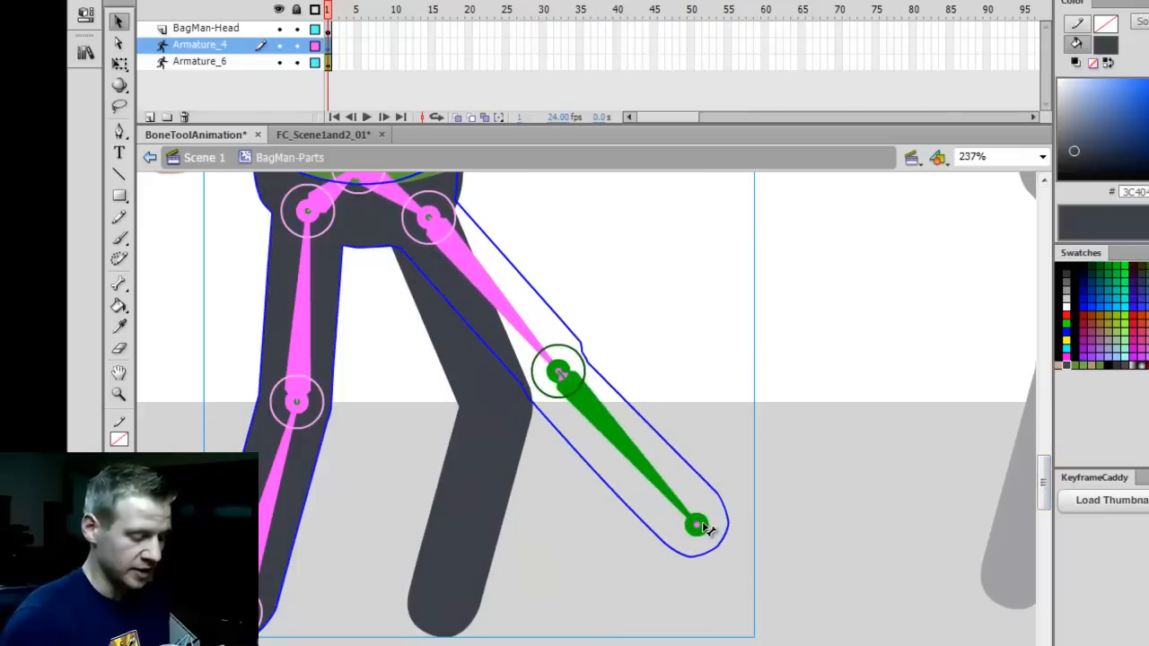
{"action": "left_click_drag", "start_coordinate": [695, 525], "coordinate": [615, 579]}
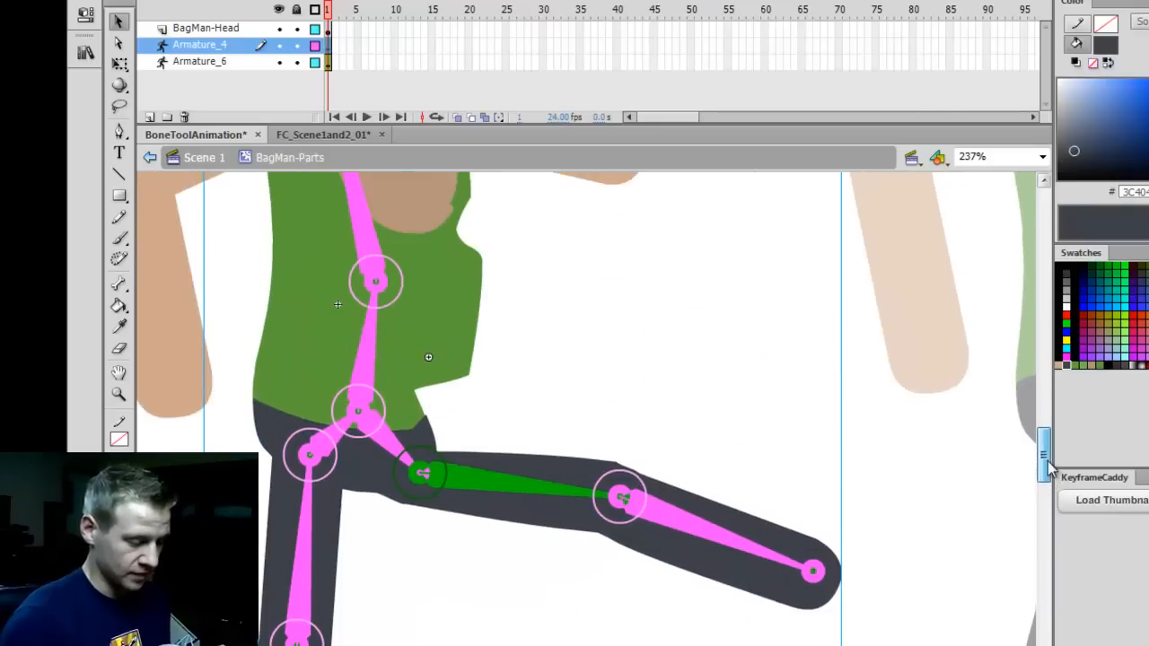
{"action": "left_click", "coordinate": [1041, 156]}
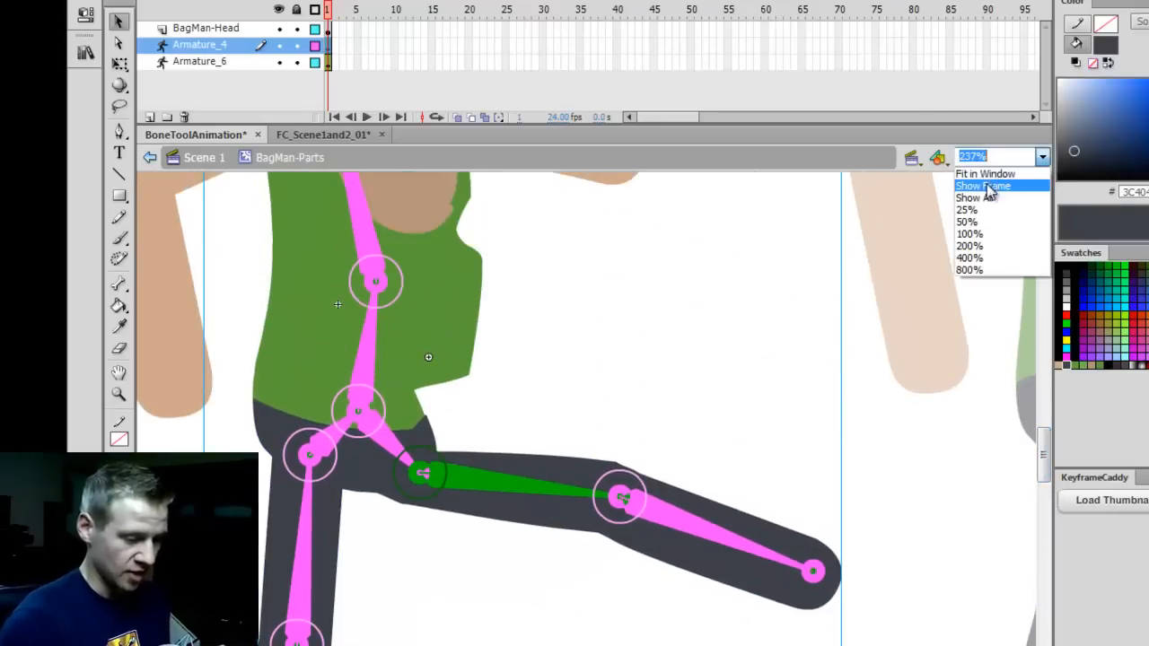
{"action": "left_click", "coordinate": [982, 185]}
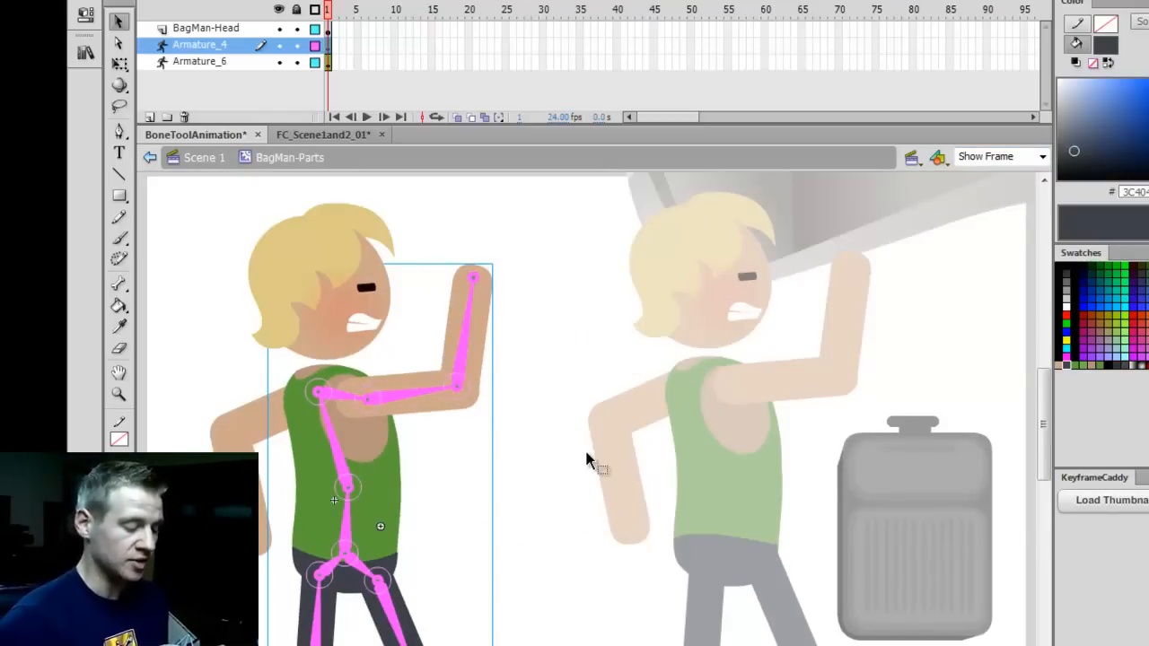
Step: Return to Scene 1, enter Bag-Struggling, and break apart the BagMan group
{"action": "left_click", "coordinate": [199, 61]}
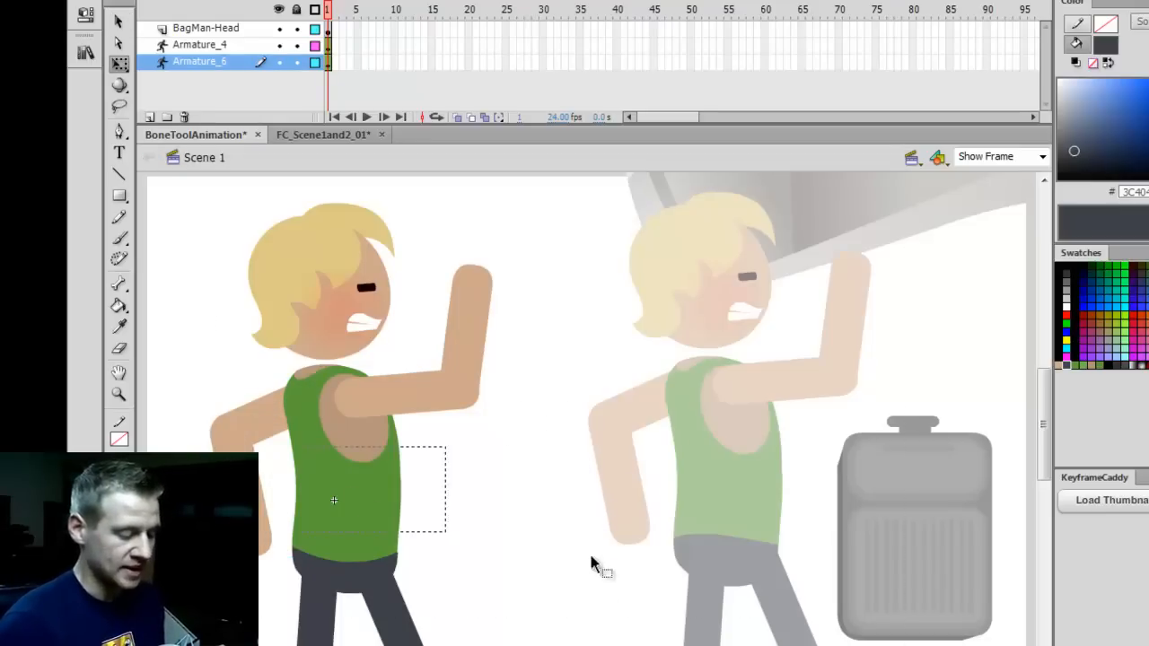
{"action": "left_click", "coordinate": [323, 133]}
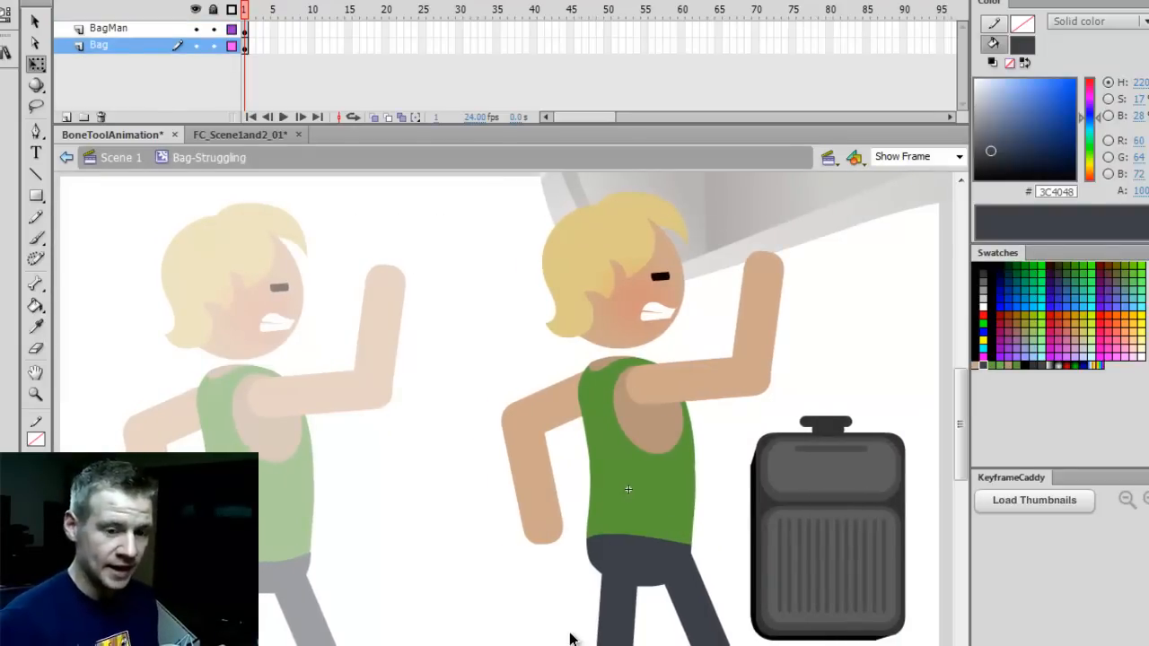
{"action": "mouse_move", "coordinate": [817, 354]}
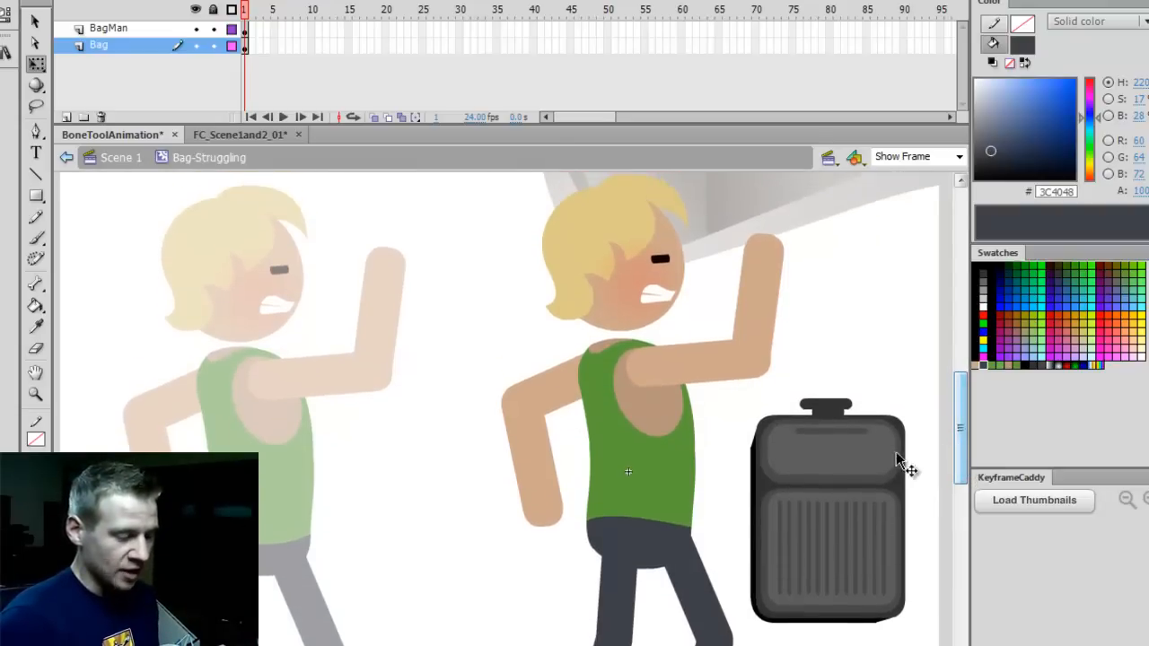
{"action": "left_click", "coordinate": [109, 28]}
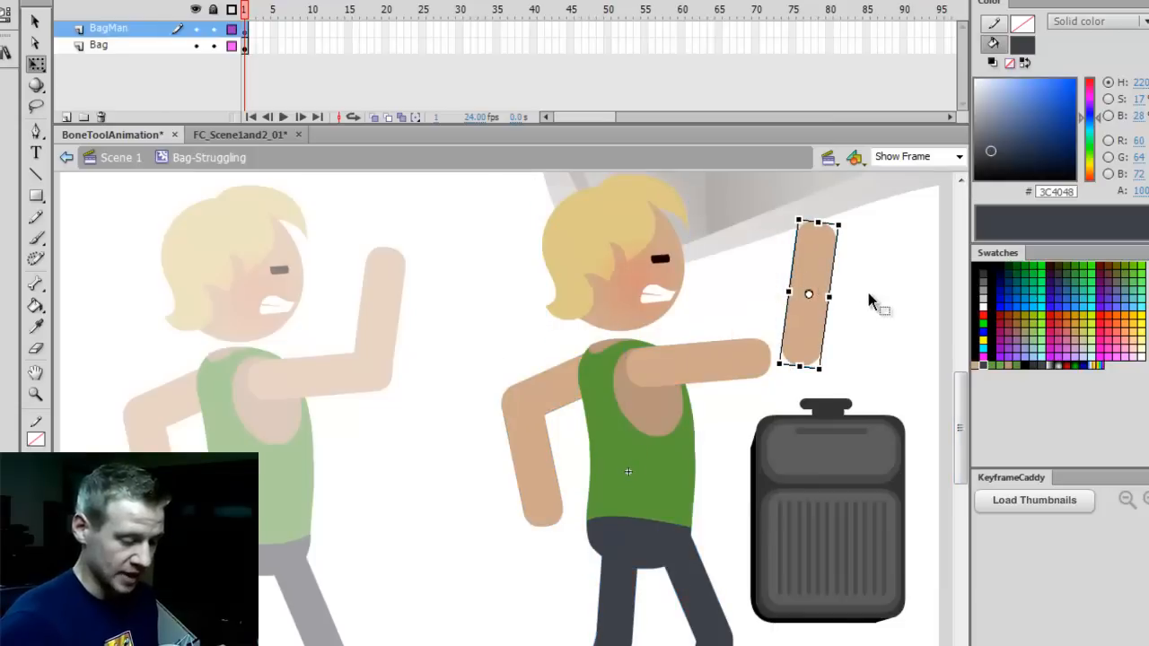
{"action": "left_click_drag", "start_coordinate": [807, 296], "coordinate": [700, 363]}
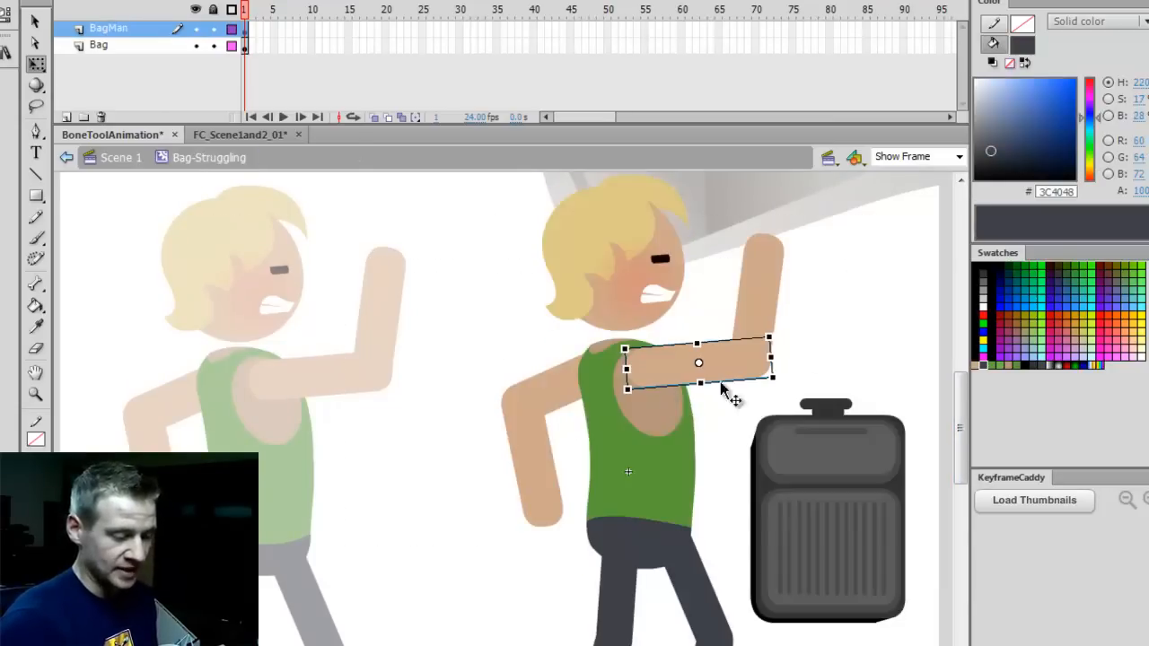
{"action": "double_click", "coordinate": [698, 363]}
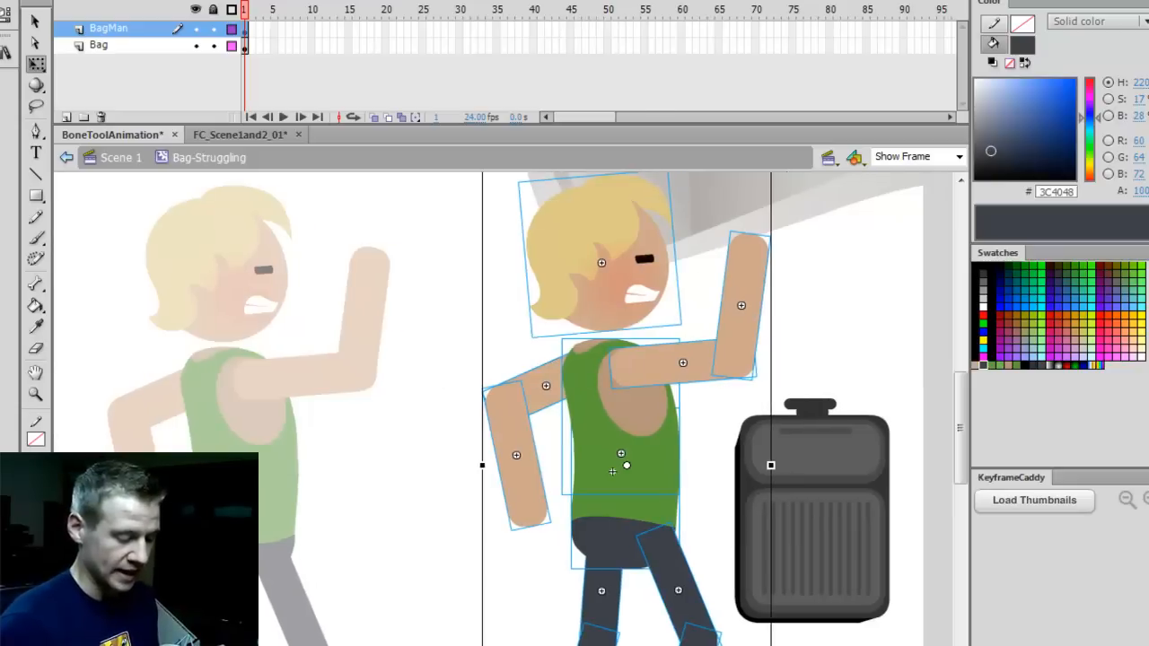
Step: Deselect the separated body parts and enter the BagMan-Head symbol
{"action": "scroll", "scroll_direction": "down", "scroll_amount": 3}
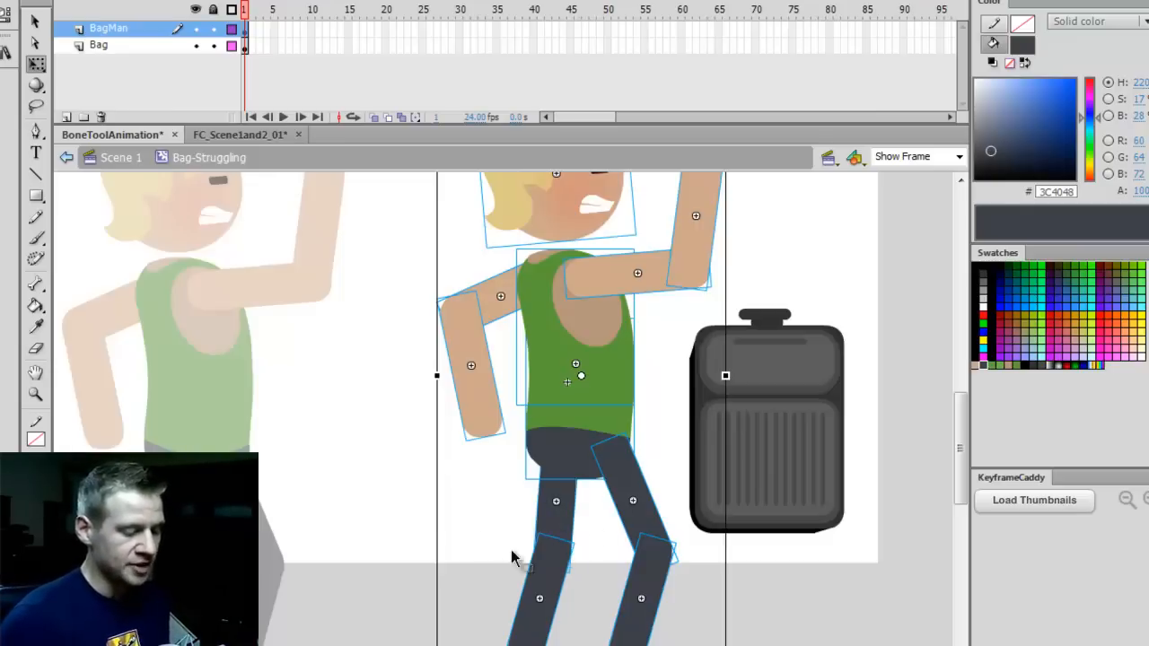
{"action": "mouse_move", "coordinate": [662, 429]}
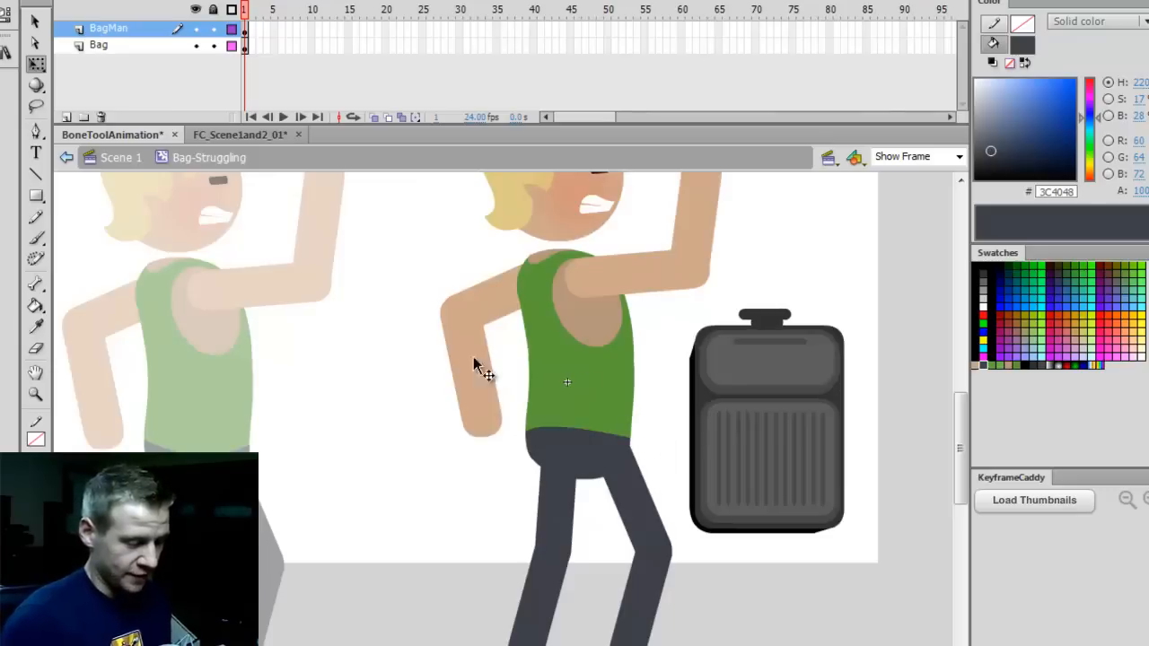
{"action": "left_click", "coordinate": [567, 381]}
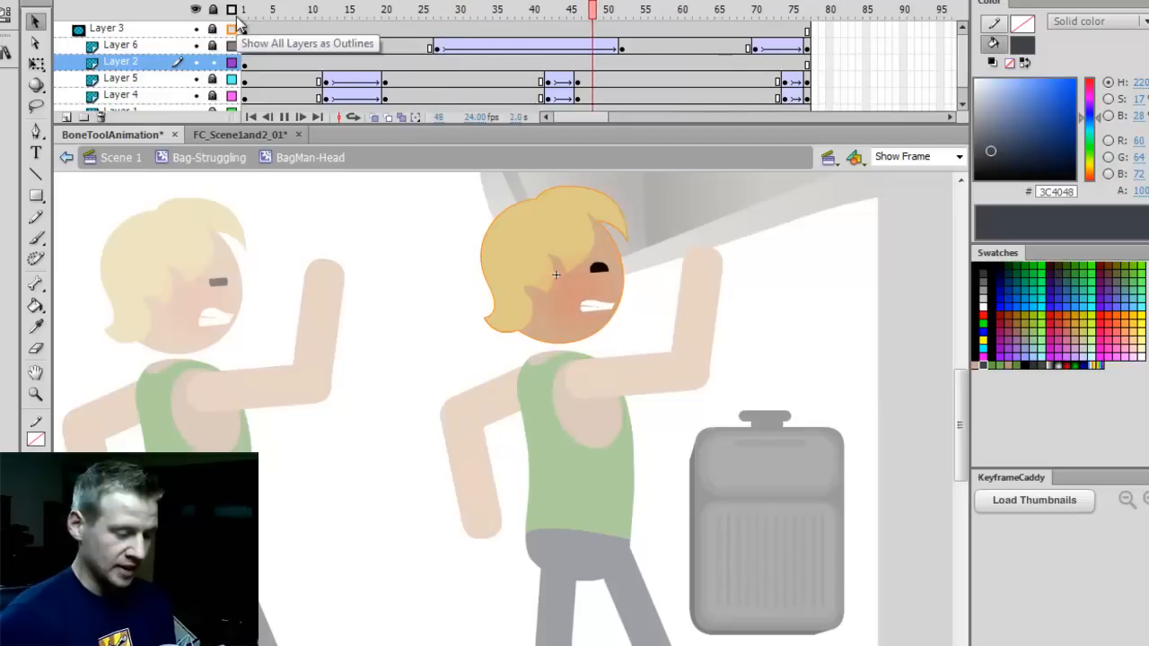
{"action": "left_click", "coordinate": [792, 10]}
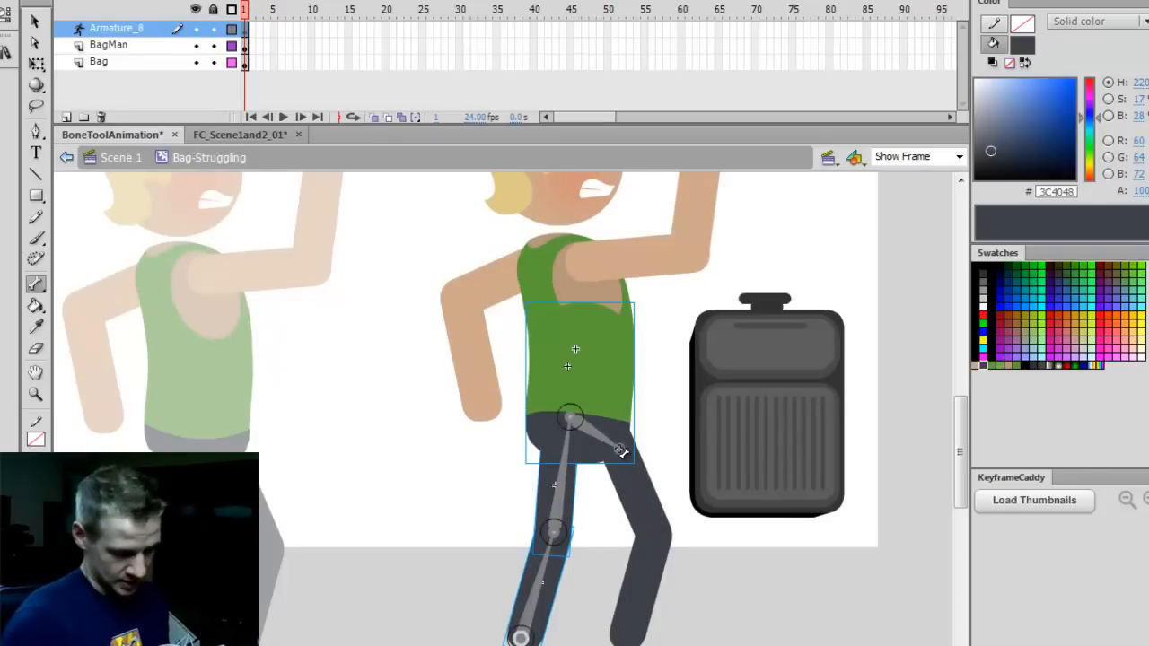
Step: Drag bones from the hips into the second leg, up to the chest, and into the raised arm
{"action": "left_click_drag", "start_coordinate": [619, 450], "coordinate": [663, 563]}
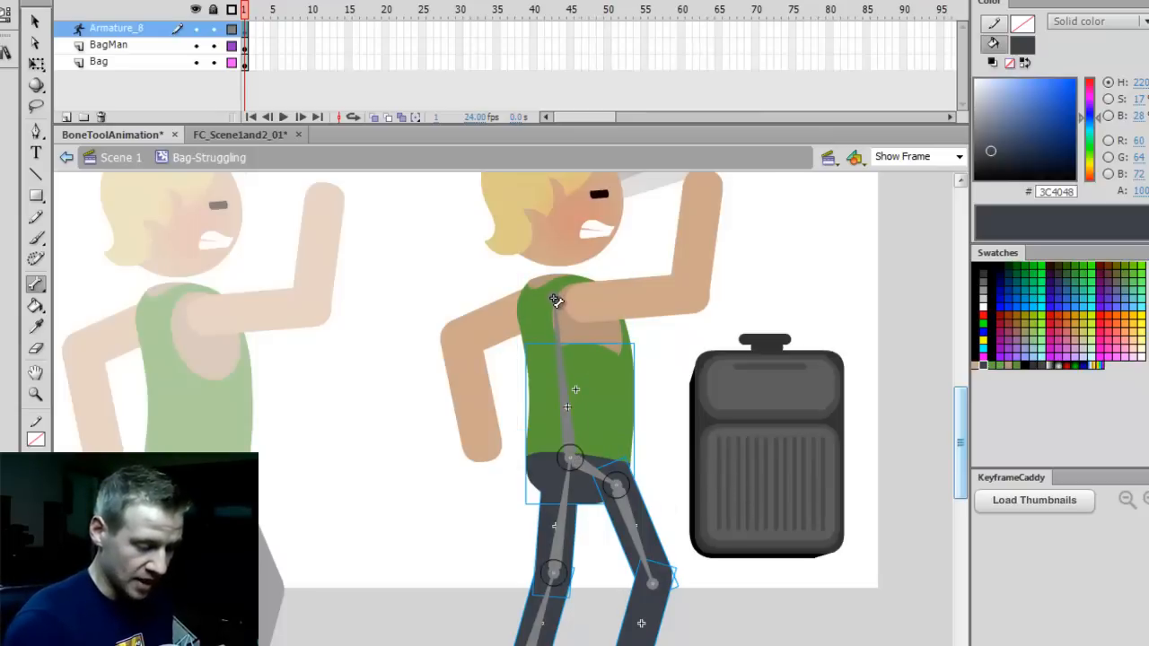
{"action": "left_click_drag", "start_coordinate": [554, 299], "coordinate": [574, 287]}
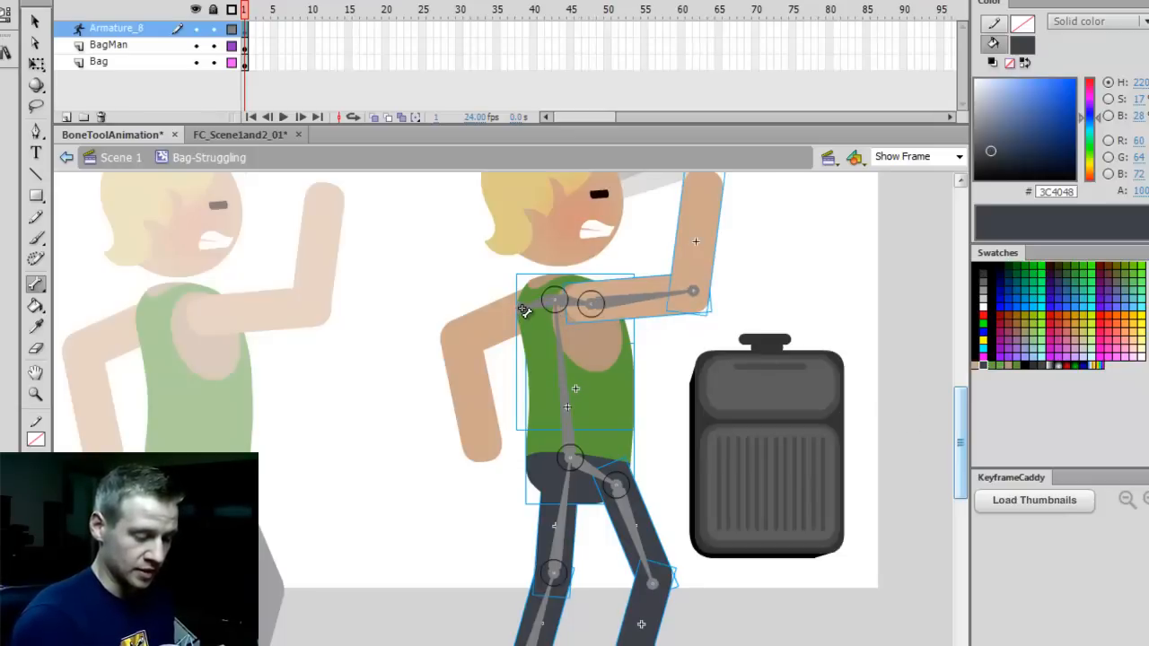
{"action": "left_click_drag", "start_coordinate": [520, 310], "coordinate": [498, 322]}
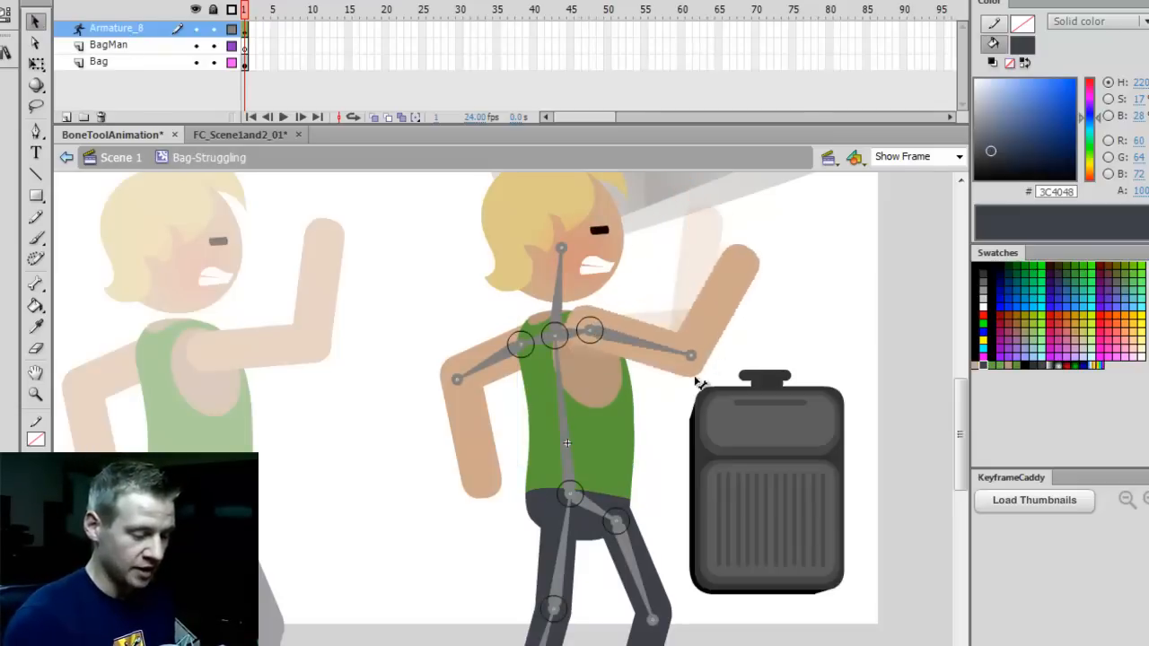
Step: Bend the right arm with the Selection tool to test the rig
{"action": "left_click_drag", "start_coordinate": [691, 354], "coordinate": [655, 426]}
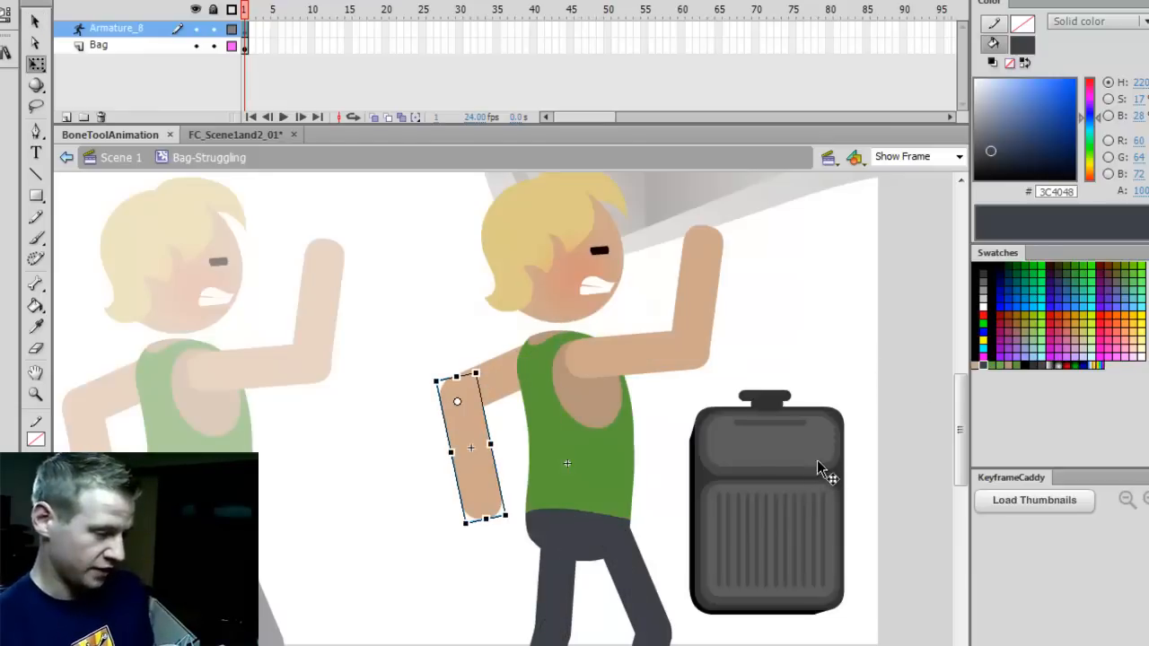
{"action": "mouse_move", "coordinate": [709, 366]}
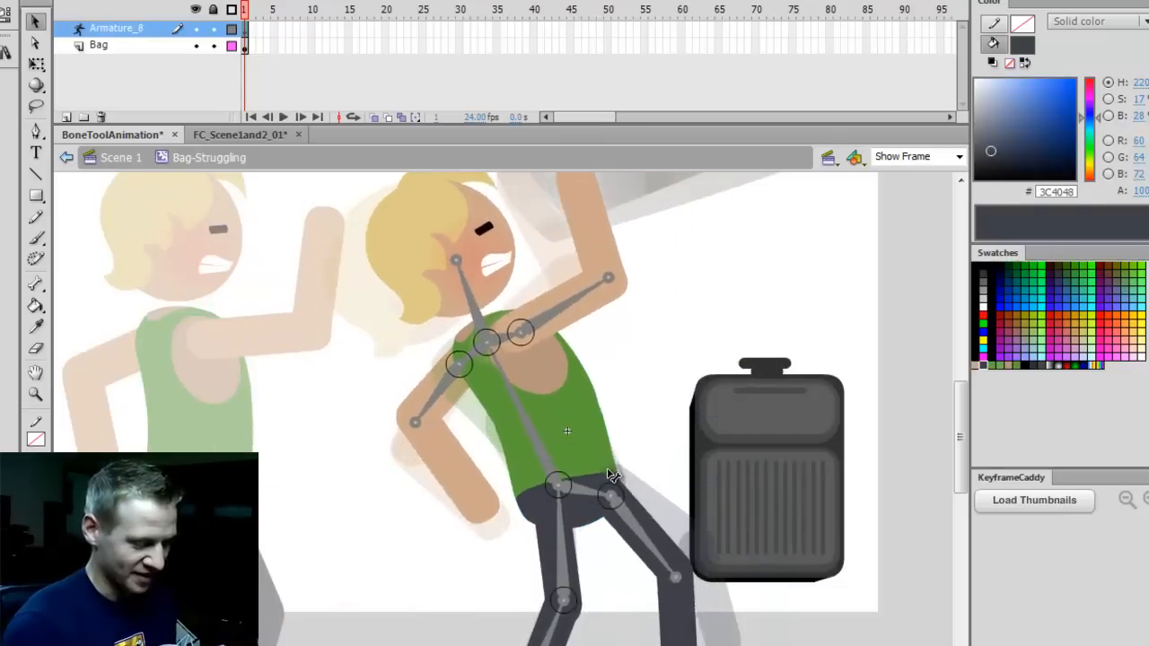
Step: Lean the figure back, lift the suitcase to chest height, and rest the hand on it
{"action": "left_click_drag", "start_coordinate": [610, 489], "coordinate": [677, 584]}
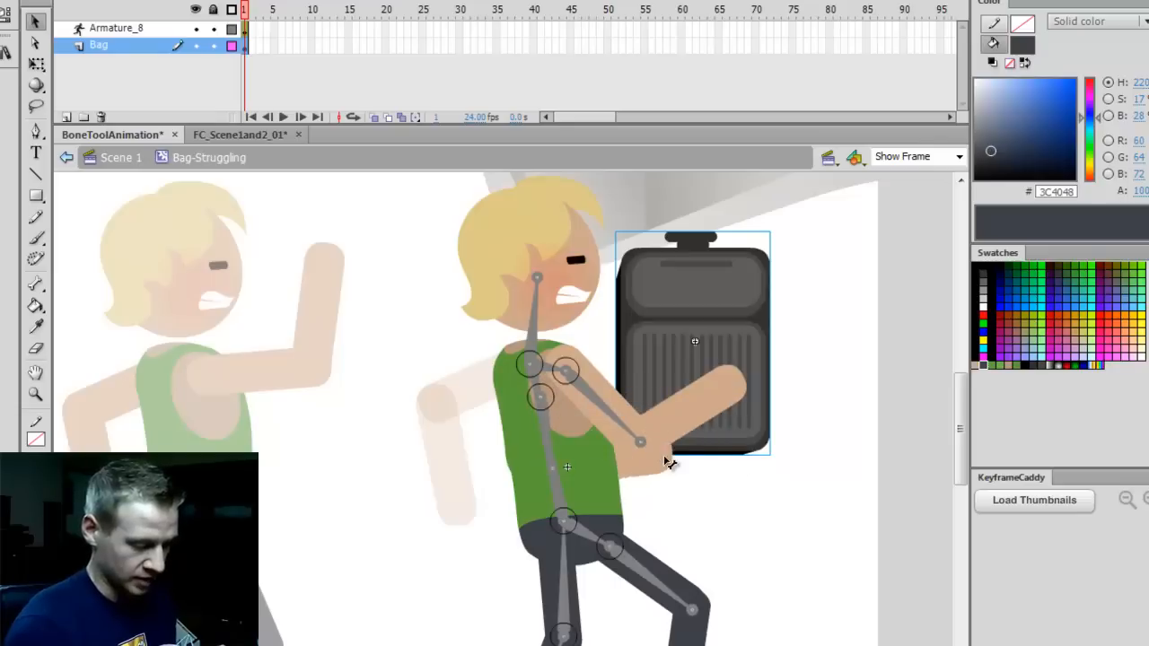
{"action": "left_click_drag", "start_coordinate": [638, 440], "coordinate": [669, 382]}
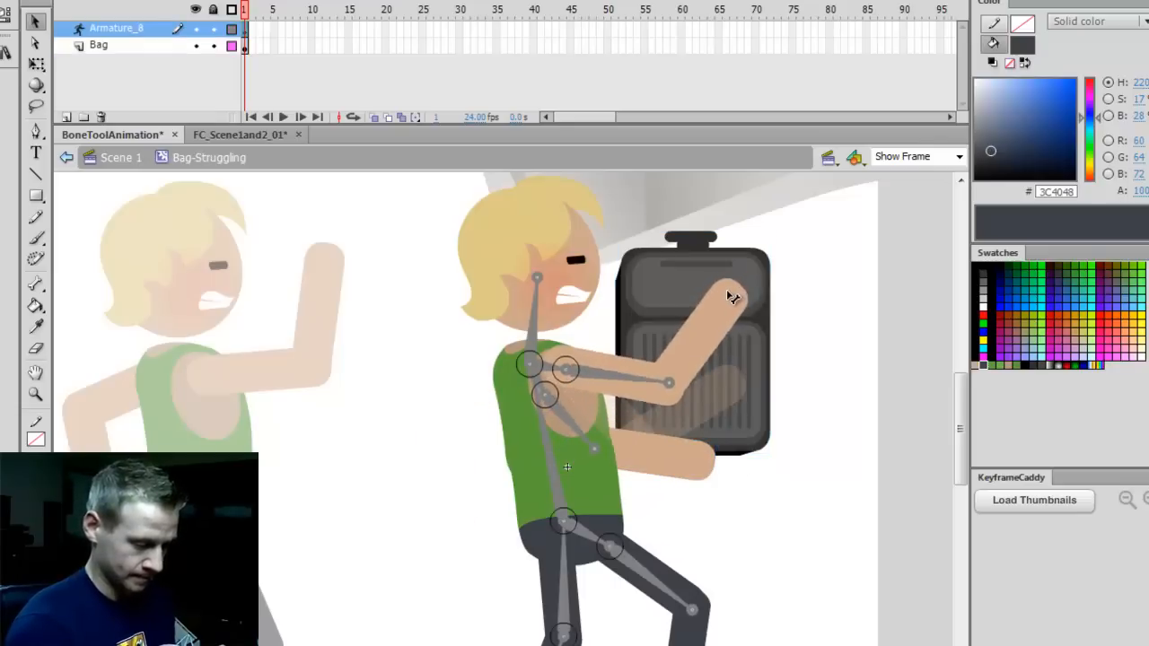
{"action": "left_click_drag", "start_coordinate": [727, 297], "coordinate": [709, 462]}
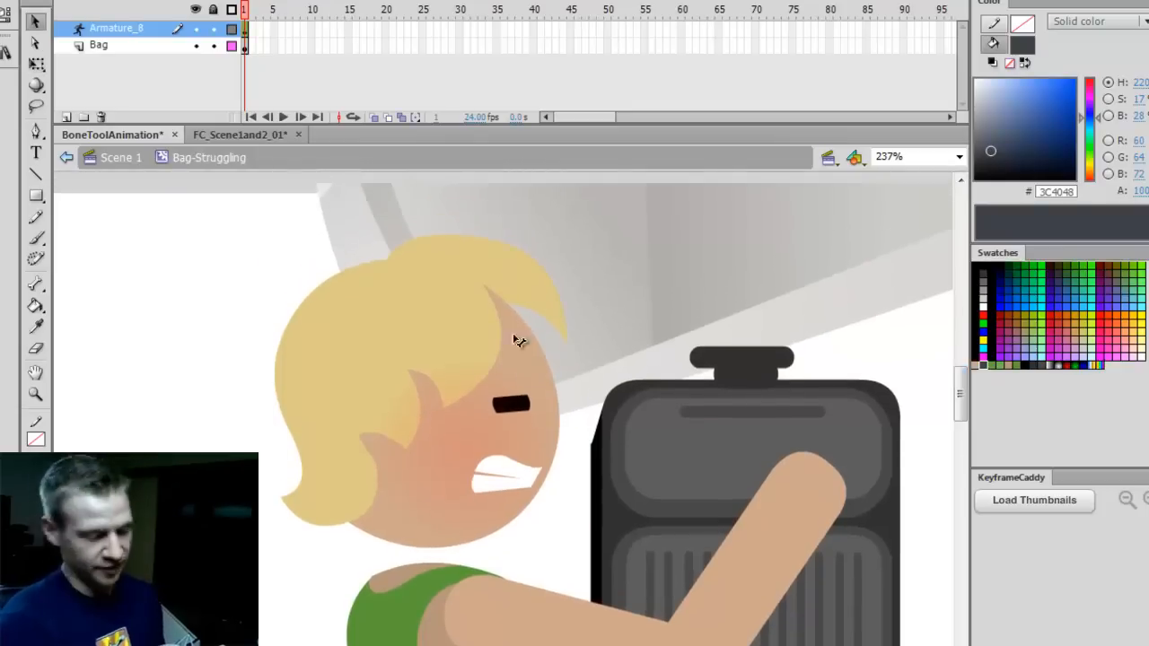
{"action": "scroll", "scroll_direction": "down", "scroll_amount": 3}
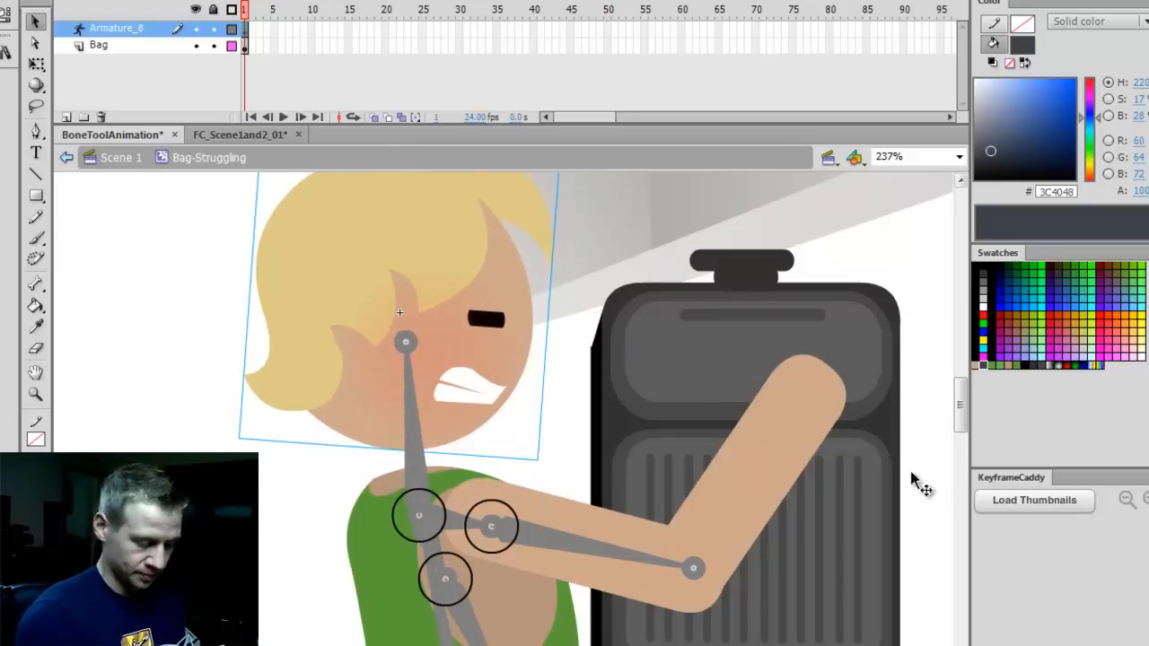
{"action": "scroll", "scroll_direction": "down", "scroll_amount": 3}
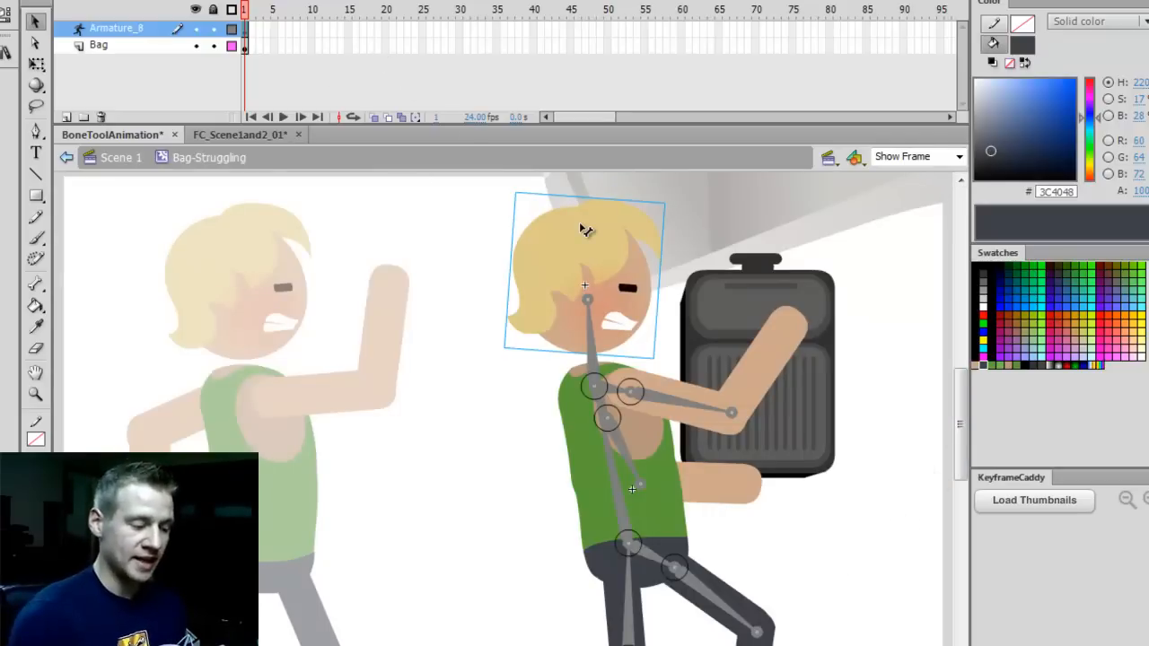
Step: Extend both layers to frame 20 and pose the suitcase raised higher with the head tilted back
{"action": "left_click", "coordinate": [385, 27]}
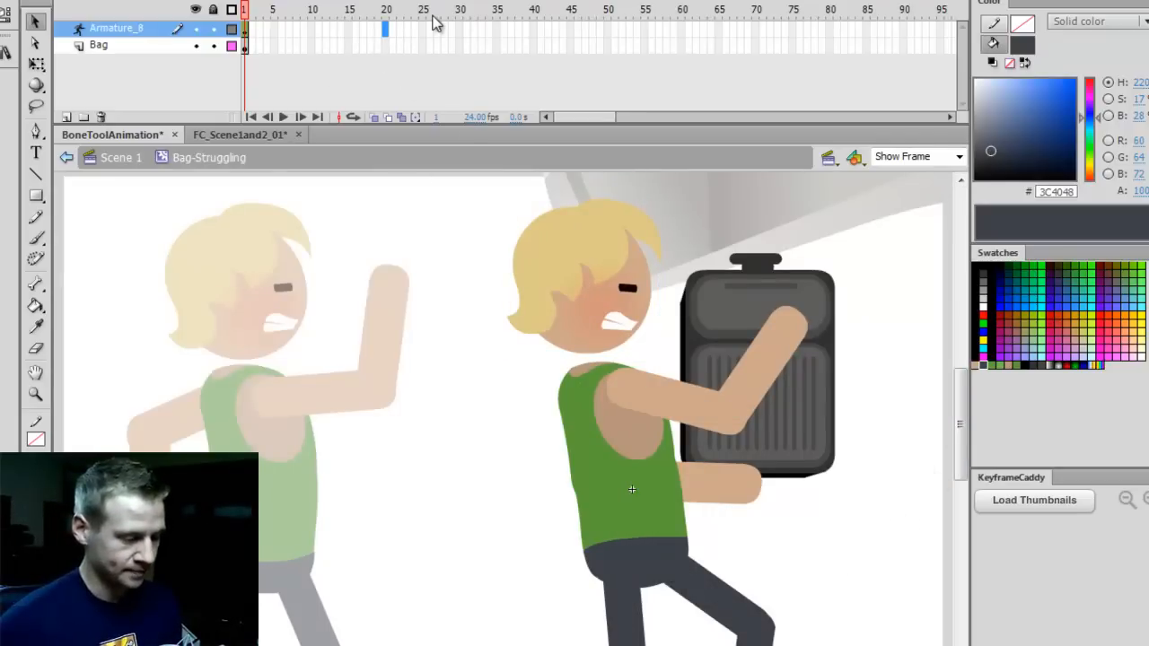
{"action": "left_click", "coordinate": [386, 10]}
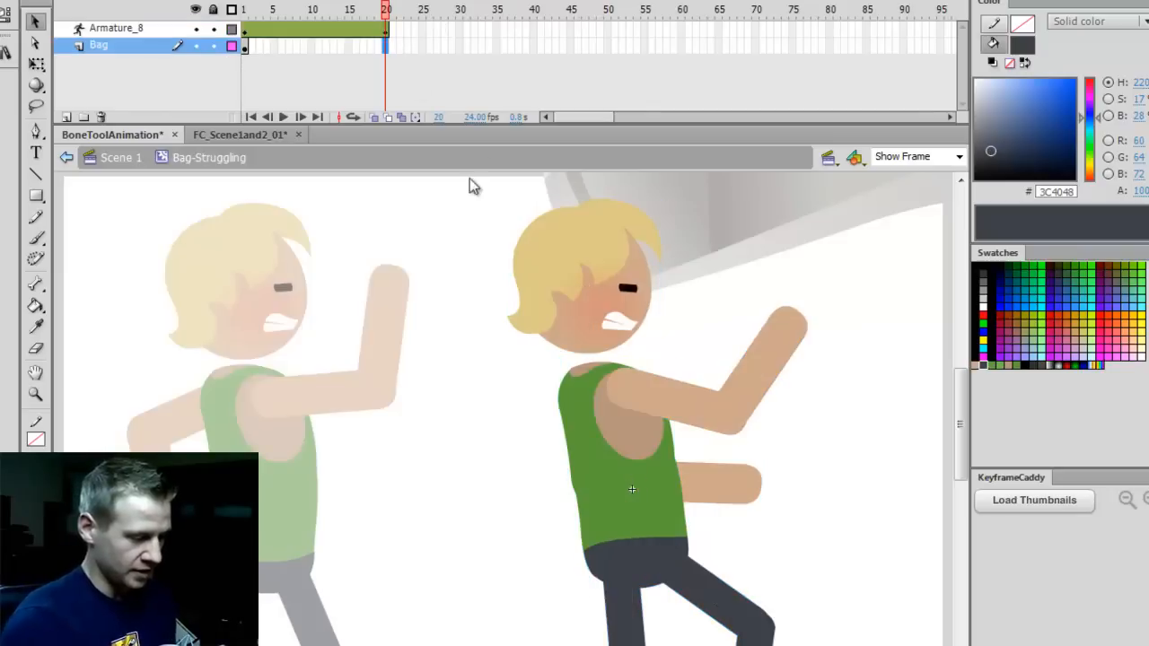
{"action": "left_click", "coordinate": [296, 47]}
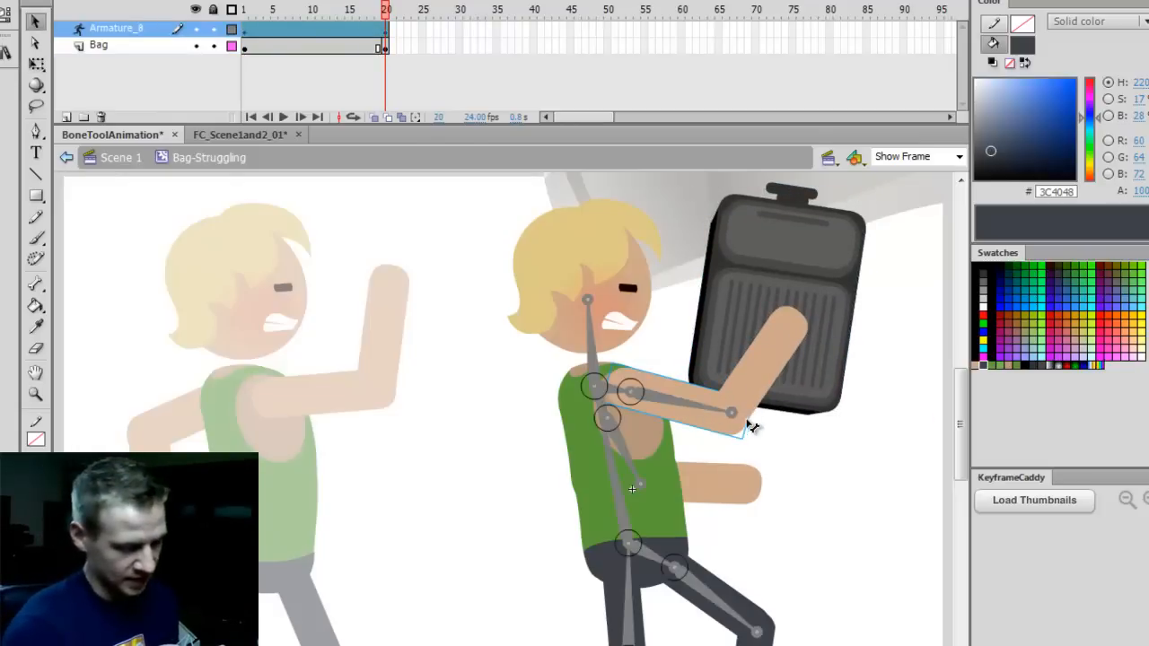
{"action": "left_click_drag", "start_coordinate": [732, 411], "coordinate": [776, 220]}
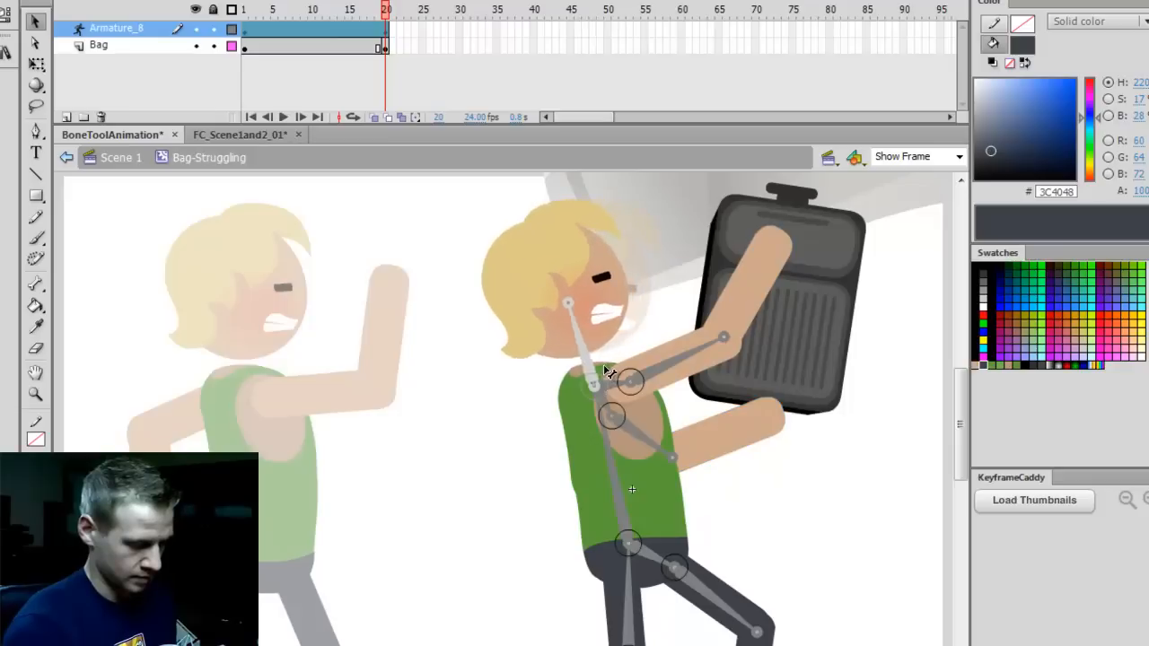
{"action": "left_click_drag", "start_coordinate": [610, 370], "coordinate": [673, 457]}
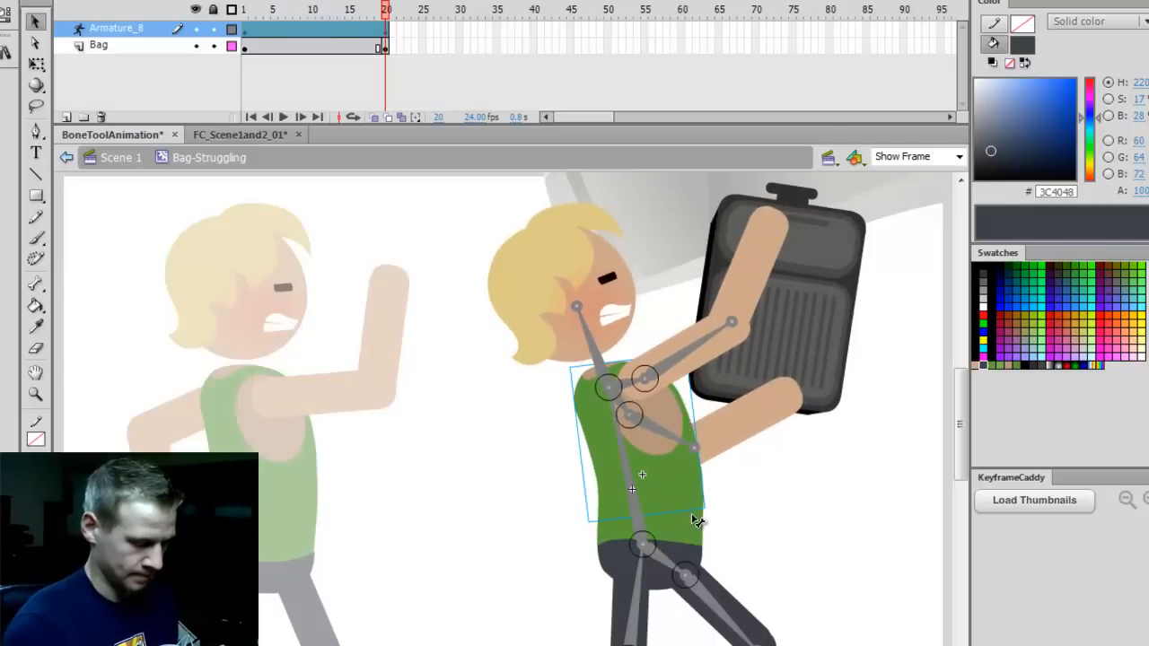
{"action": "scroll", "scroll_direction": "down", "scroll_amount": 3}
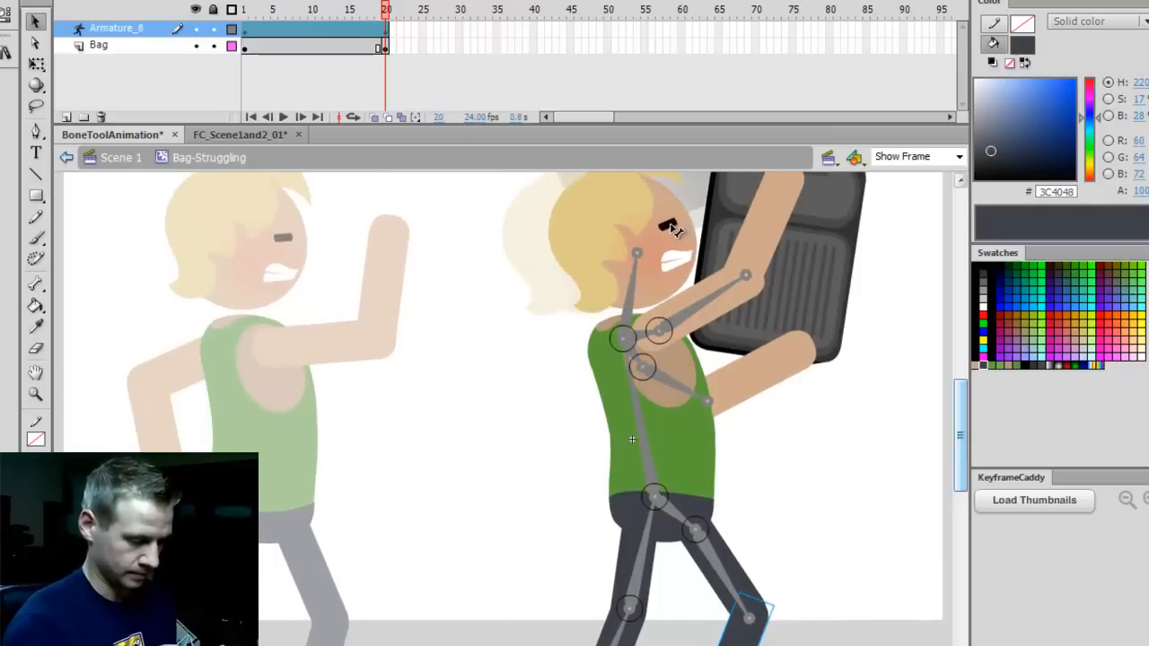
Step: Give the Bag layer a classic tween and scrub between early frames and frame 20
{"action": "left_click", "coordinate": [296, 10]}
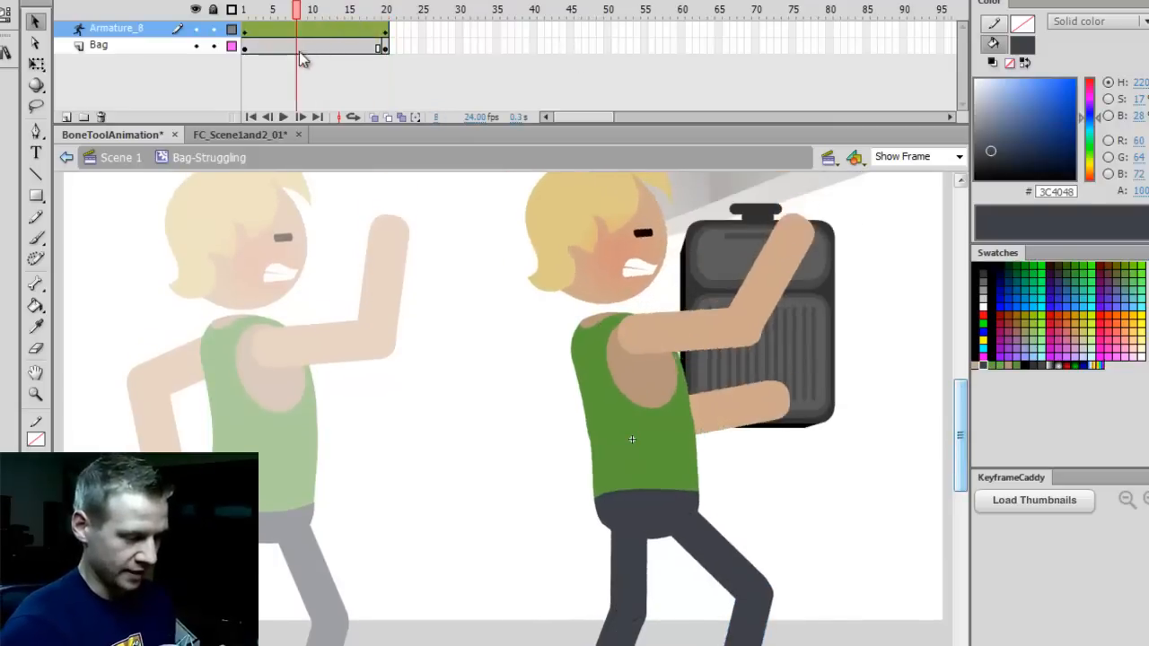
{"action": "right_click", "coordinate": [314, 44]}
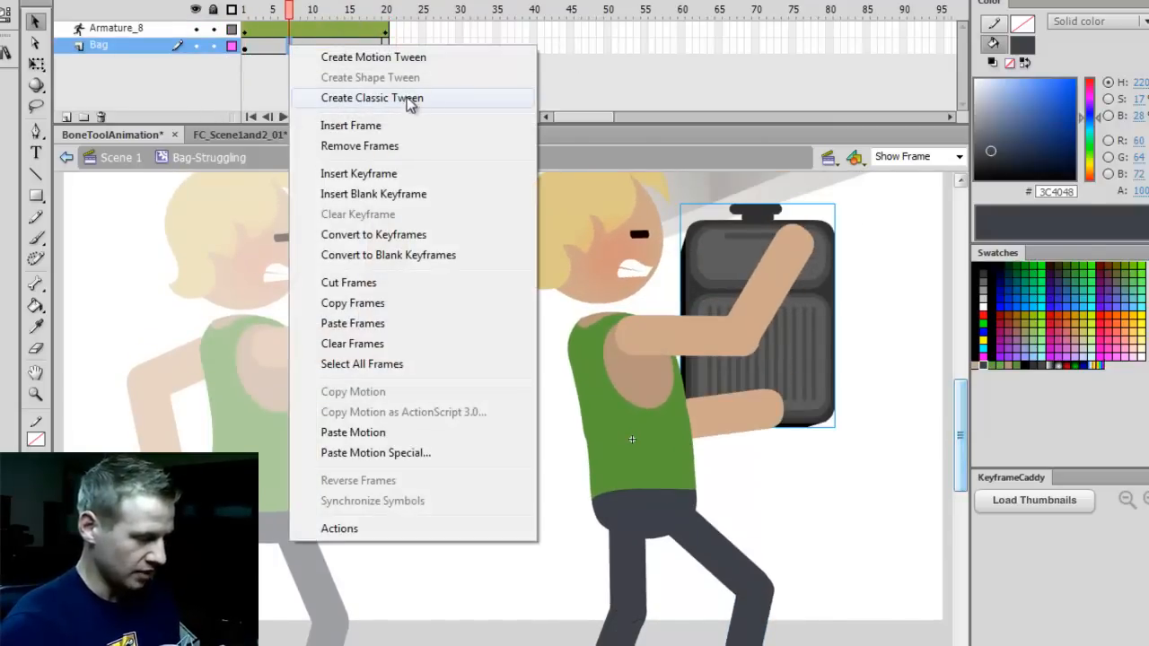
{"action": "left_click", "coordinate": [372, 97]}
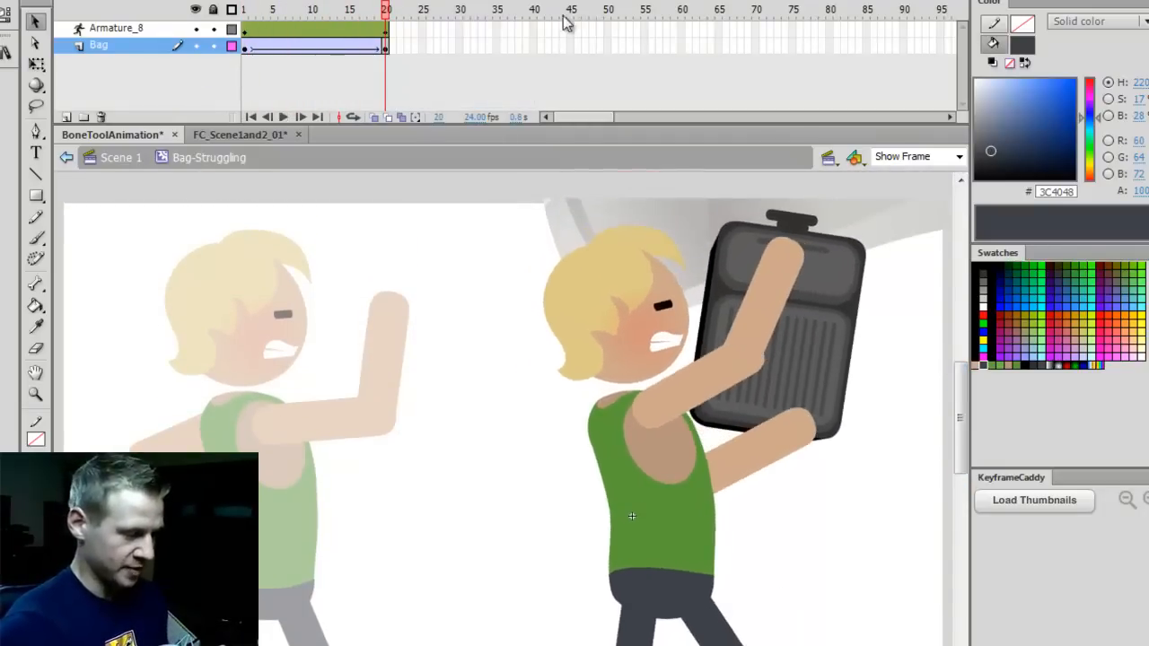
{"action": "left_click", "coordinate": [279, 10]}
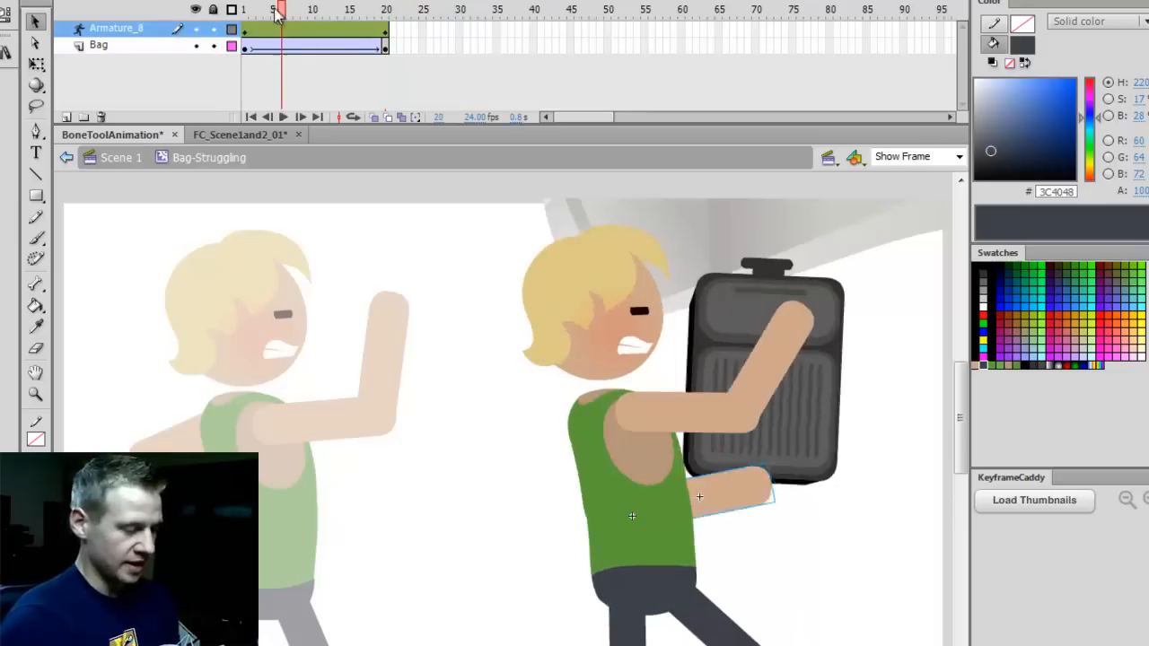
{"action": "left_click", "coordinate": [386, 10]}
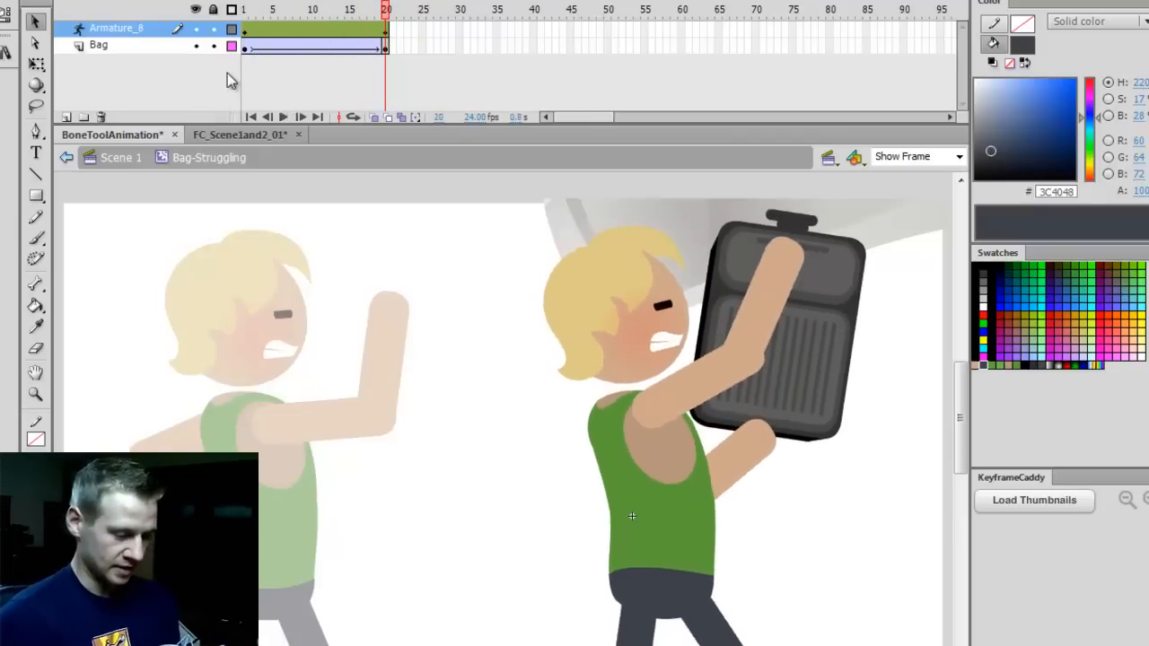
Step: Play frames 1–20 twice to preview the suitcase lift
{"action": "left_click", "coordinate": [284, 117]}
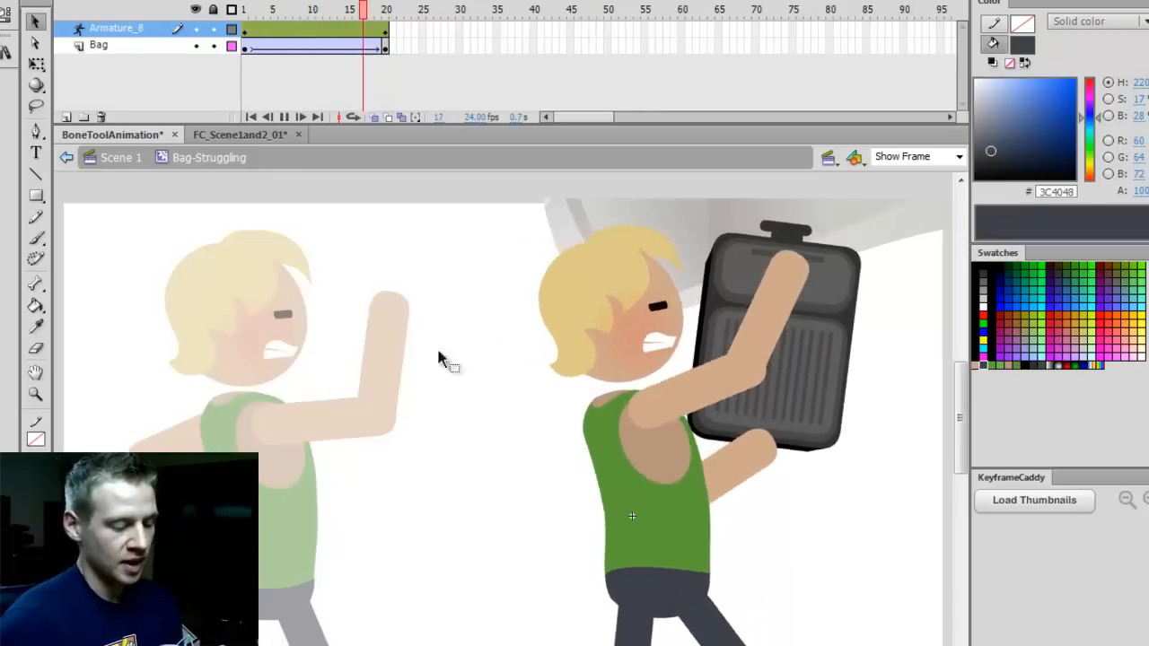
{"action": "left_click", "coordinate": [386, 10]}
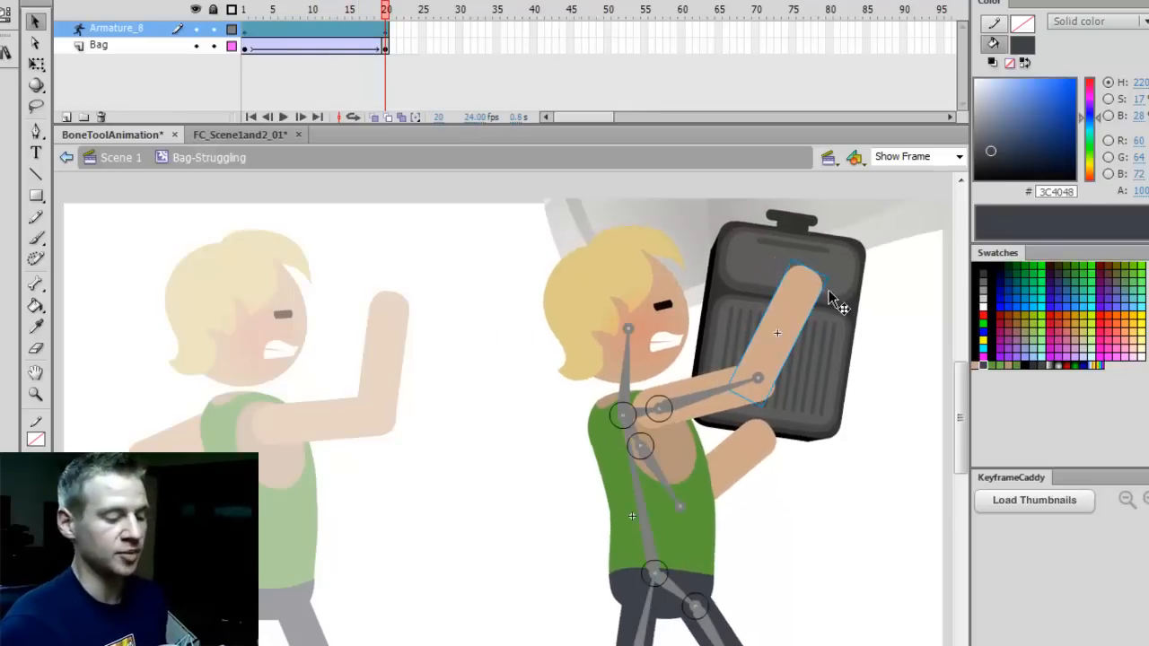
{"action": "left_click", "coordinate": [284, 117]}
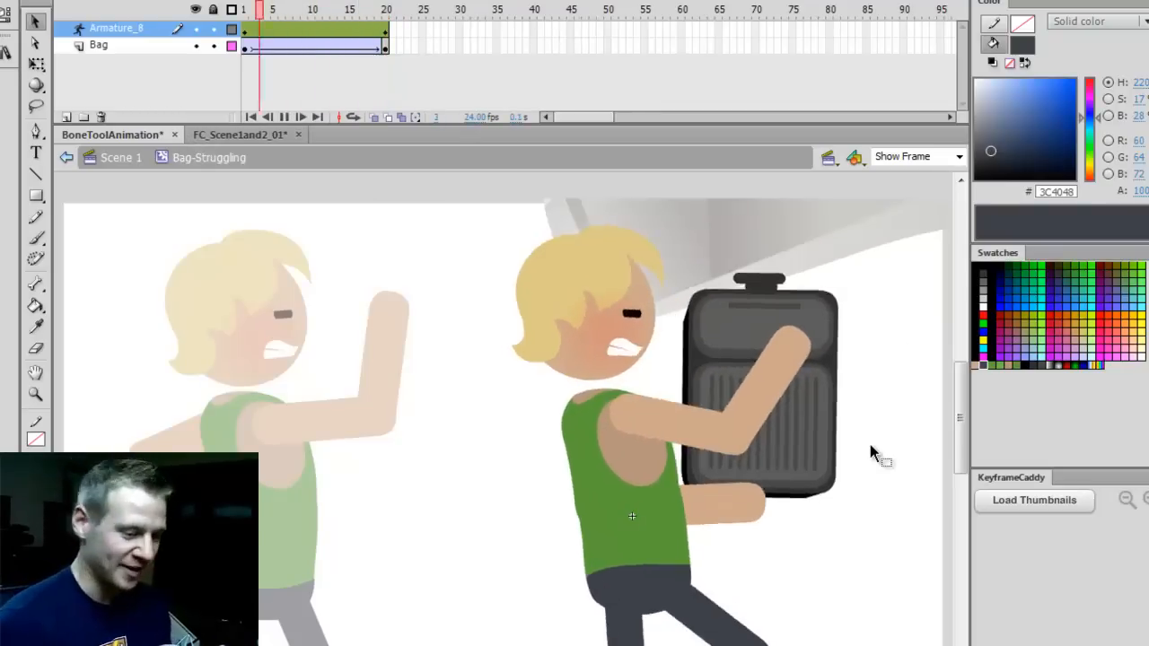
{"action": "left_click", "coordinate": [385, 10]}
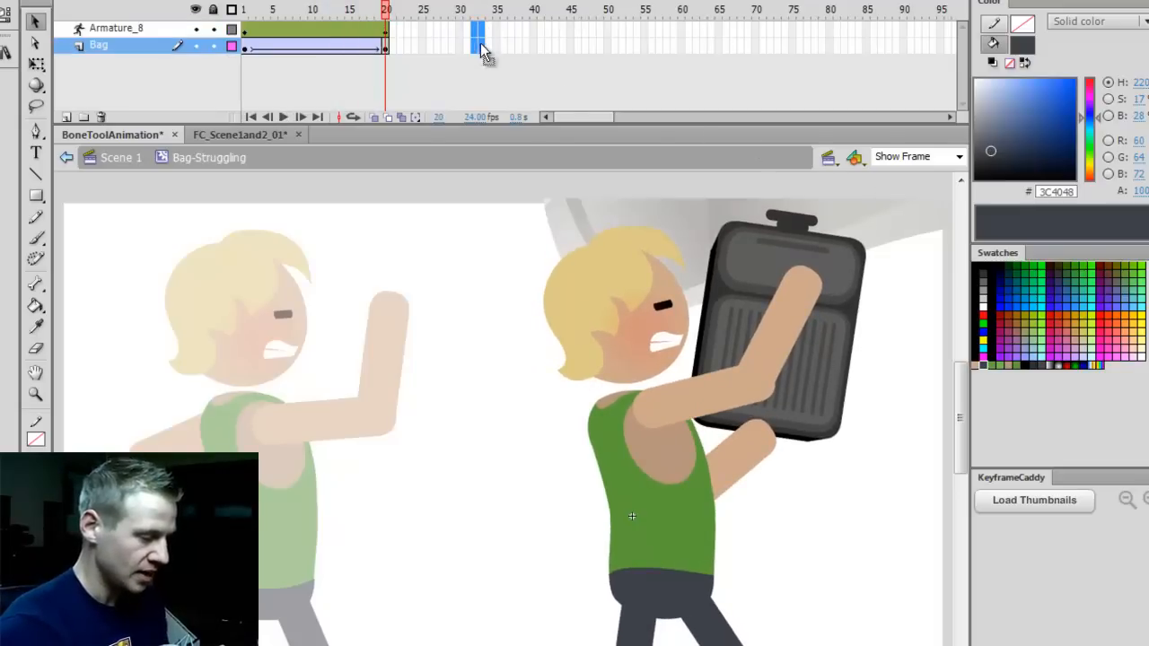
Step: Insert pose keyframes at frame 32 on both layers and adjust the character's head
{"action": "right_click", "coordinate": [460, 45]}
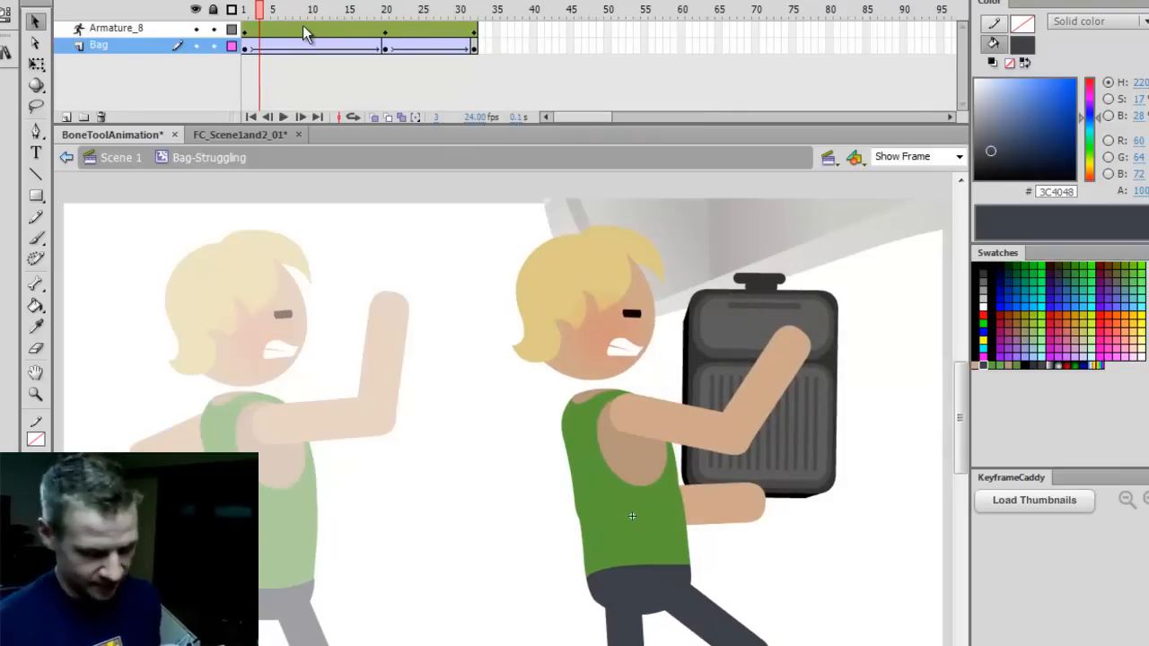
{"action": "left_click", "coordinate": [284, 117]}
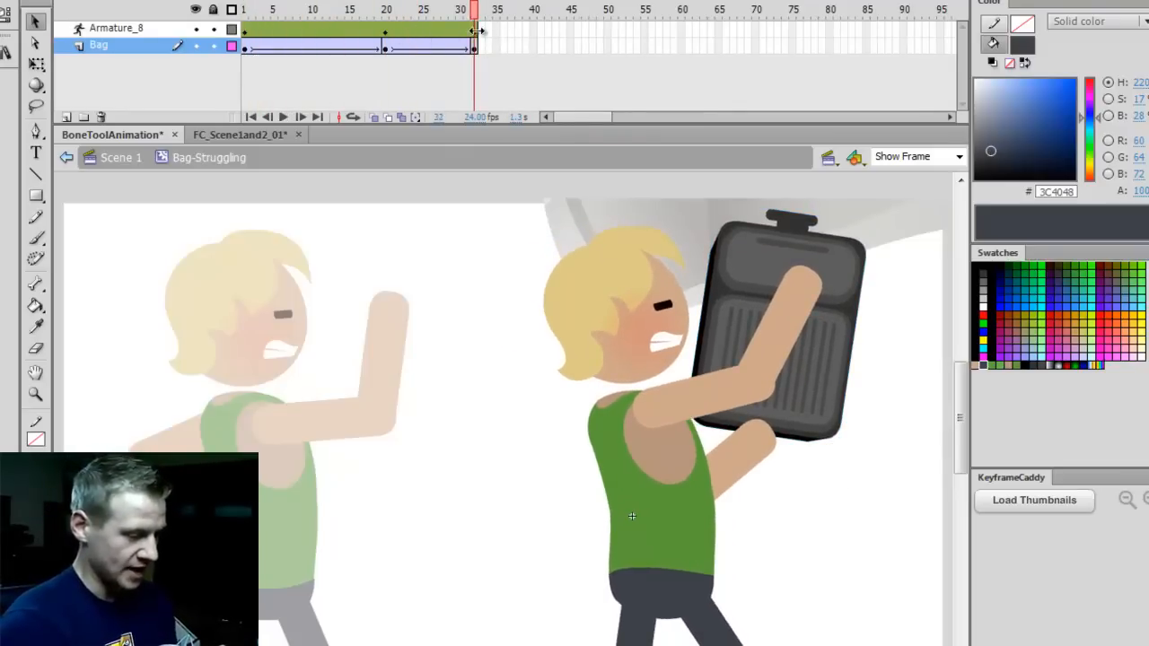
{"action": "left_click", "coordinate": [117, 28]}
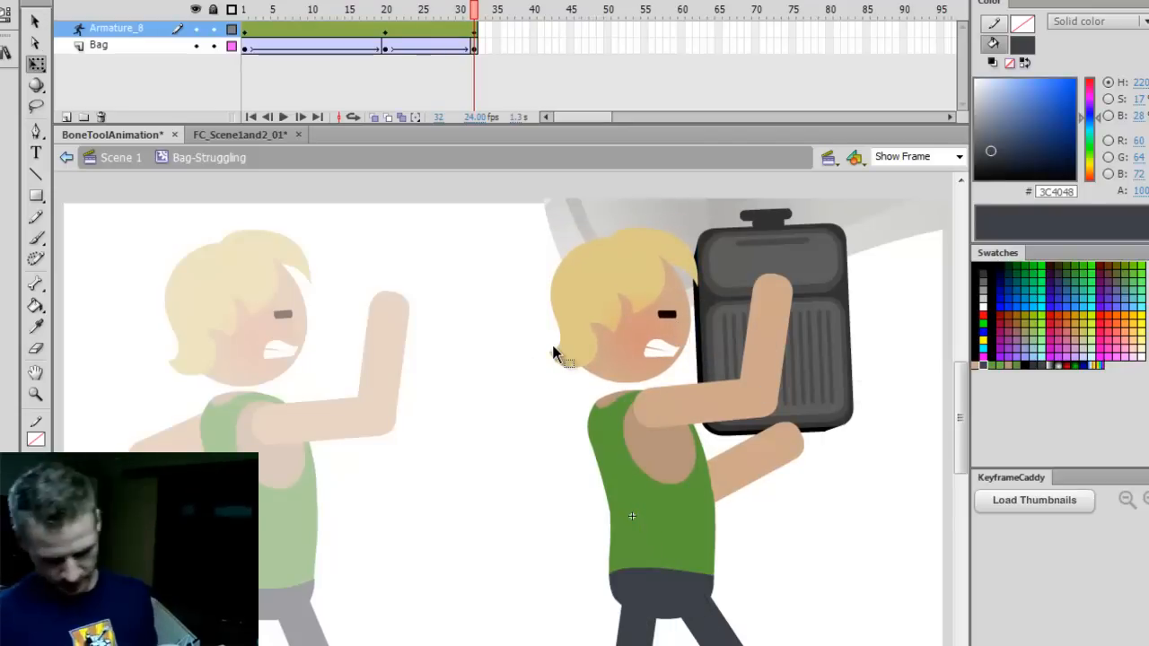
{"action": "mouse_move", "coordinate": [673, 310]}
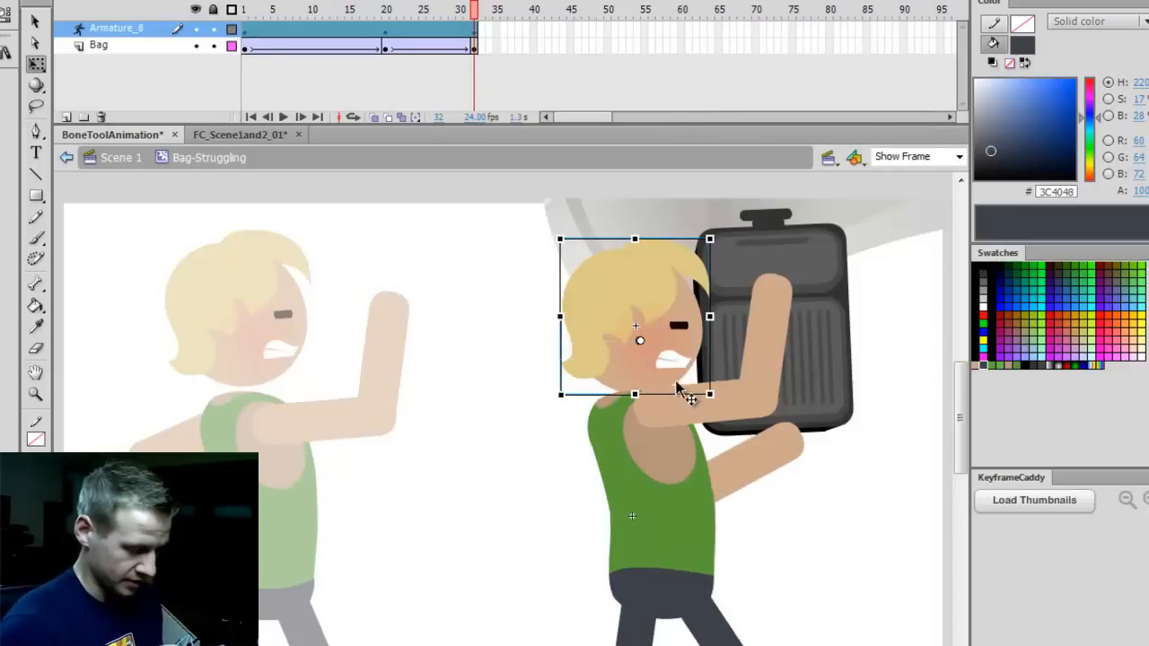
{"action": "left_click", "coordinate": [803, 345]}
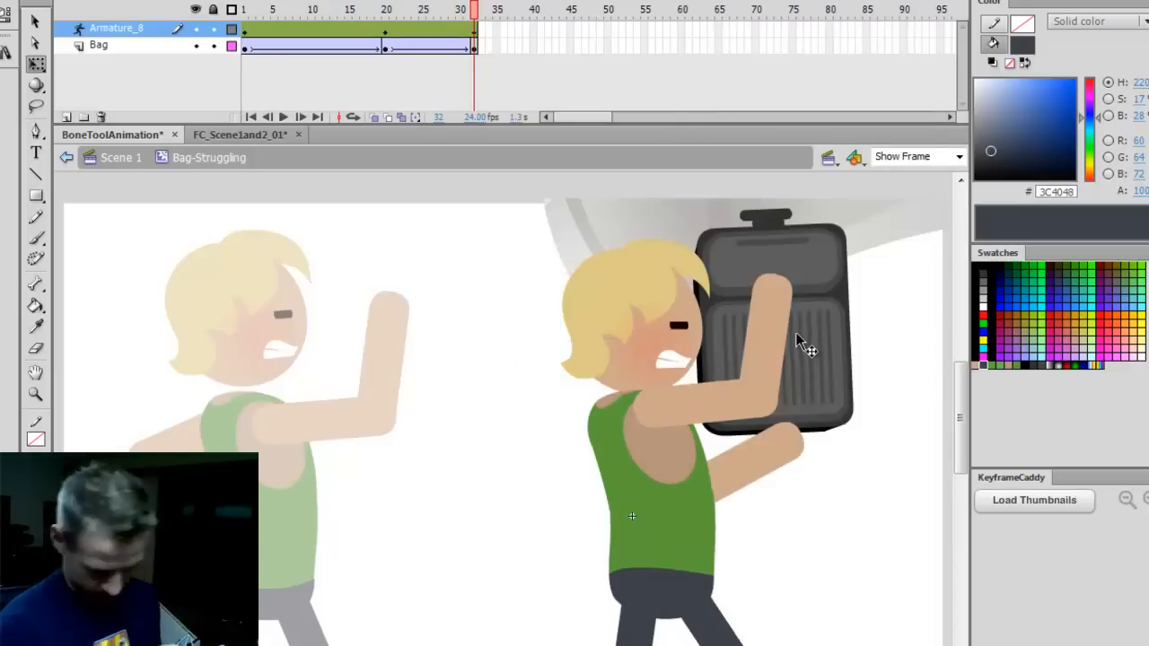
{"action": "left_click", "coordinate": [700, 313]}
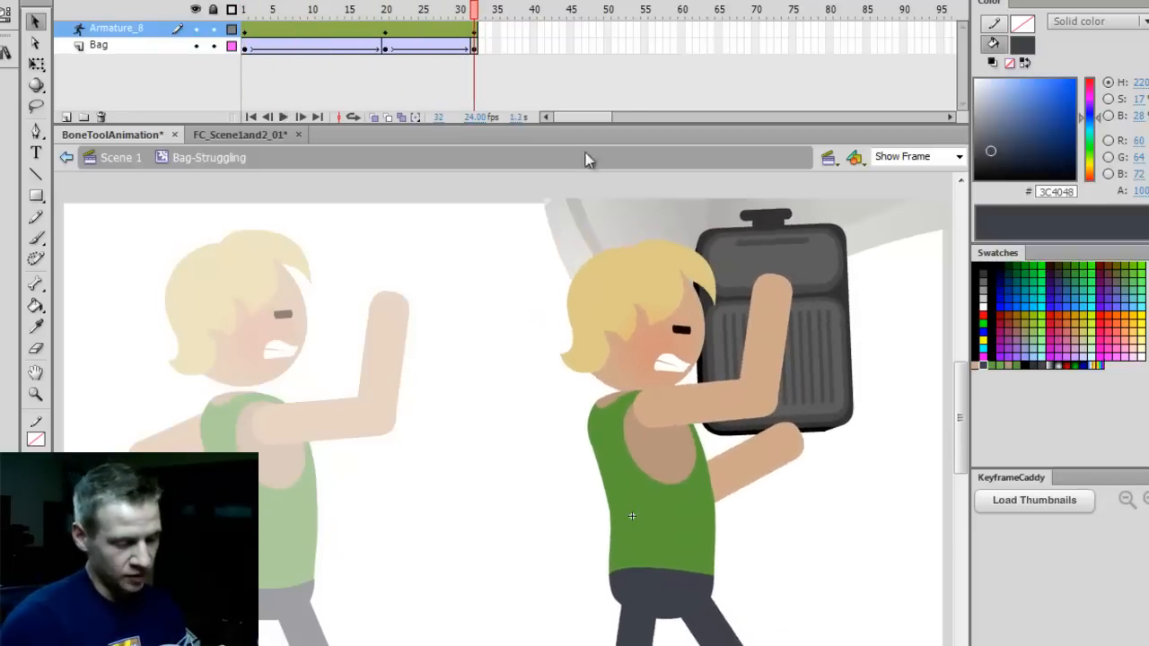
Step: Tilt the head under the suitcase, compare with frame 20, and reposition the arm at frame 32
{"action": "left_click", "coordinate": [284, 117]}
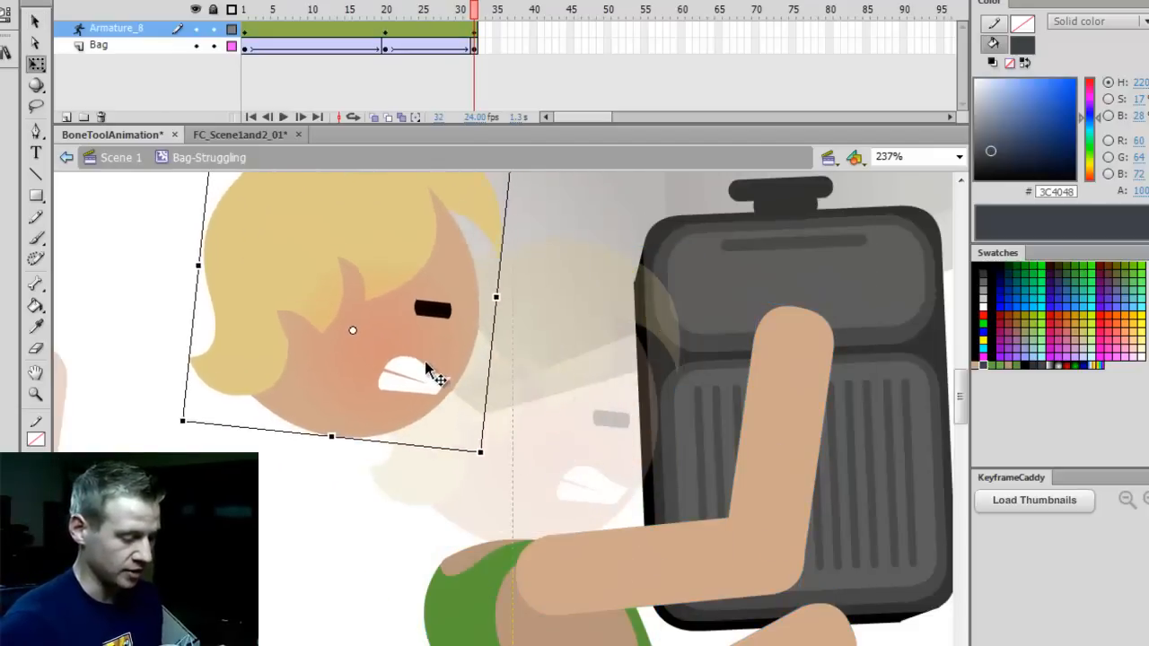
{"action": "left_click", "coordinate": [385, 15]}
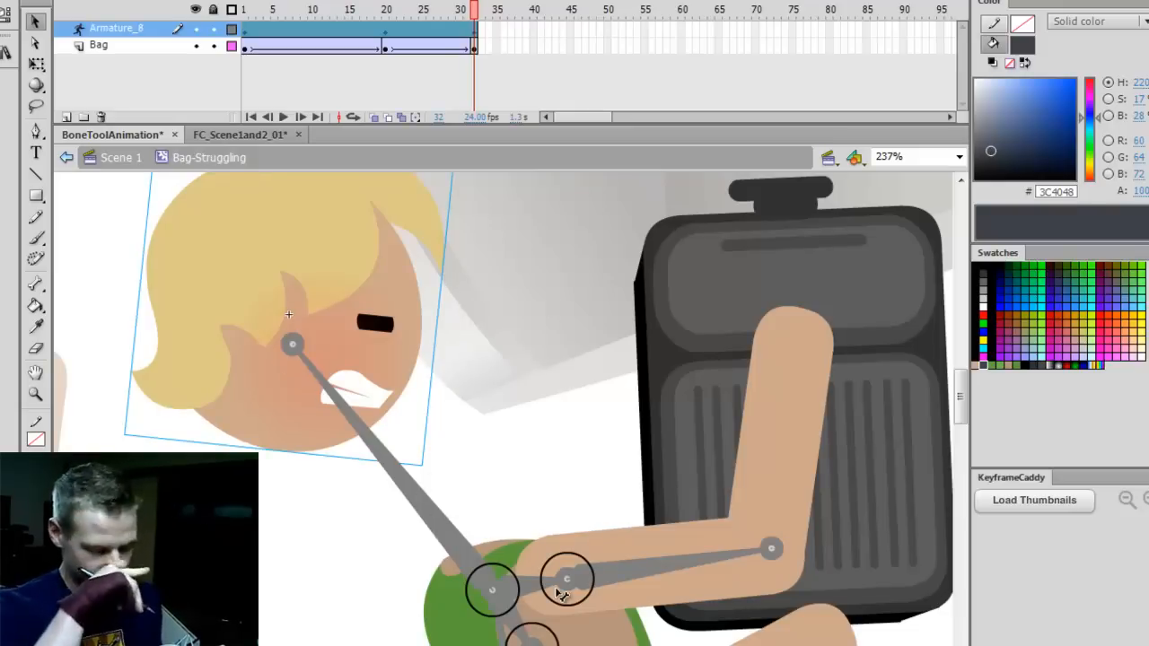
{"action": "left_click", "coordinate": [386, 10]}
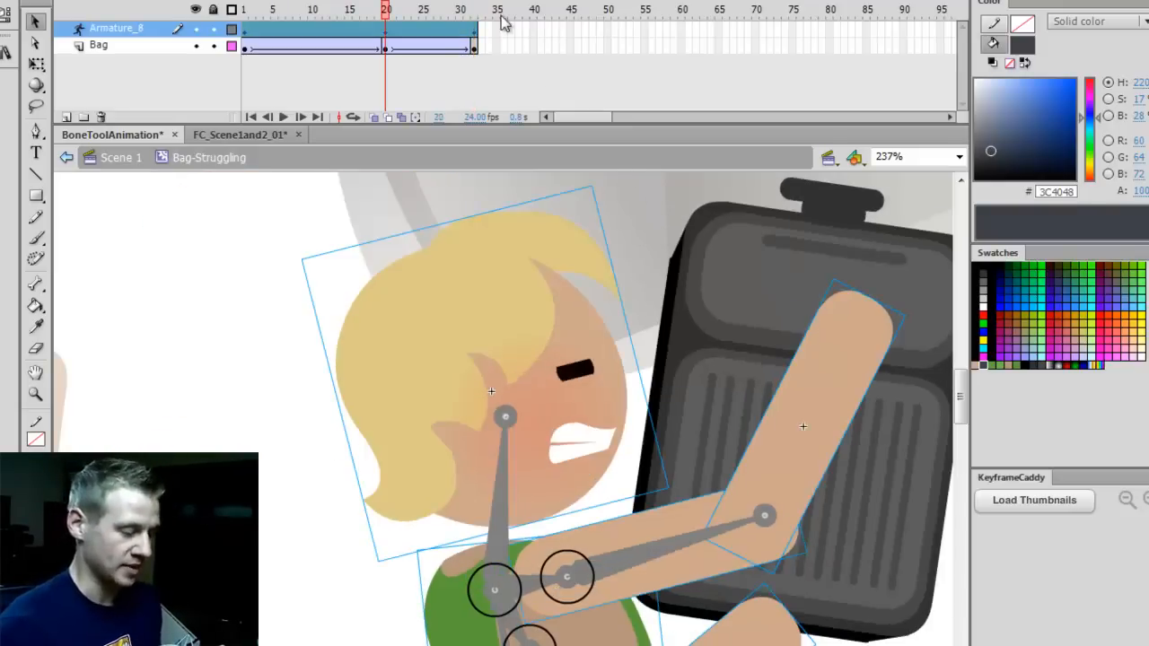
{"action": "left_click", "coordinate": [474, 10]}
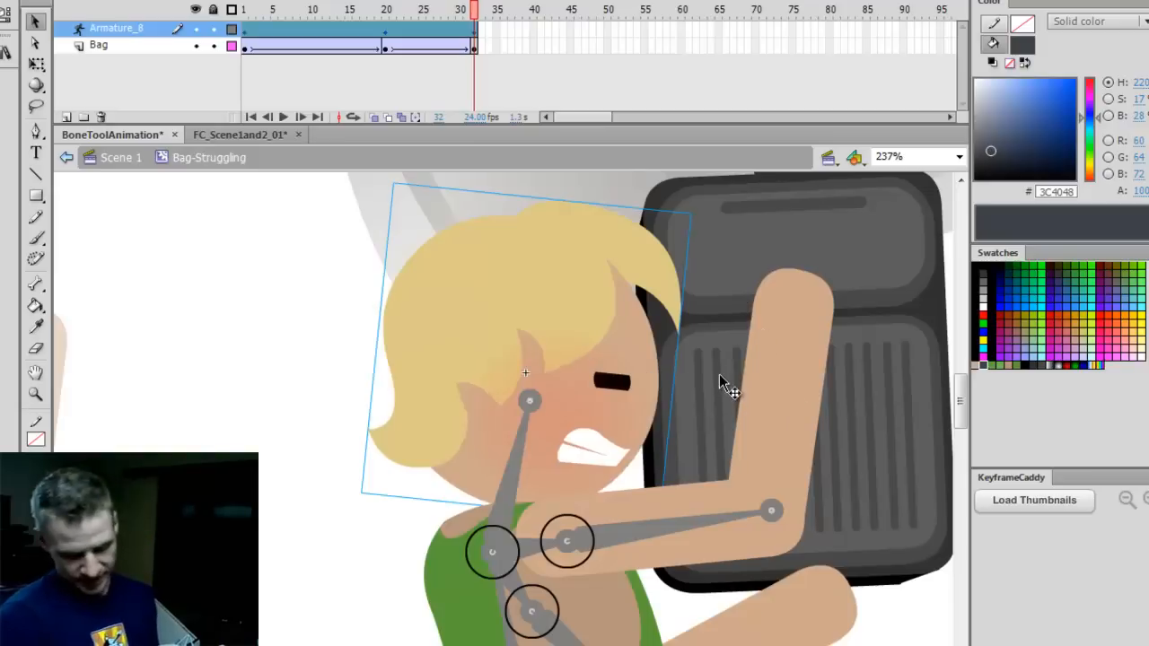
{"action": "left_click", "coordinate": [36, 64]}
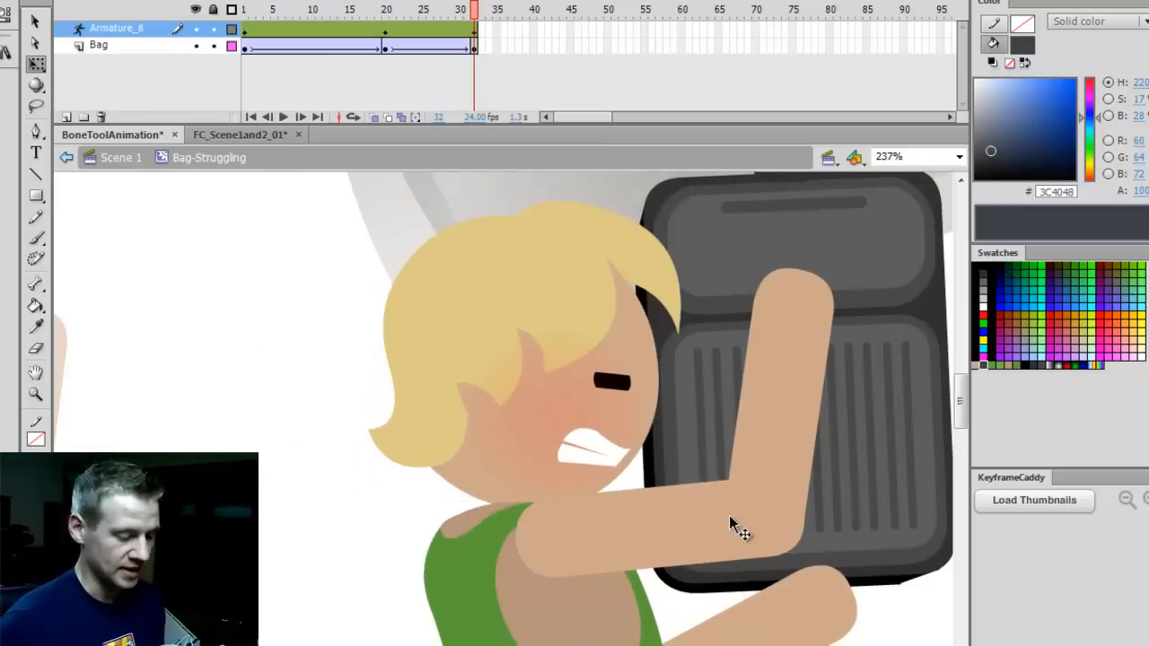
Step: Set zoom to Show Frame and pose the torso and legs leaning under the suitcase at frame 32
{"action": "left_click", "coordinate": [959, 156]}
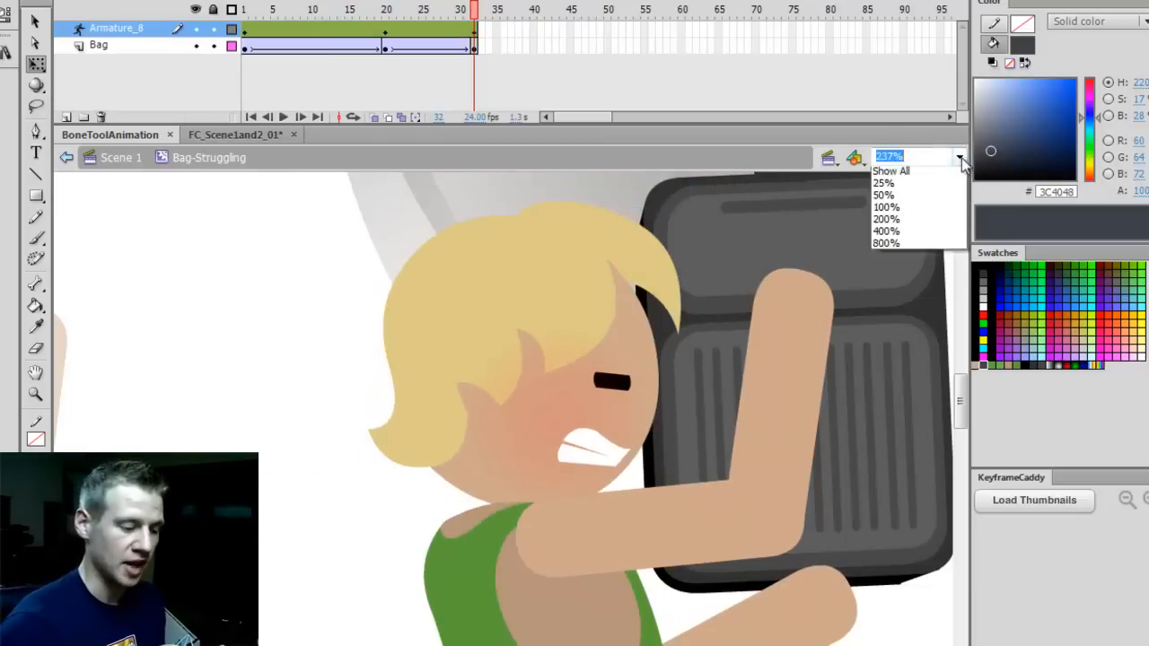
{"action": "left_click", "coordinate": [890, 170]}
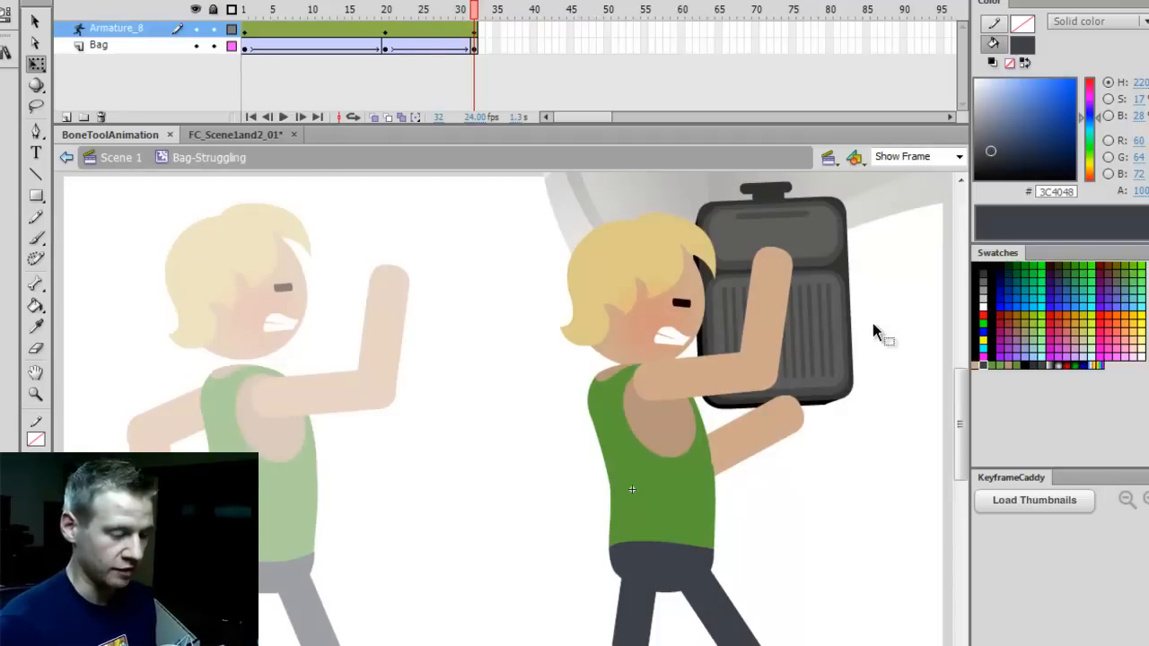
{"action": "left_click", "coordinate": [285, 117]}
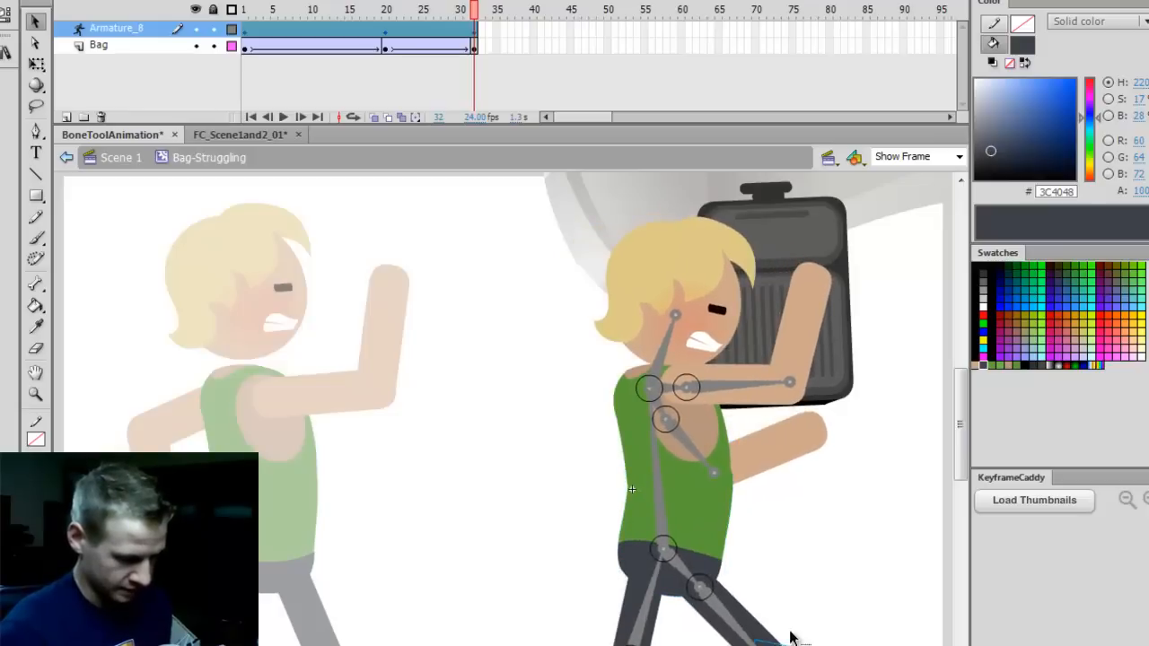
{"action": "left_click", "coordinate": [284, 117]}
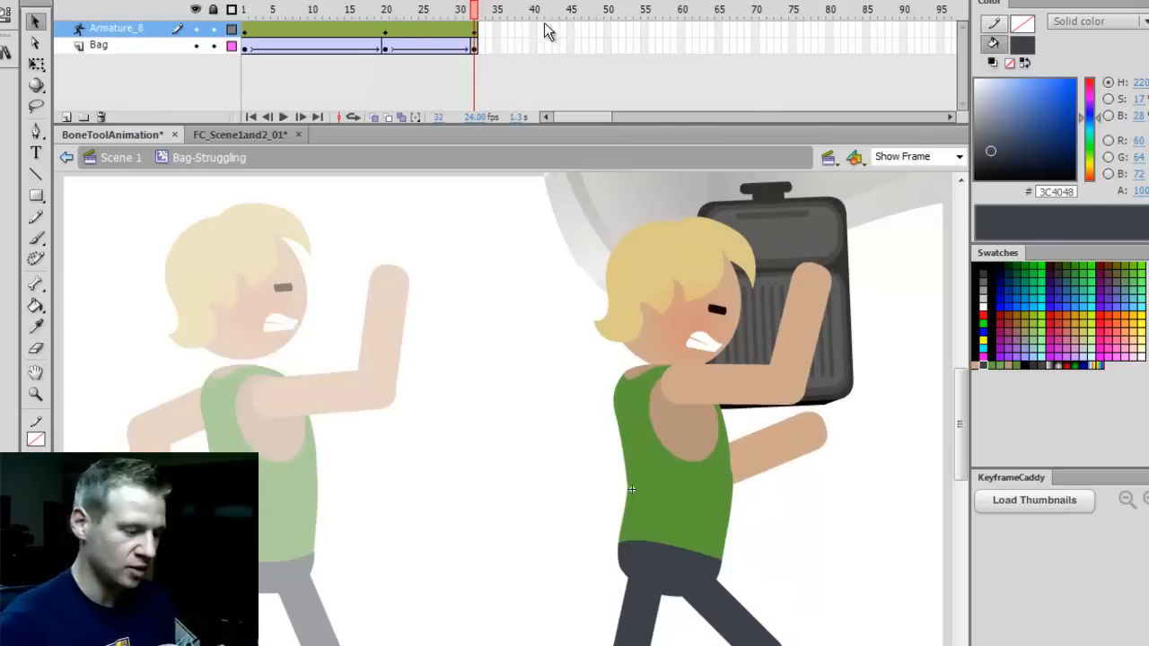
Step: Insert keyframes at frame 40 and select the character's rig
{"action": "left_click", "coordinate": [98, 45]}
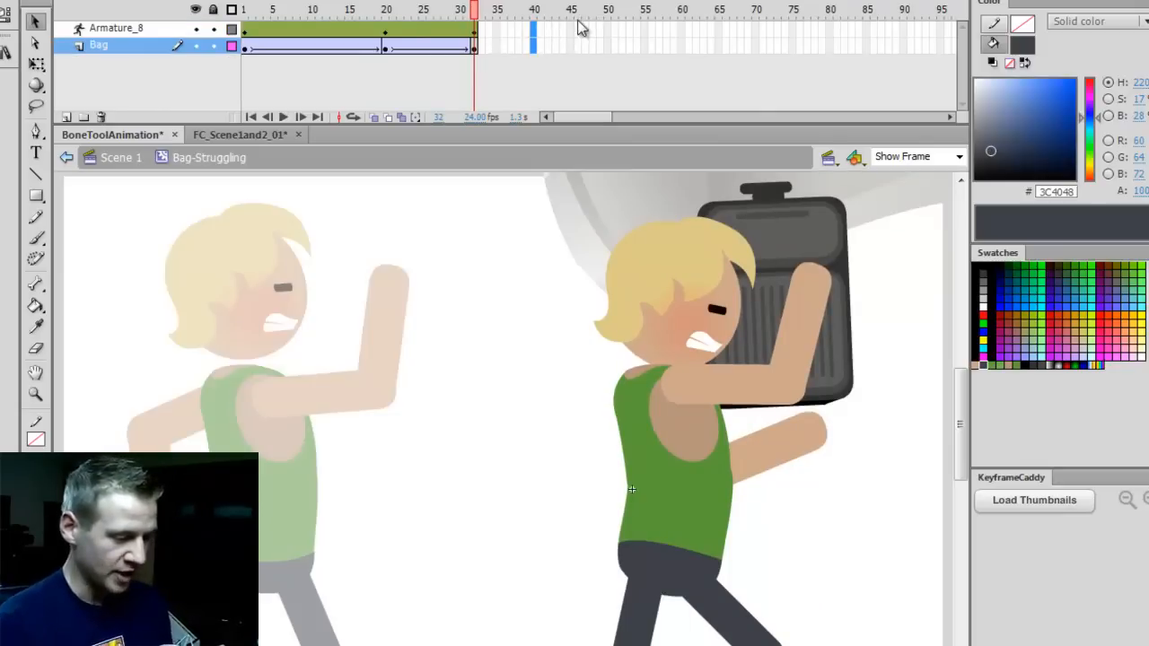
{"action": "left_click", "coordinate": [534, 10]}
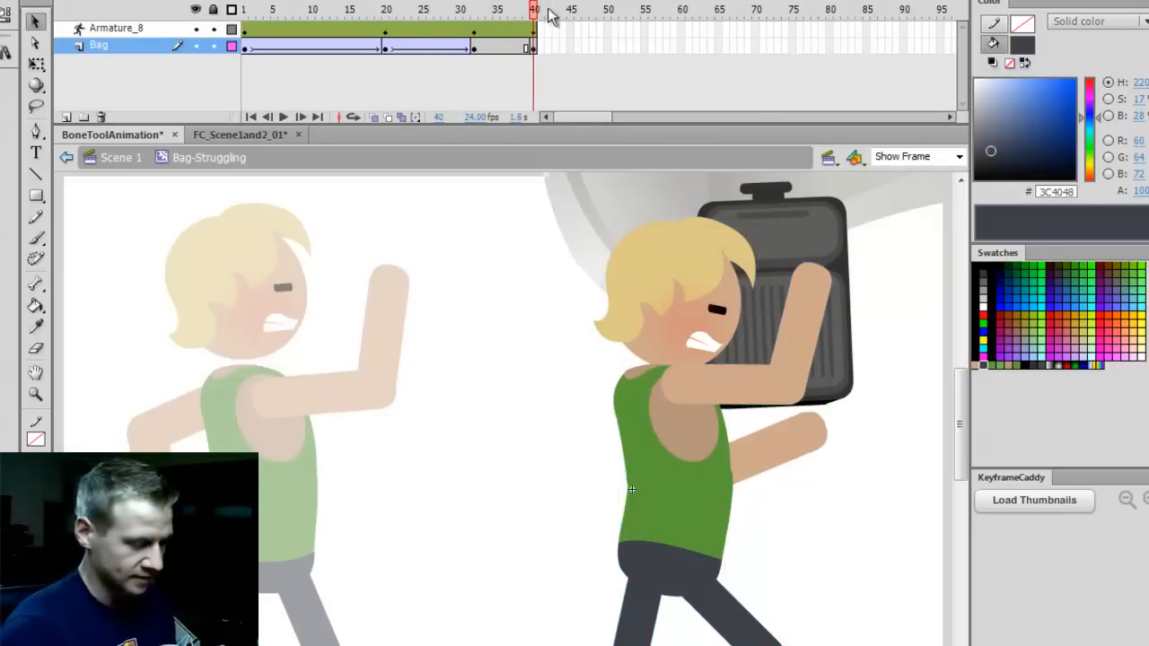
{"action": "left_click", "coordinate": [510, 16]}
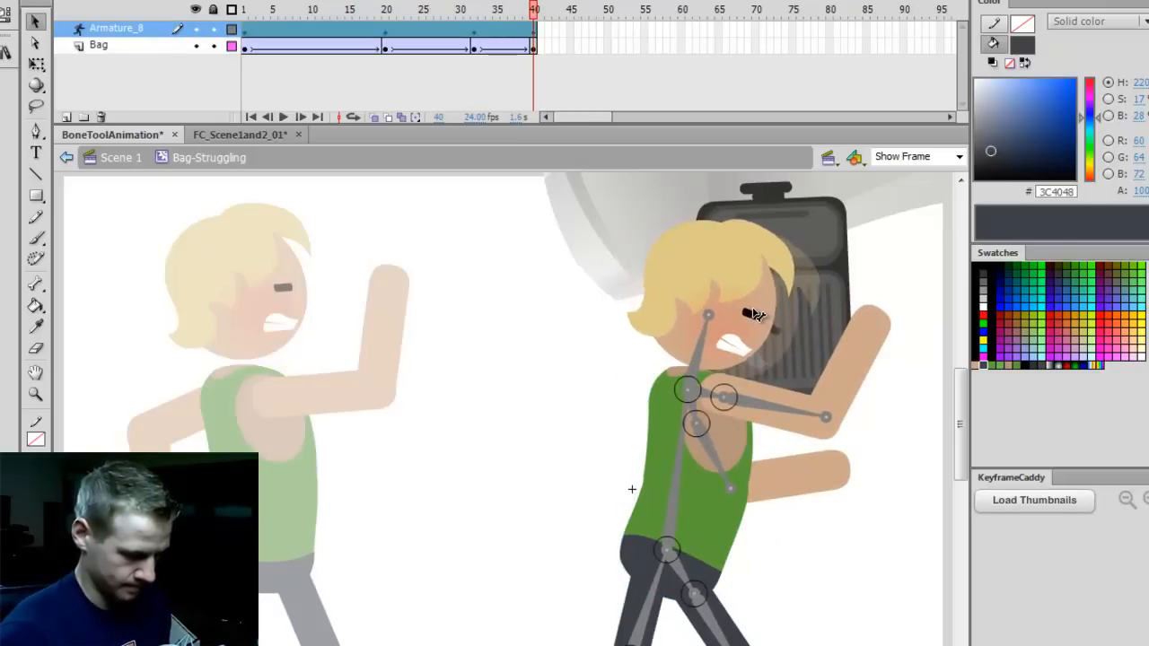
Step: Bend the torso backward and the front knee into a stumble, then preview playback
{"action": "left_click_drag", "start_coordinate": [826, 417], "coordinate": [803, 464]}
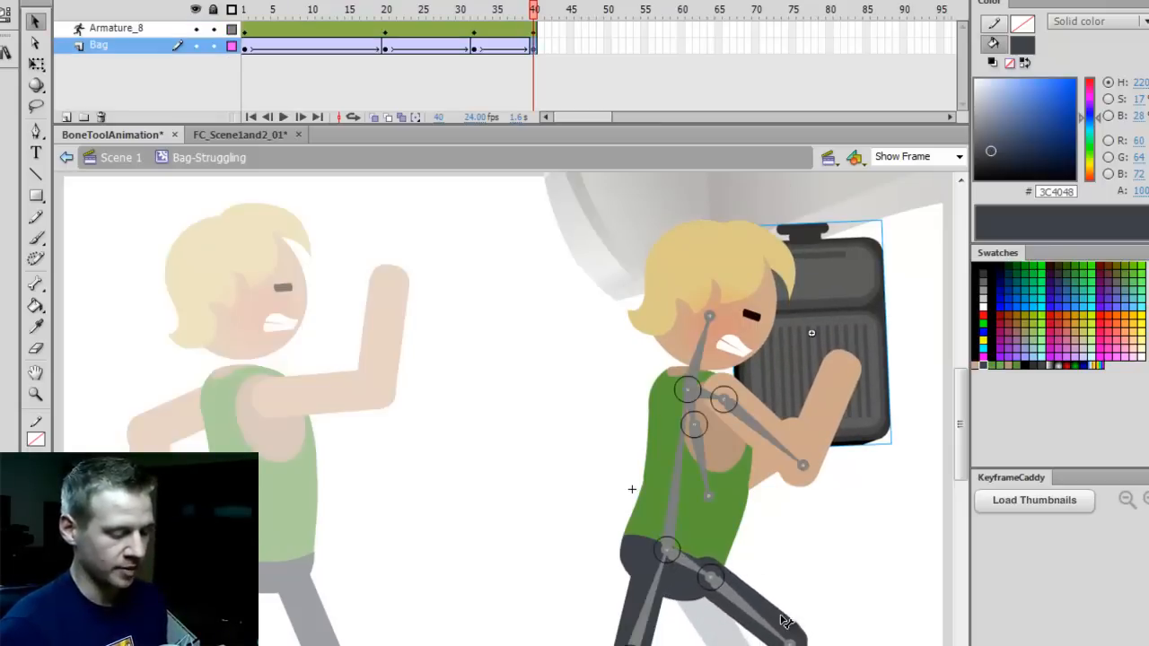
{"action": "left_click", "coordinate": [117, 28]}
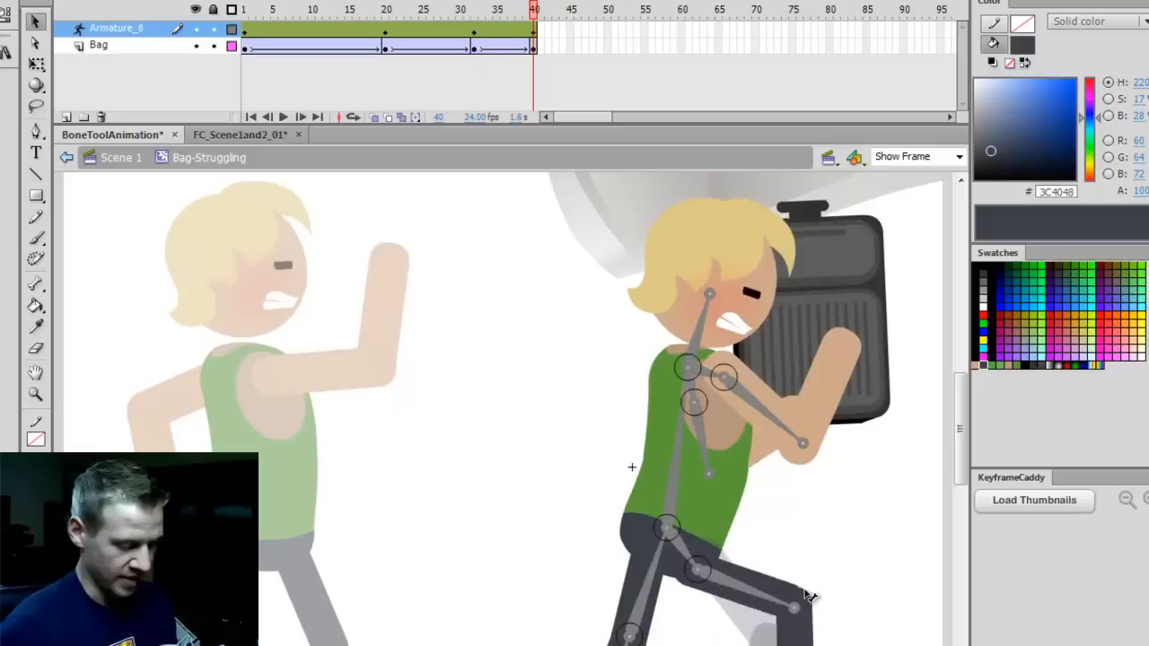
{"action": "scroll", "scroll_direction": "down", "scroll_amount": 3}
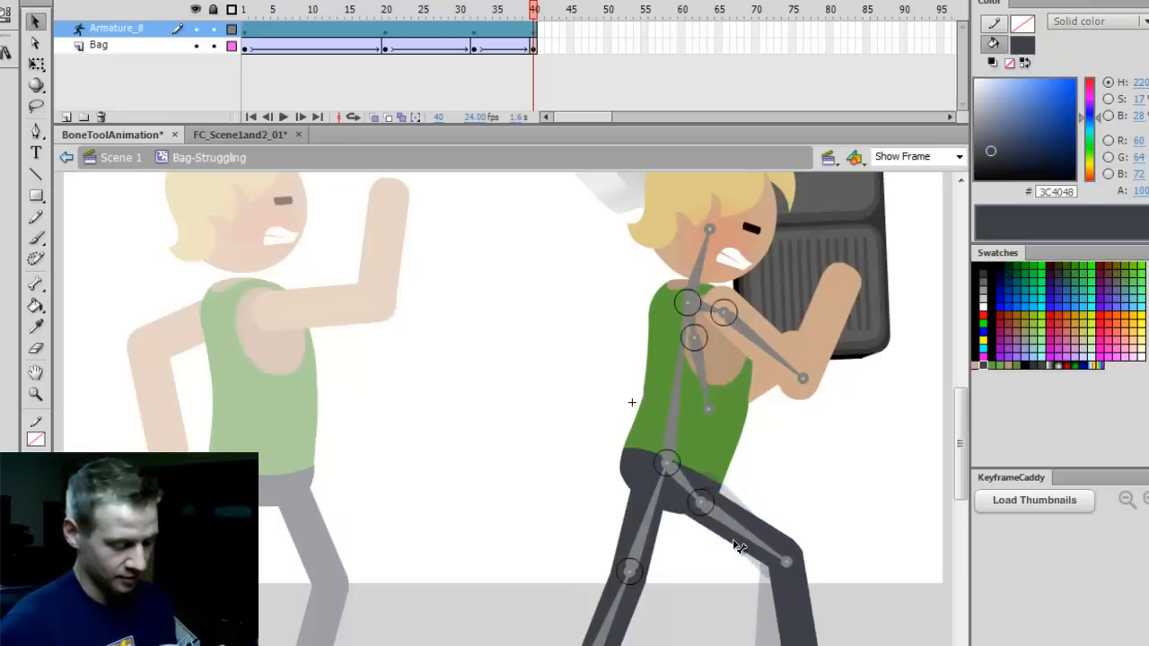
{"action": "left_click_drag", "start_coordinate": [736, 548], "coordinate": [779, 568]}
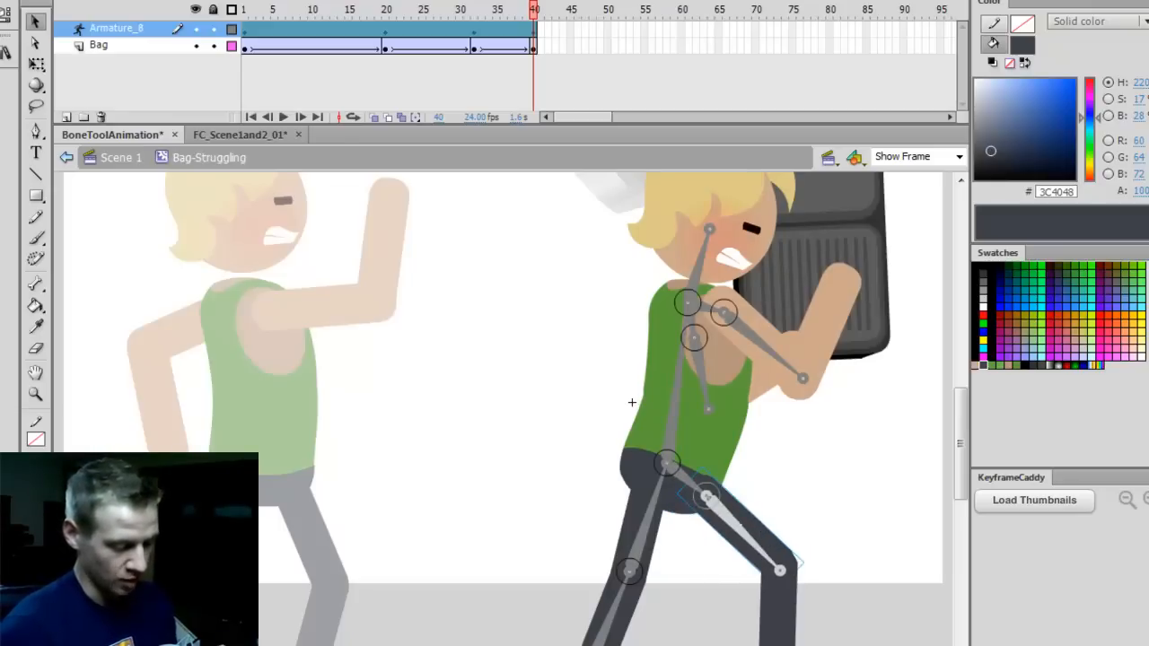
{"action": "left_click", "coordinate": [283, 117]}
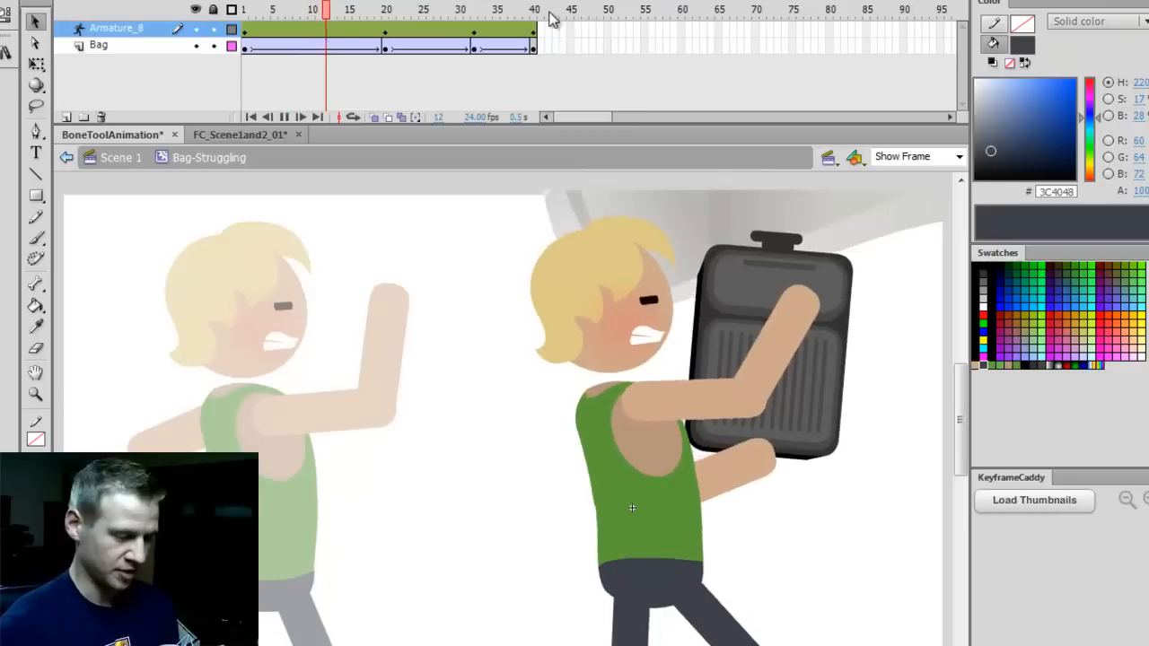
Step: Stop playback and create a Classic Tween on the Bag layer's frames
{"action": "left_click", "coordinate": [534, 10]}
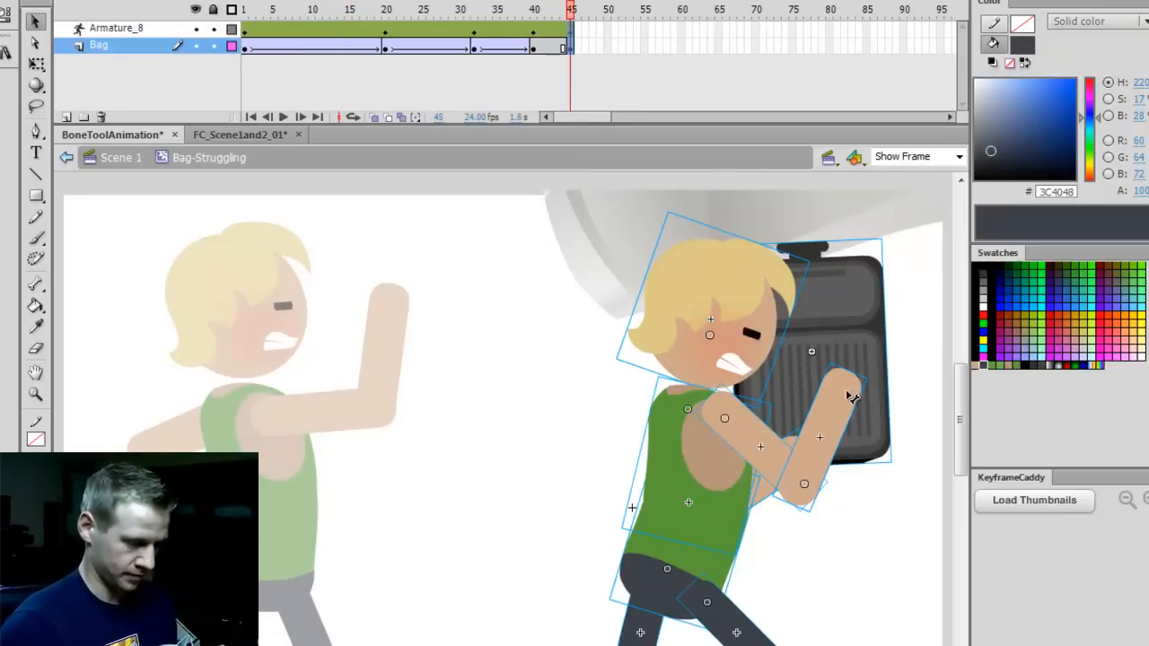
{"action": "right_click", "coordinate": [557, 50]}
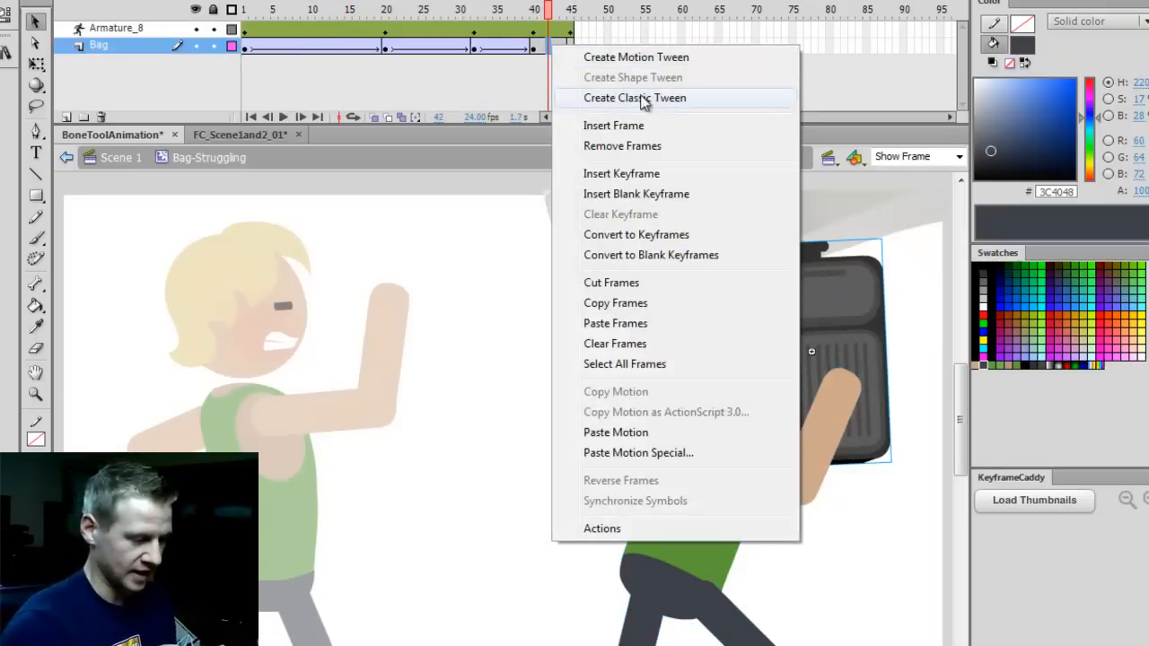
{"action": "left_click", "coordinate": [634, 97]}
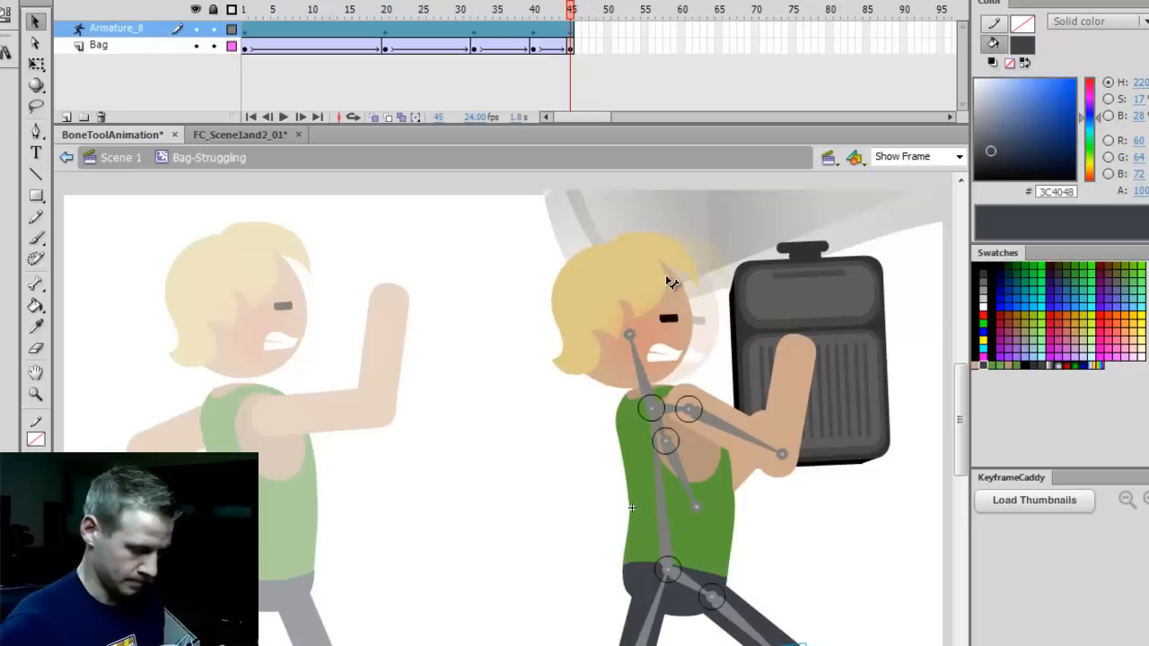
Step: Add a frame-60 keyframe, tilt the suitcase backward and pose the arm beneath it
{"action": "left_click", "coordinate": [98, 45]}
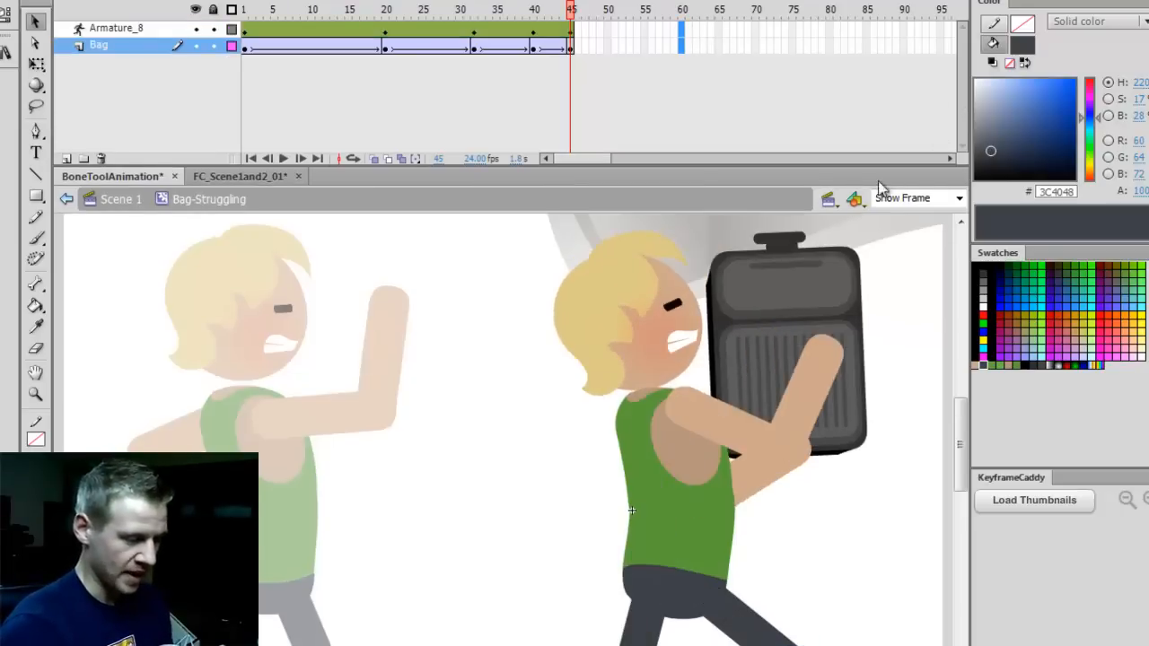
{"action": "left_click", "coordinate": [681, 27]}
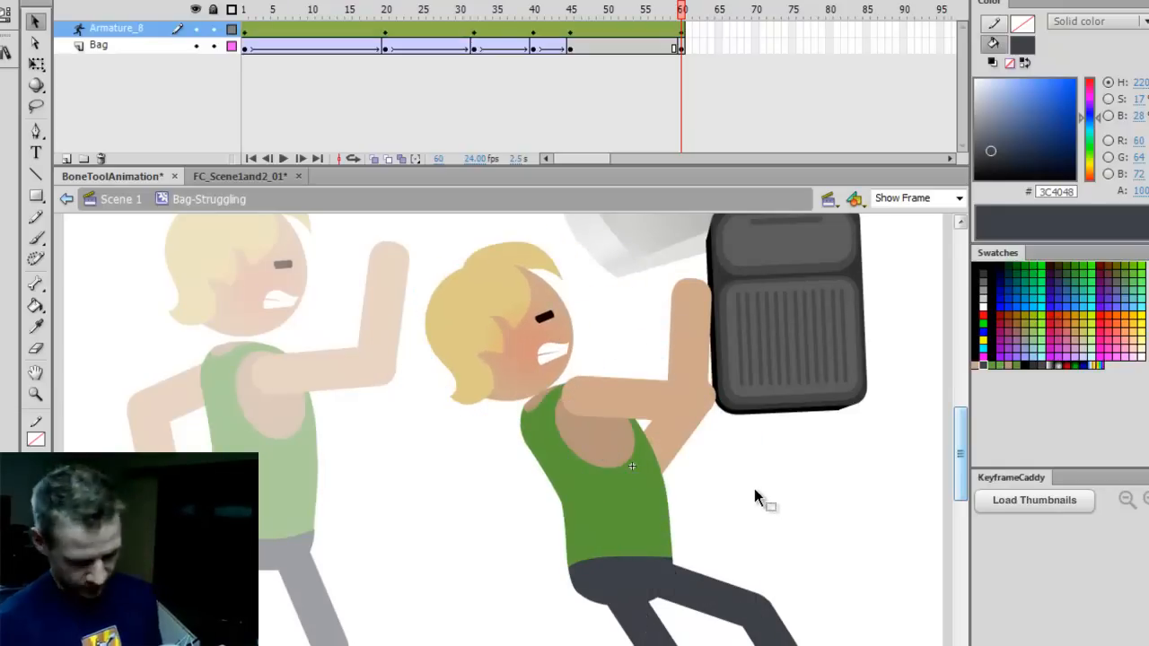
{"action": "left_click", "coordinate": [503, 350]}
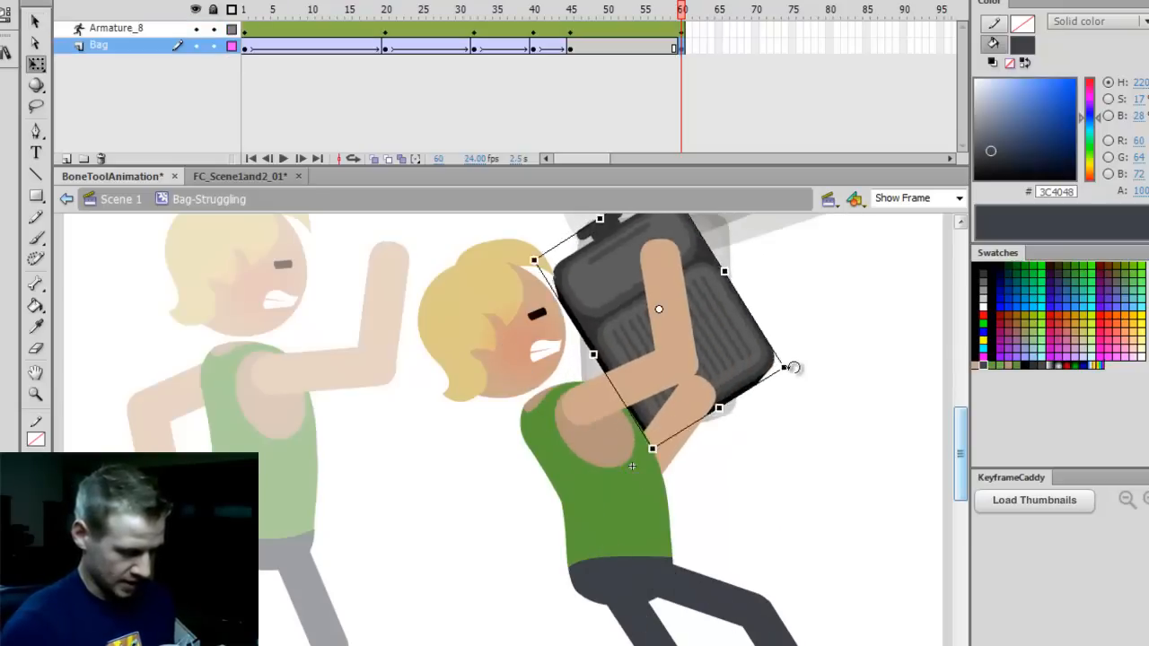
{"action": "left_click", "coordinate": [507, 344]}
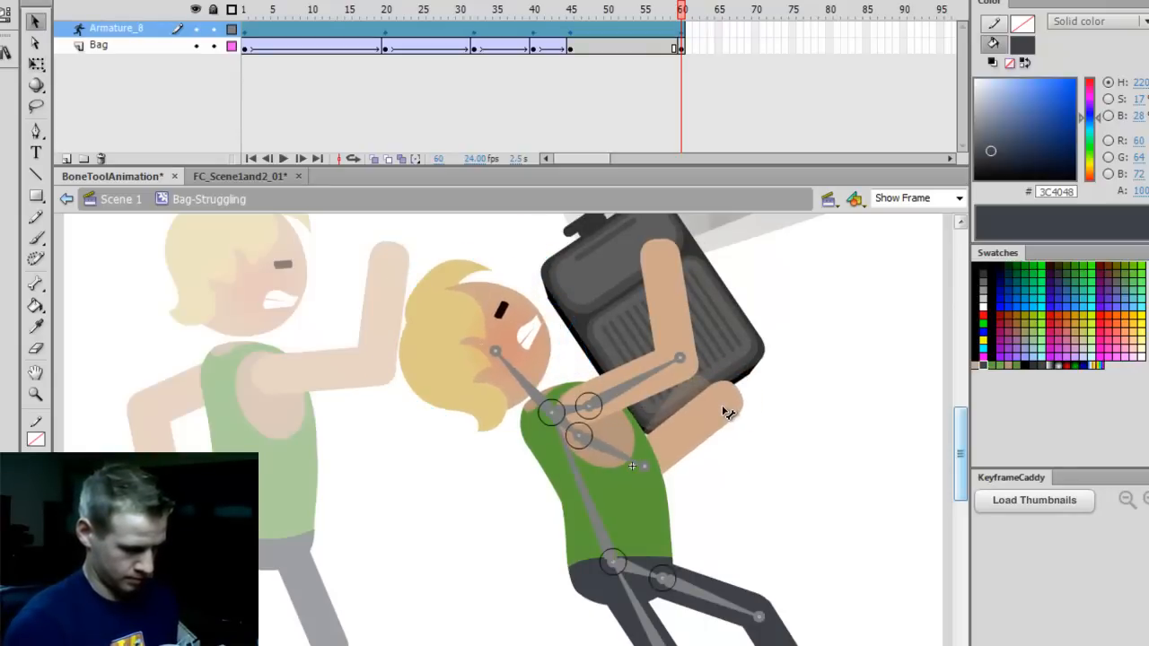
{"action": "left_click", "coordinate": [810, 307]}
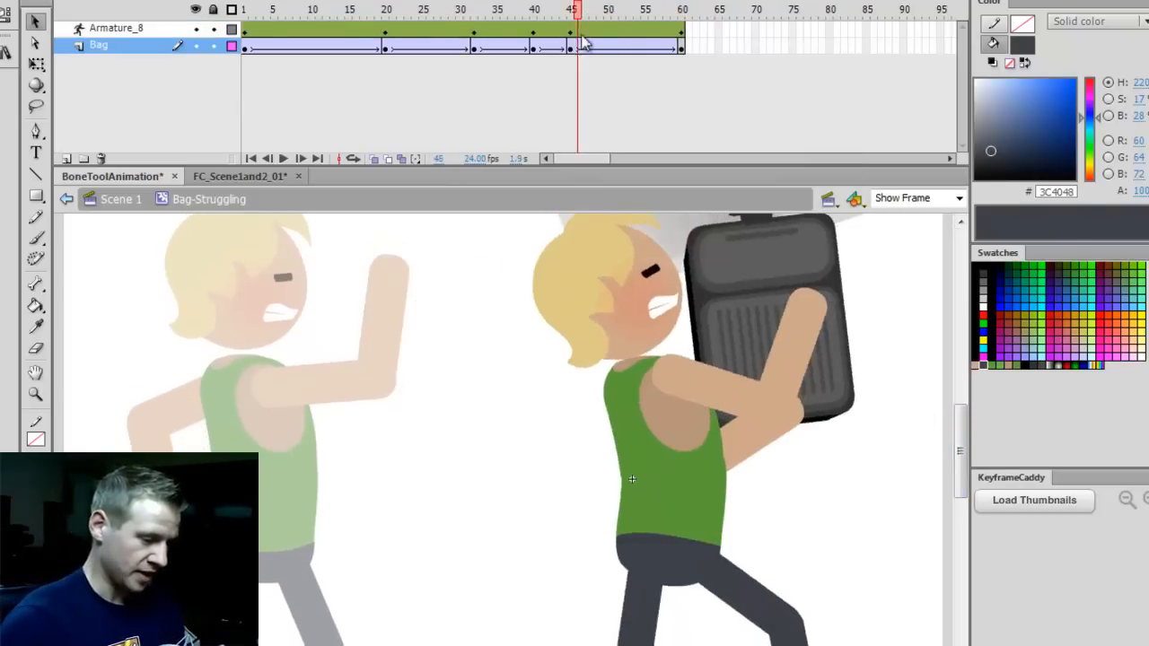
{"action": "left_click", "coordinate": [339, 10]}
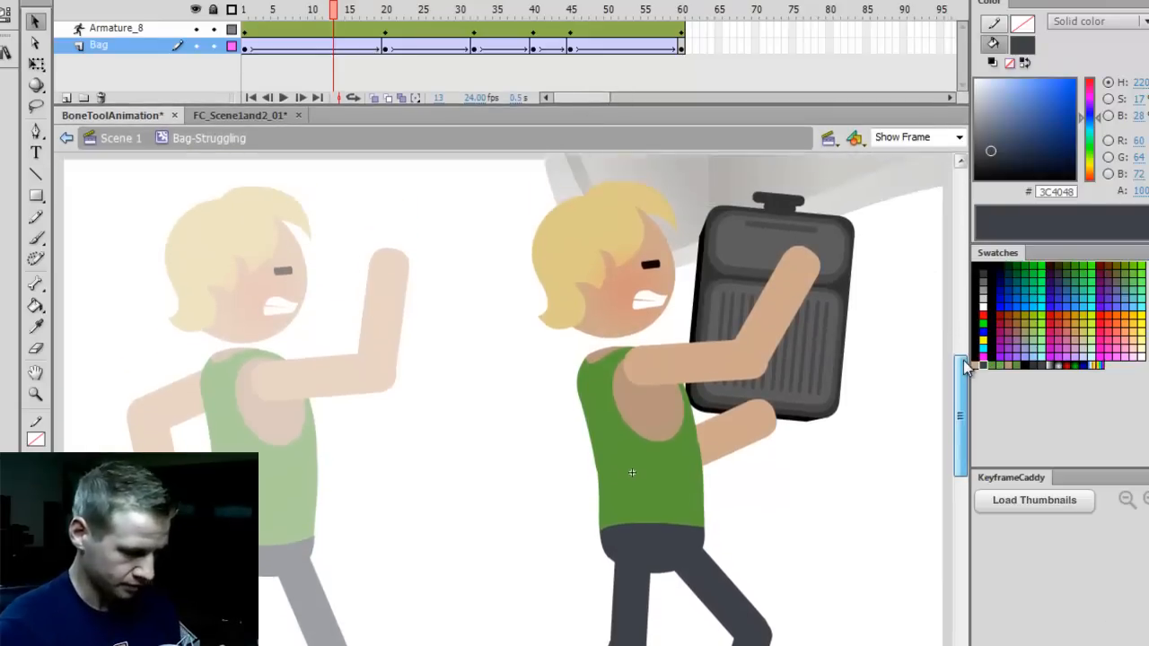
{"action": "left_click", "coordinate": [283, 97]}
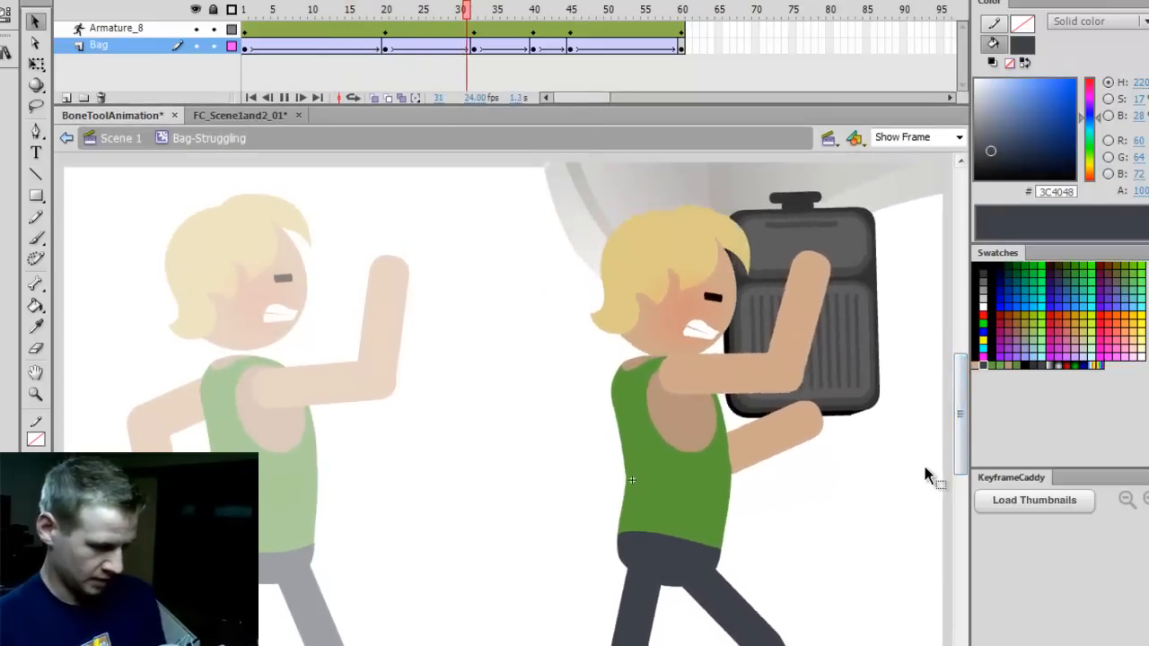
{"action": "left_click", "coordinate": [311, 10]}
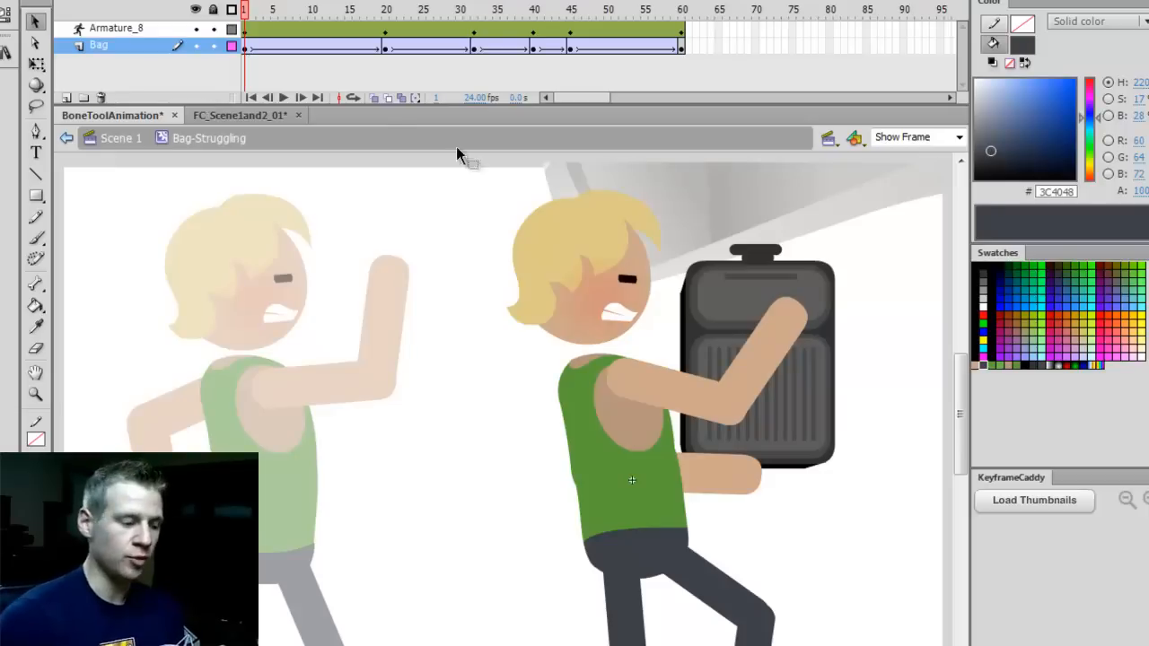
{"action": "mouse_move", "coordinate": [460, 416]}
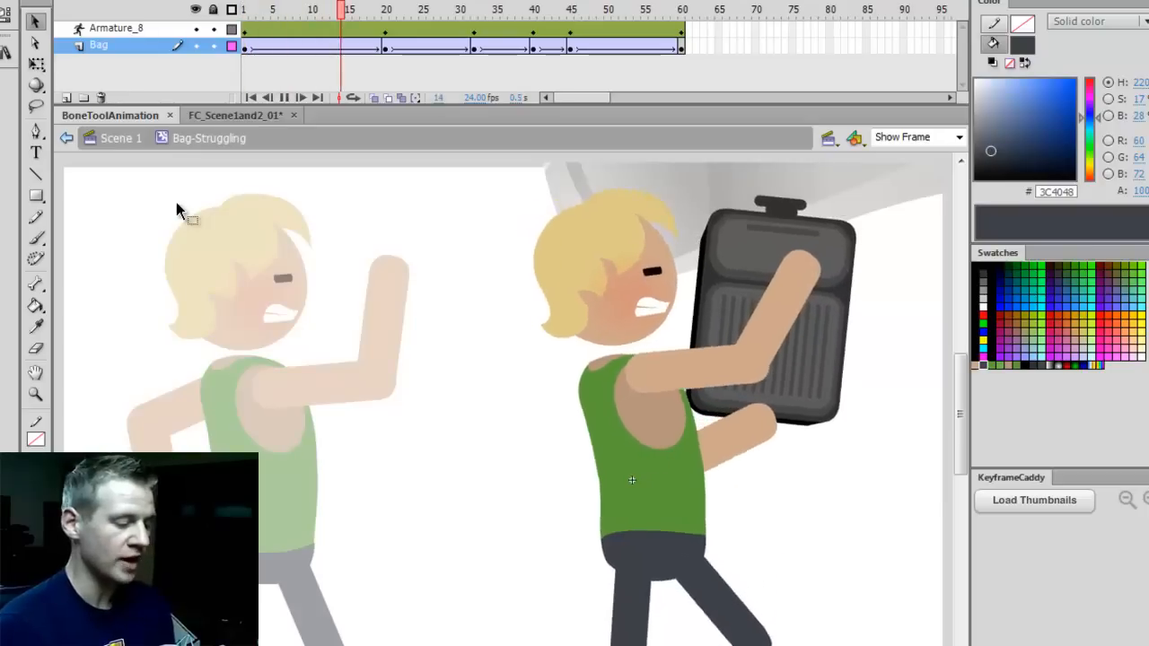
{"action": "left_click", "coordinate": [644, 10]}
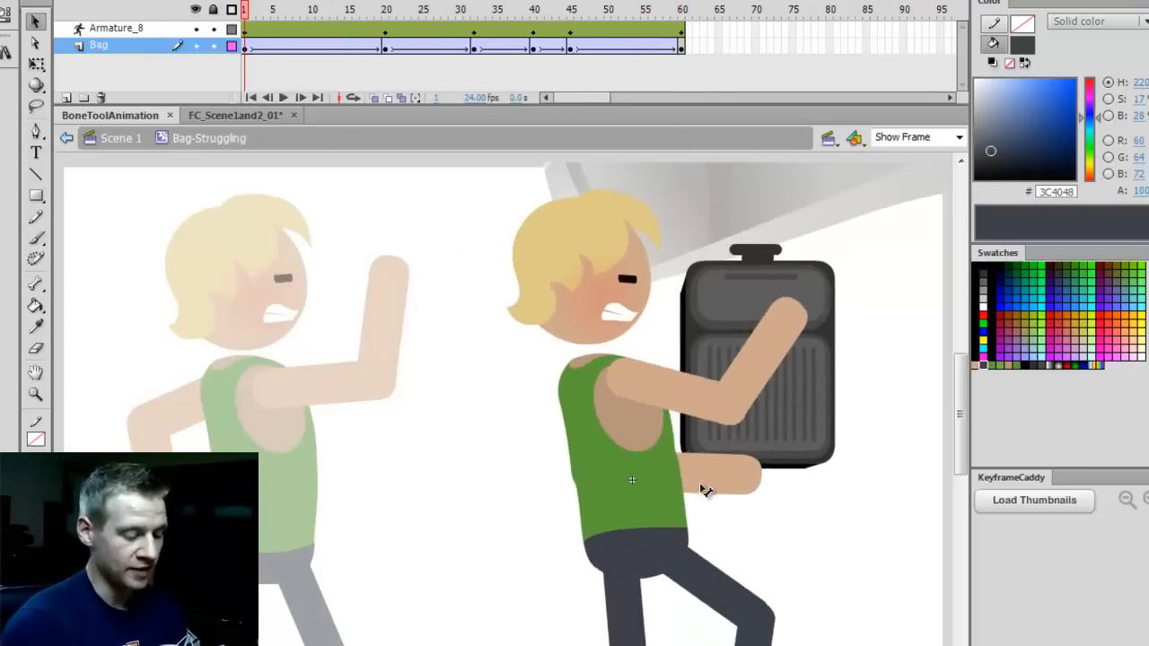
{"action": "left_click", "coordinate": [117, 27]}
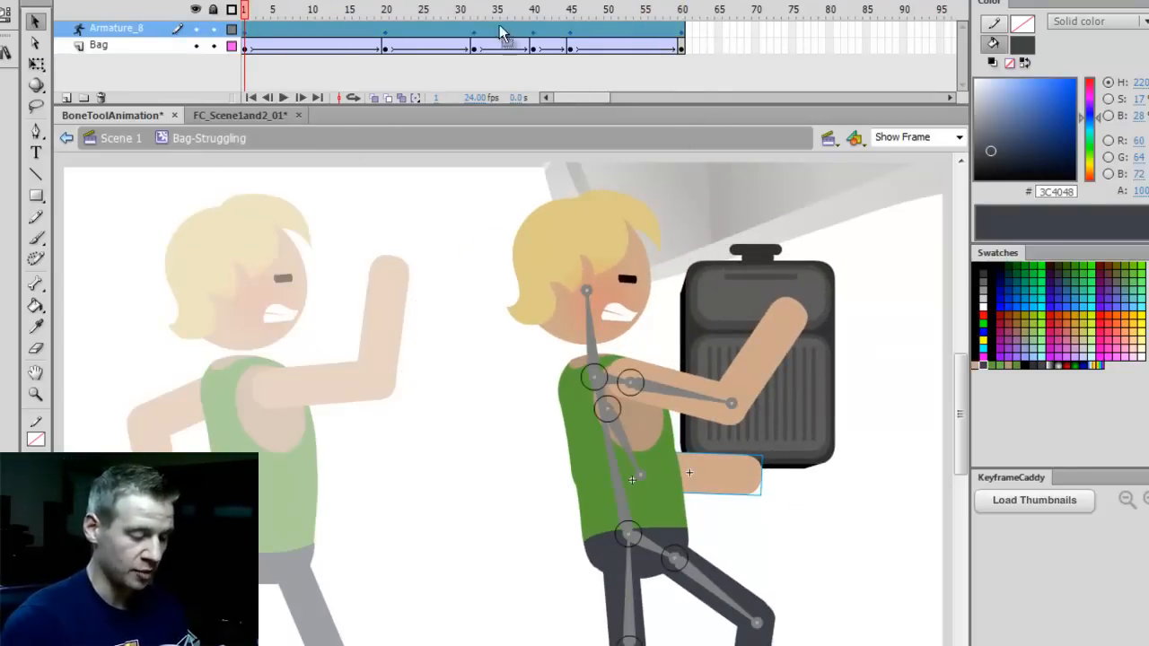
{"action": "left_click", "coordinate": [681, 10]}
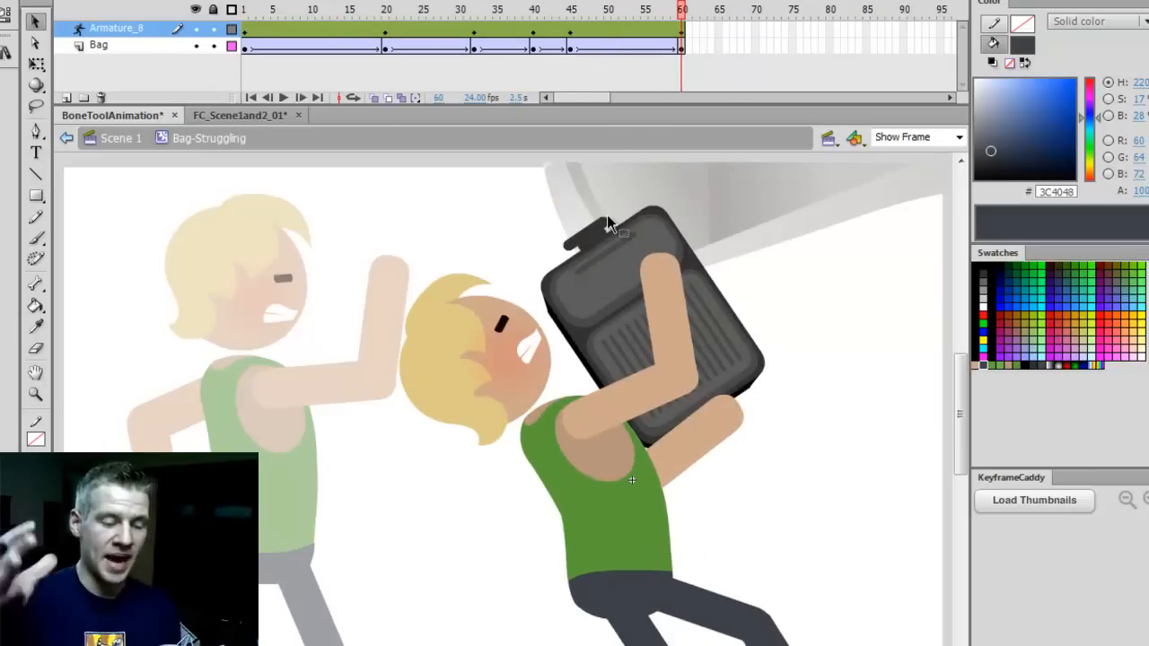
Step: Reposition the suitcase and back leg, and pose the arm at frame 67
{"action": "left_click", "coordinate": [283, 97]}
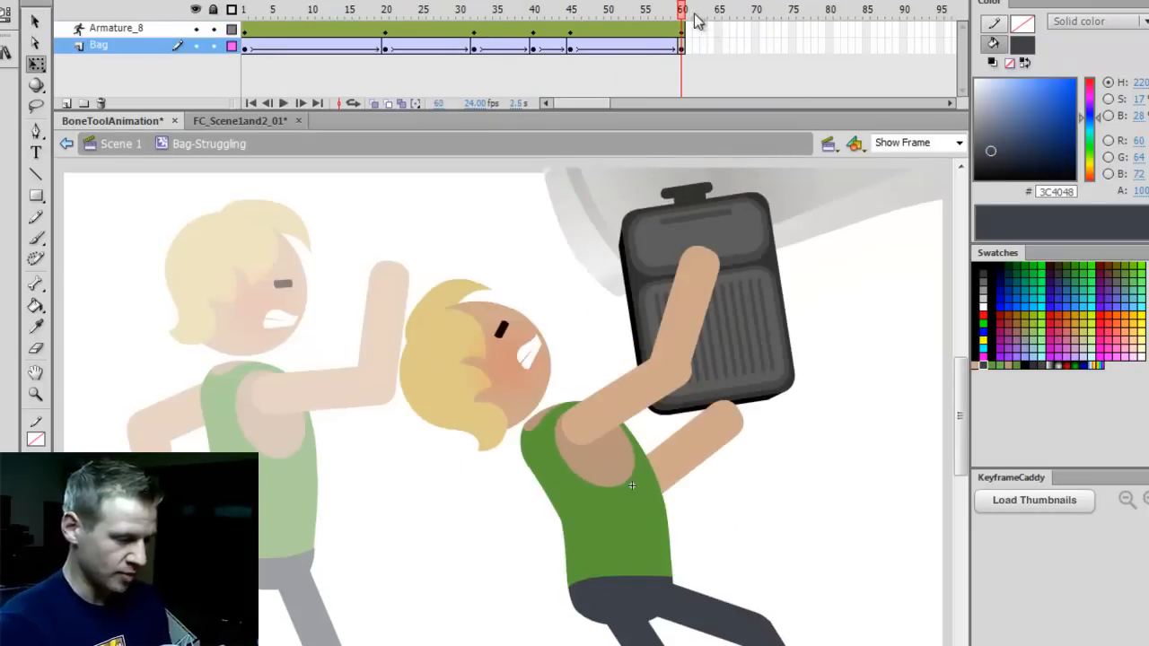
{"action": "mouse_move", "coordinate": [752, 34]}
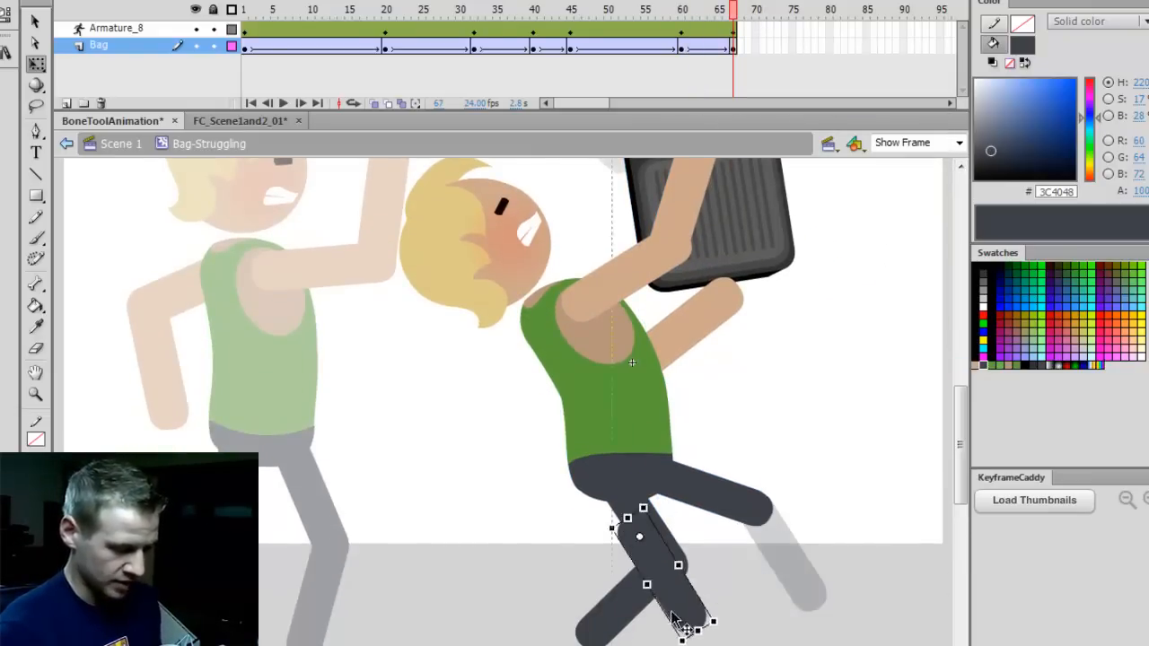
{"action": "left_click", "coordinate": [117, 27]}
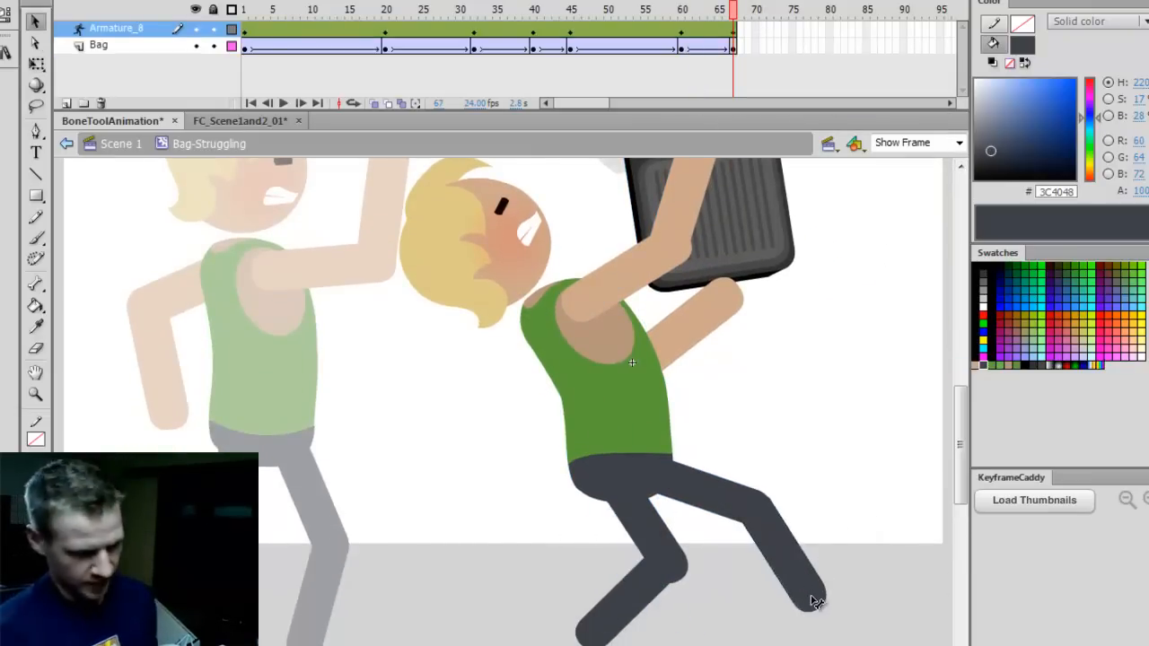
{"action": "left_click", "coordinate": [631, 363]}
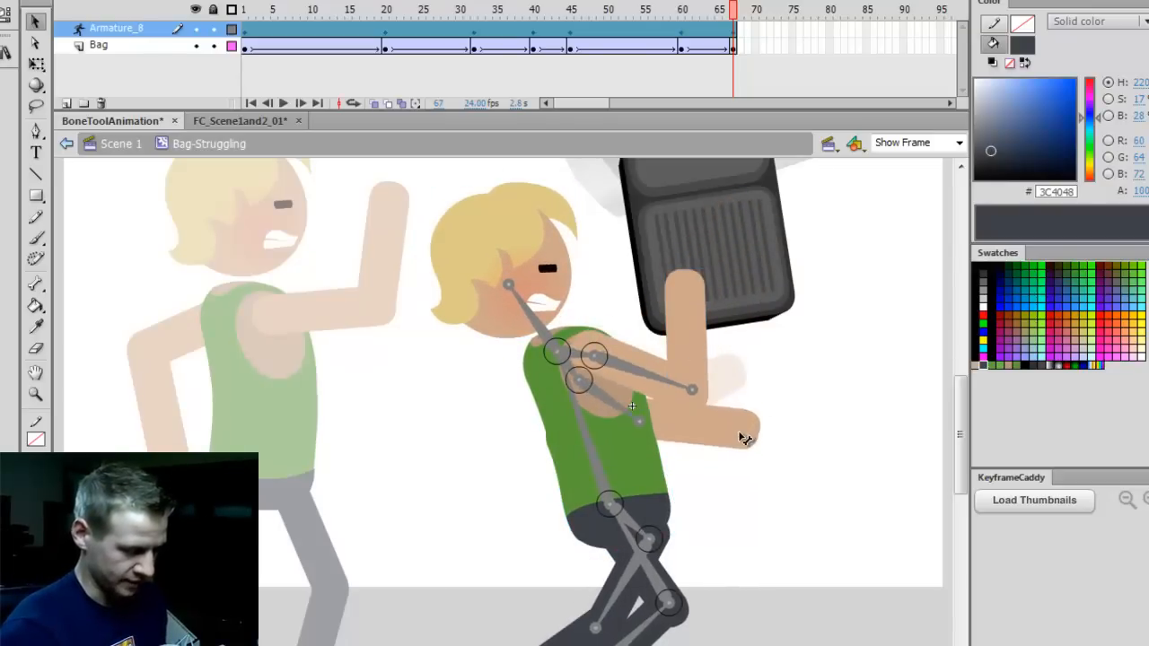
{"action": "left_click", "coordinate": [98, 45]}
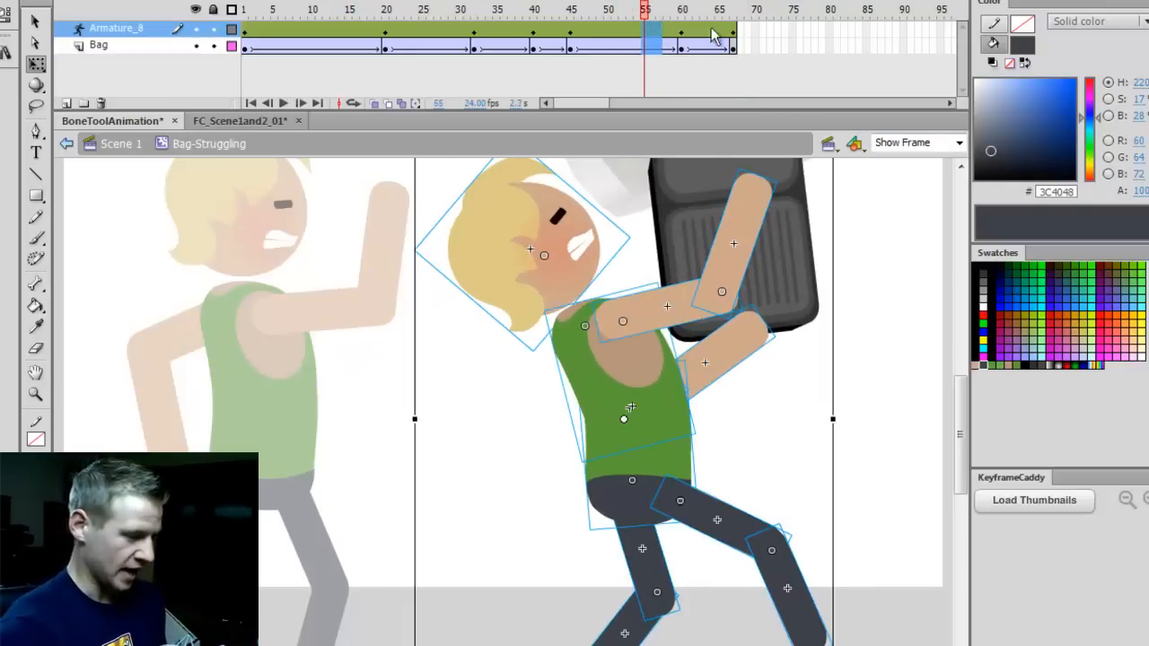
Step: Preview the stumble up to frame 67 and add a keyframe at frame 85
{"action": "left_click", "coordinate": [311, 9]}
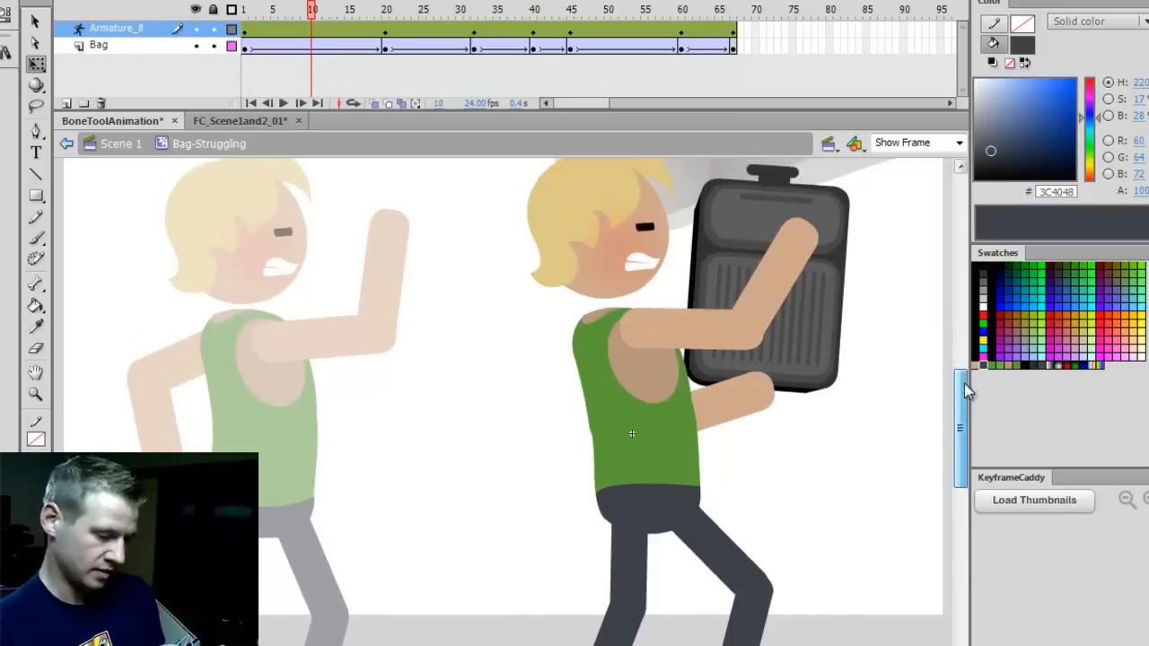
{"action": "left_click", "coordinate": [283, 103]}
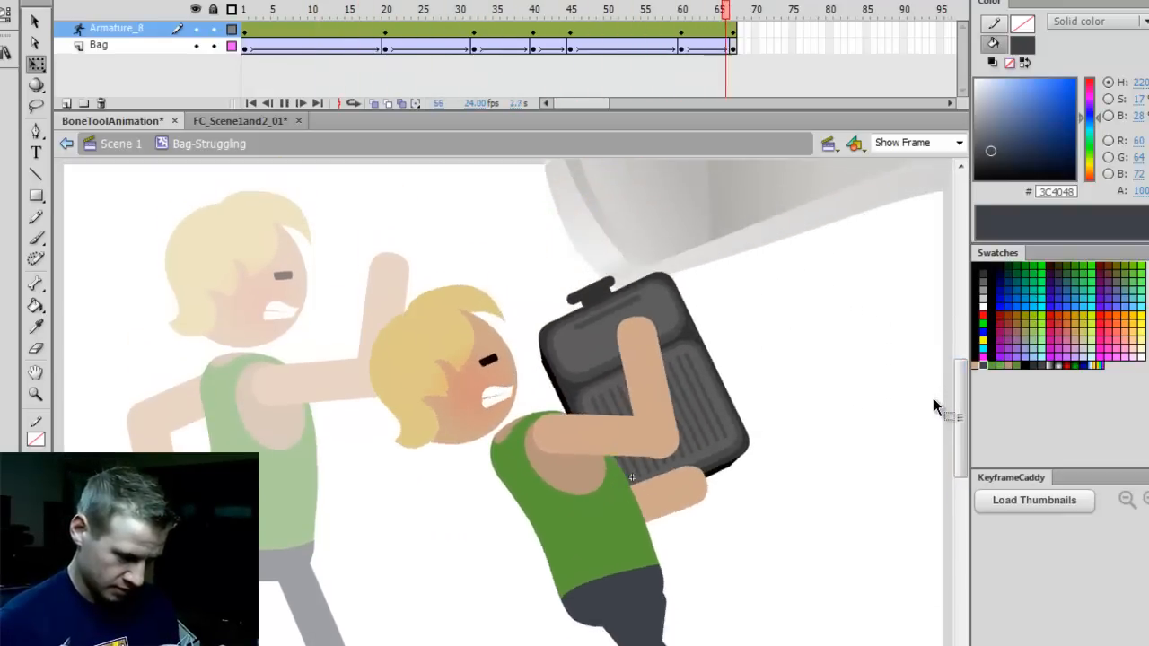
{"action": "left_click", "coordinate": [733, 9]}
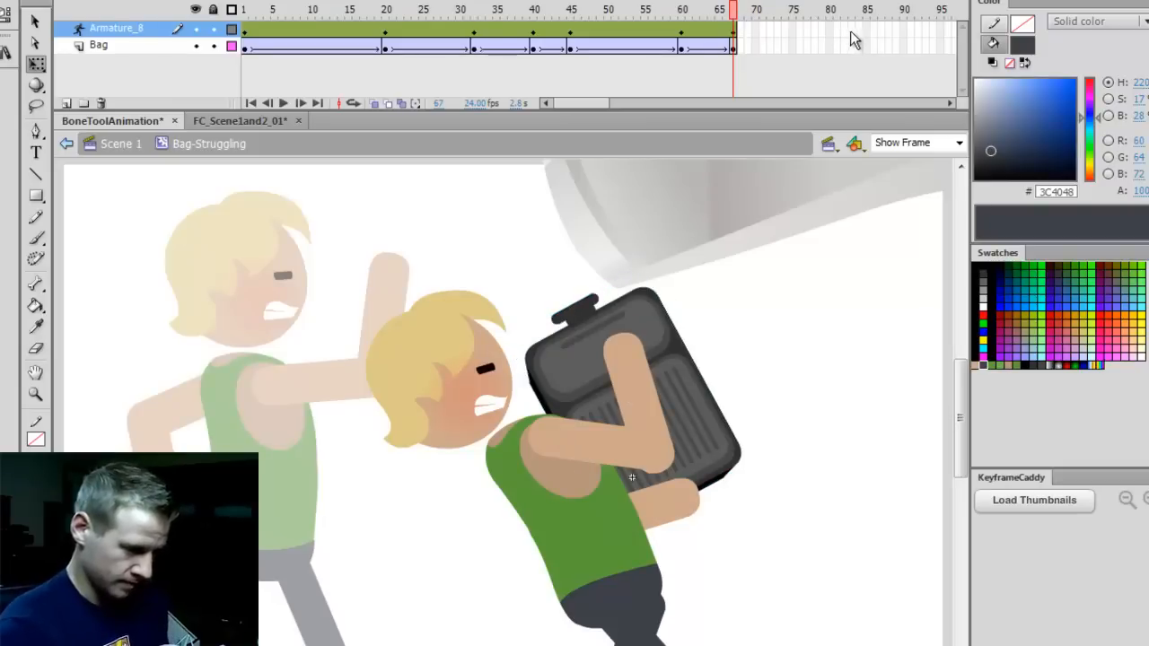
{"action": "left_click", "coordinate": [98, 45]}
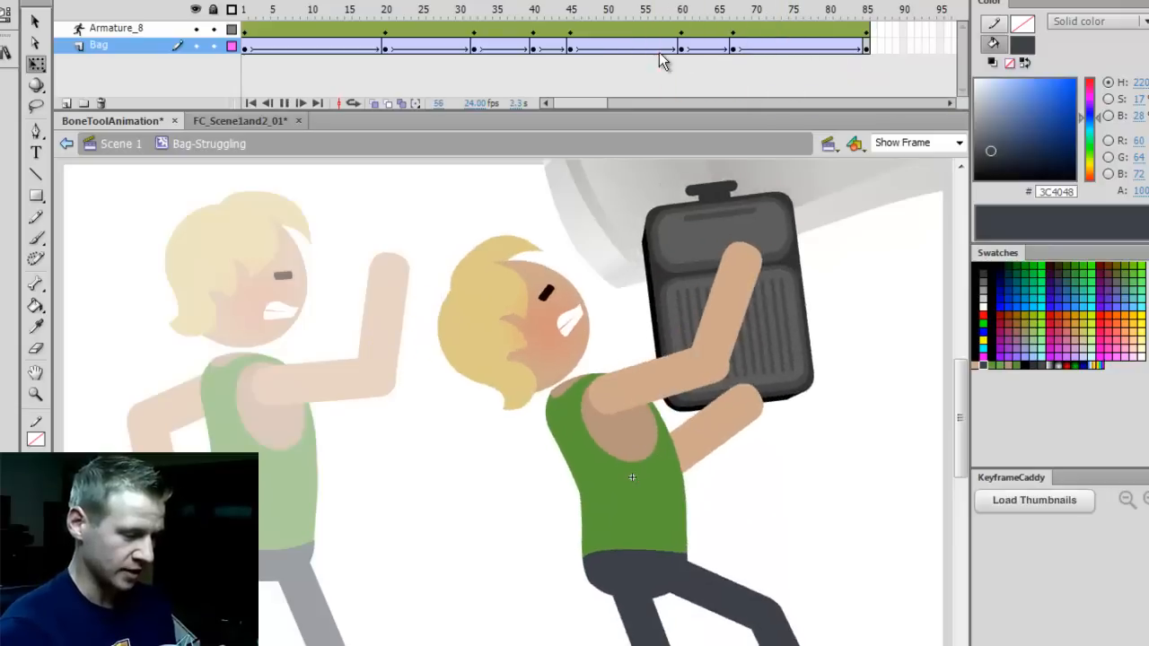
{"action": "left_click", "coordinate": [644, 17]}
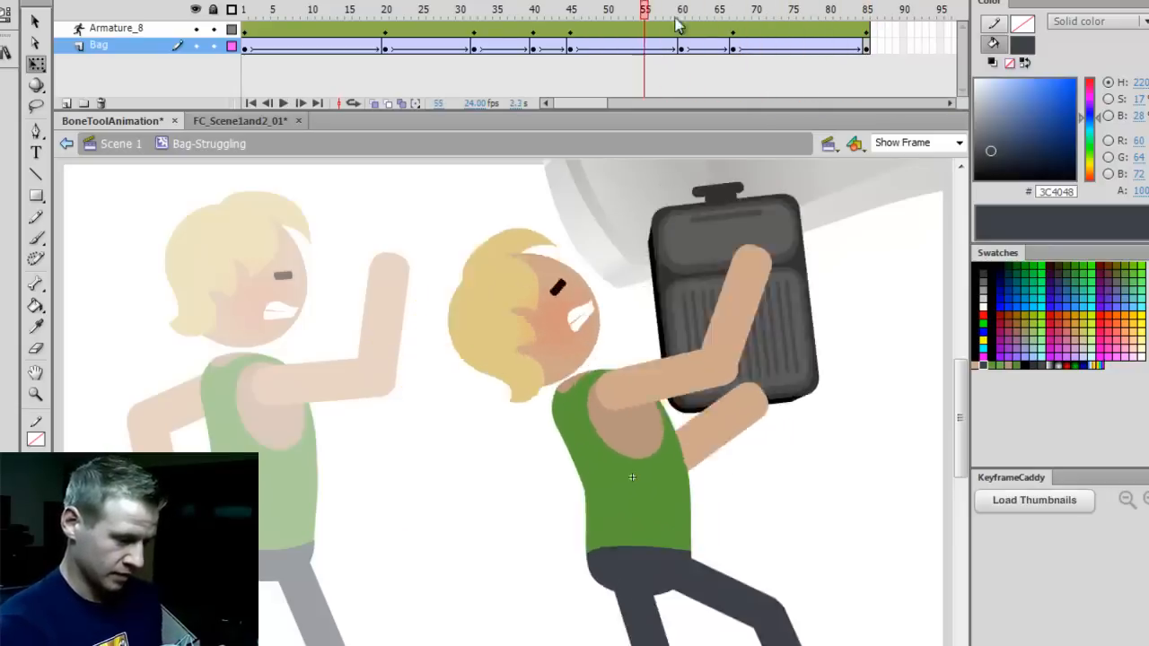
{"action": "left_click", "coordinate": [770, 10]}
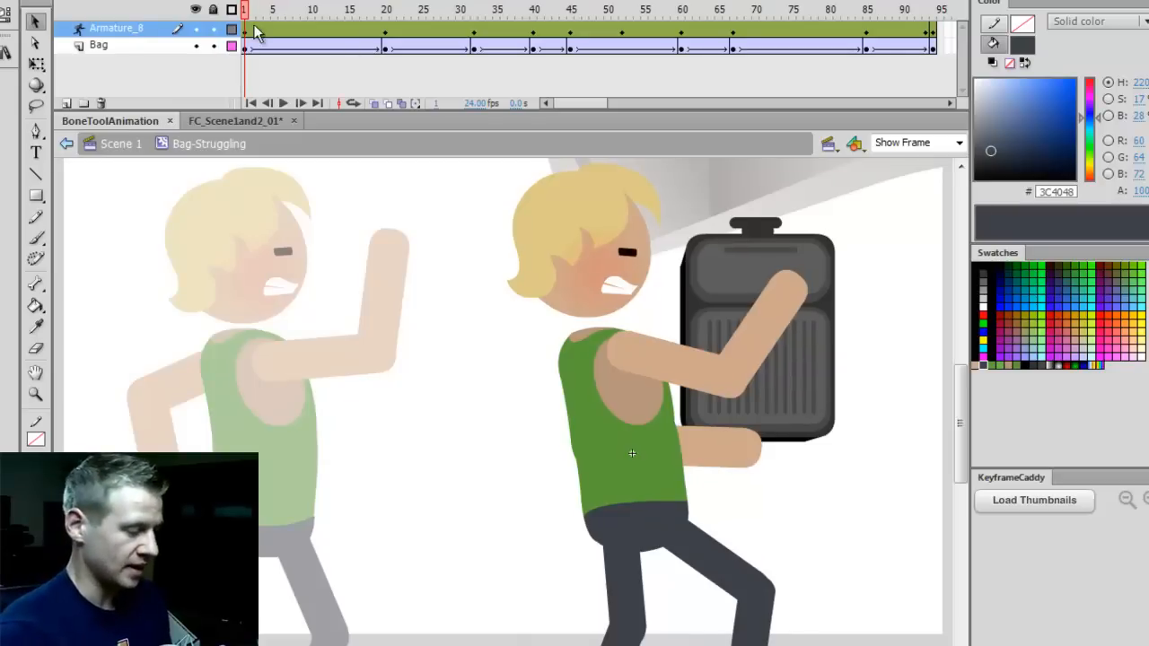
Step: Play the full ~94-frame animation and close the floating panels, including the Library
{"action": "left_click", "coordinate": [283, 102]}
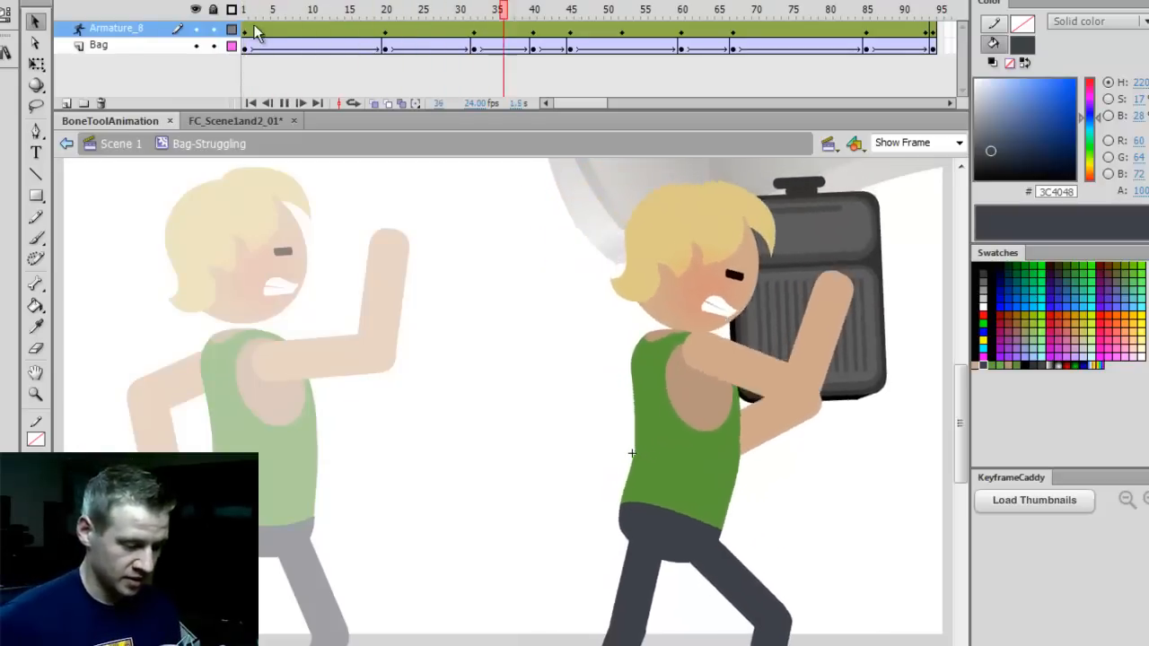
{"action": "left_click", "coordinate": [850, 10]}
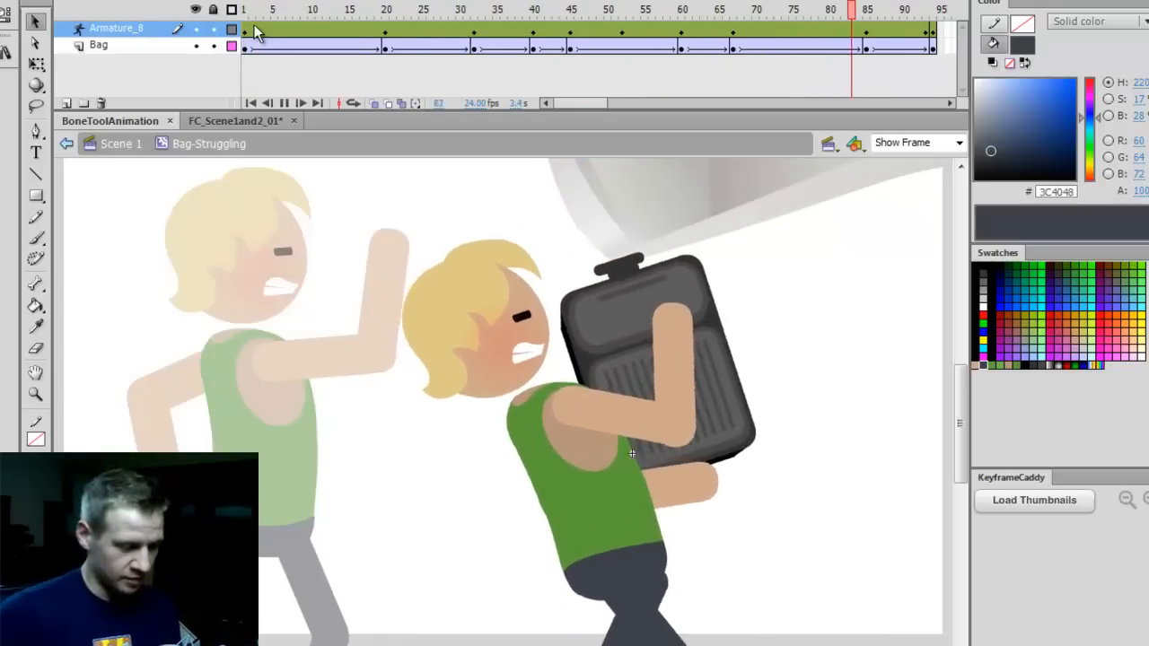
{"action": "left_click", "coordinate": [401, 10]}
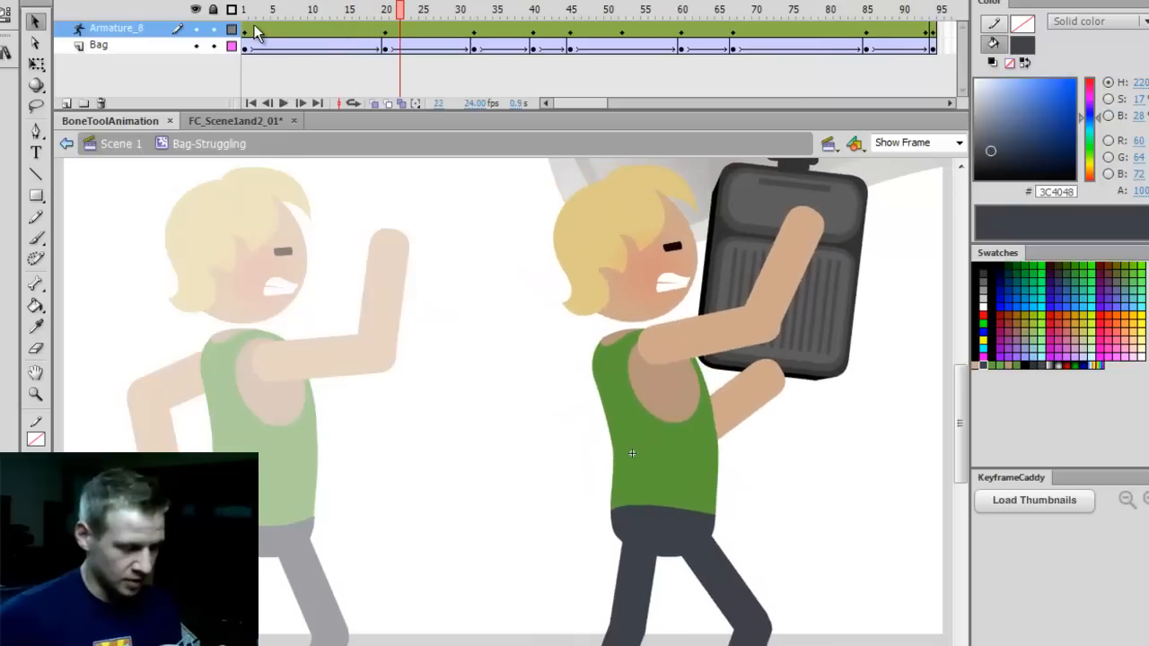
{"action": "left_click", "coordinate": [243, 9]}
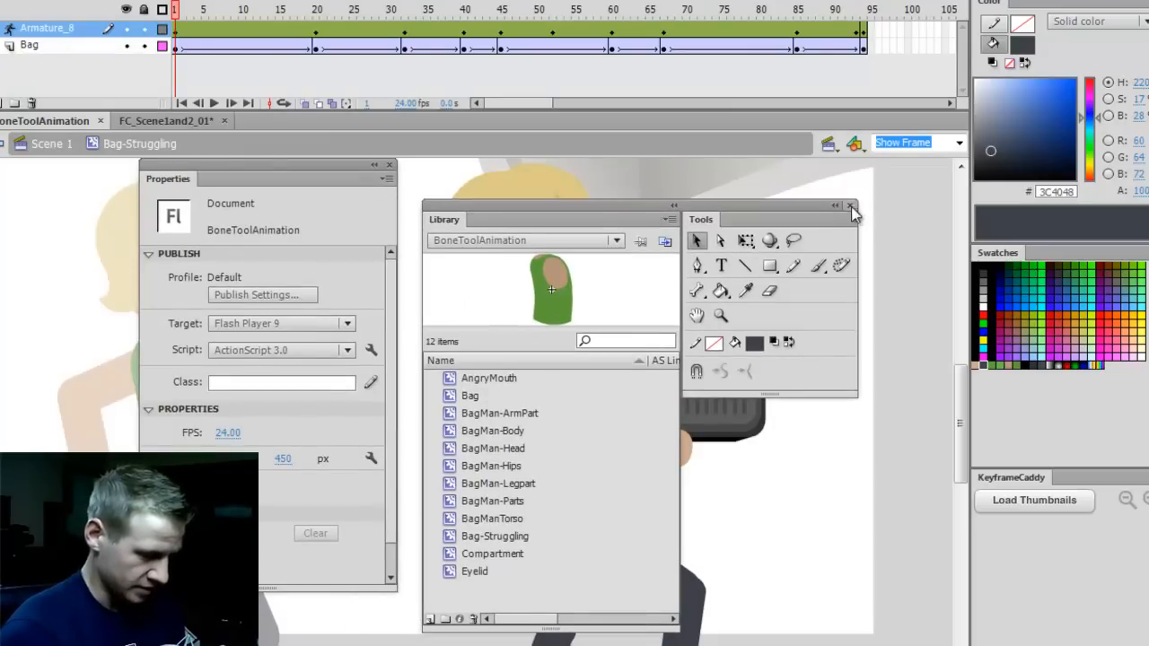
{"action": "left_click", "coordinate": [850, 205]}
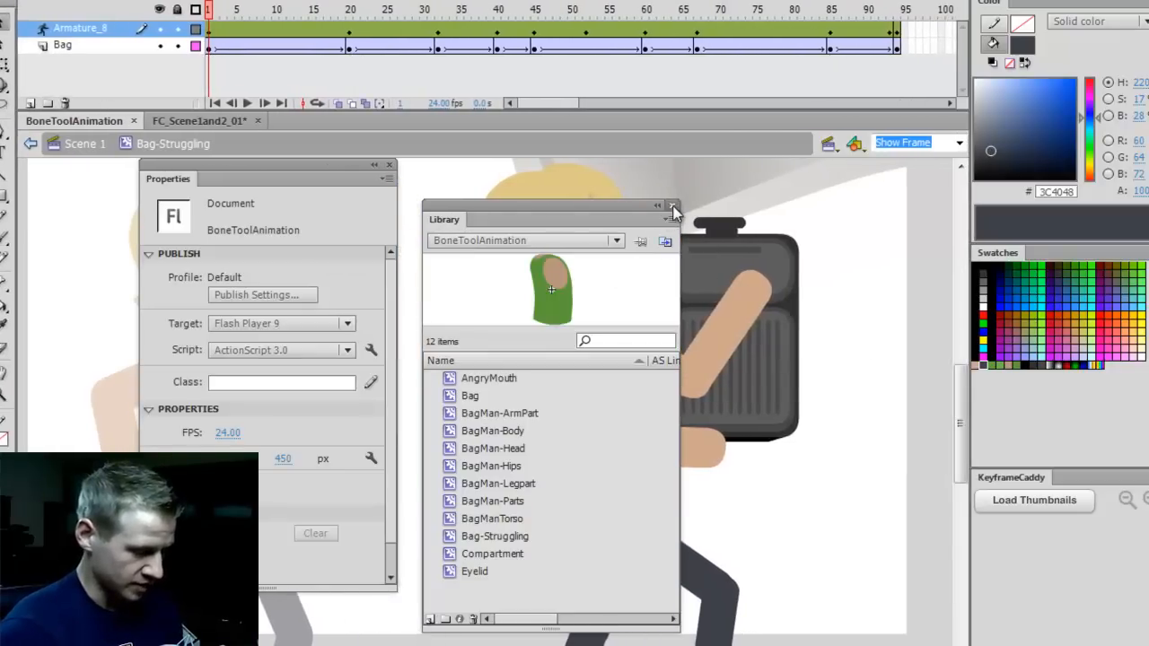
{"action": "left_click", "coordinate": [672, 207]}
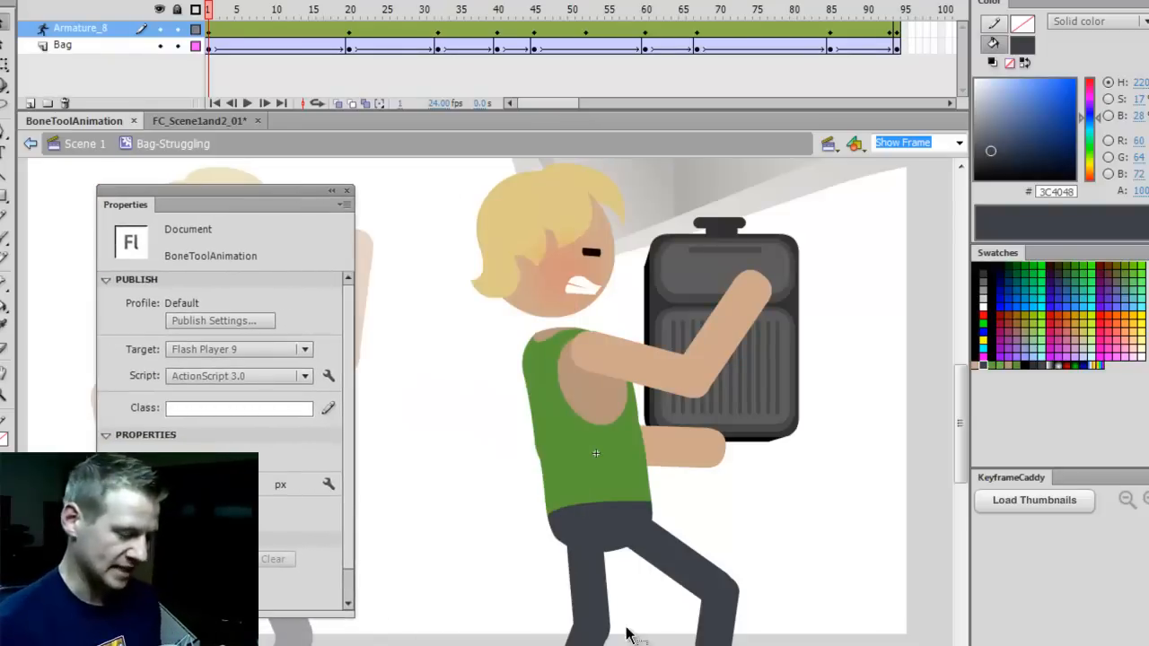
{"action": "mouse_move", "coordinate": [691, 581]}
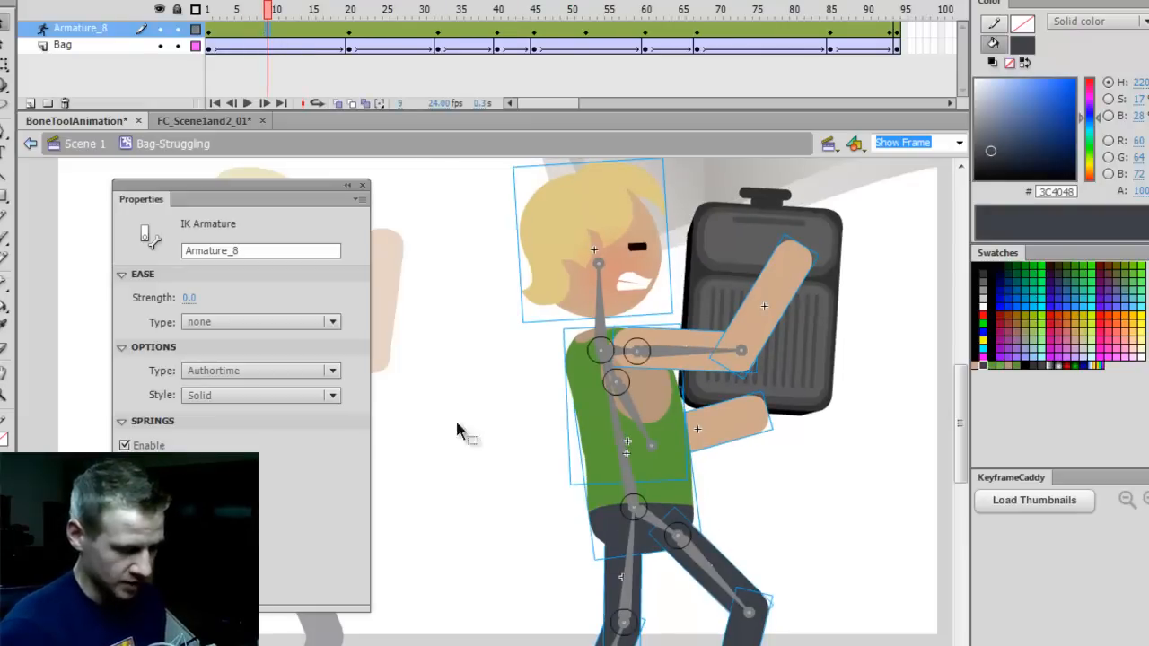
{"action": "mouse_move", "coordinate": [207, 323]}
{"action": "type", "text": "100"}
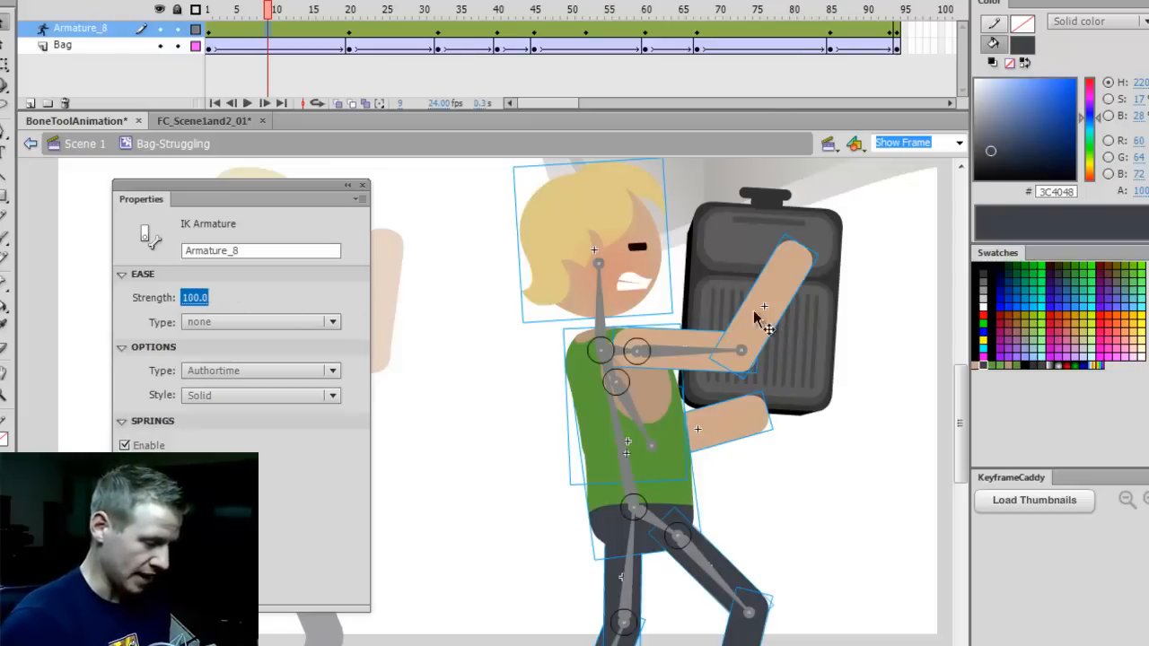
Step: Set Ease Strength 100 and -100 on early armature pose spans and select the Bag tweens
{"action": "left_click", "coordinate": [62, 45]}
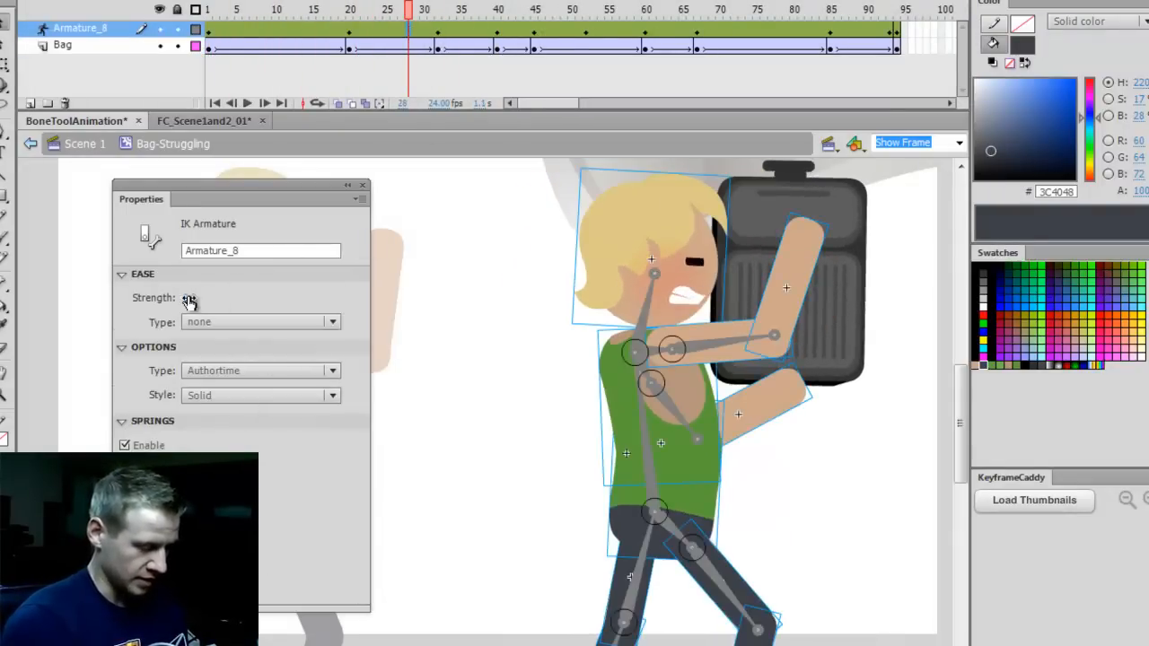
{"action": "left_click_drag", "start_coordinate": [408, 10], "coordinate": [461, 10]}
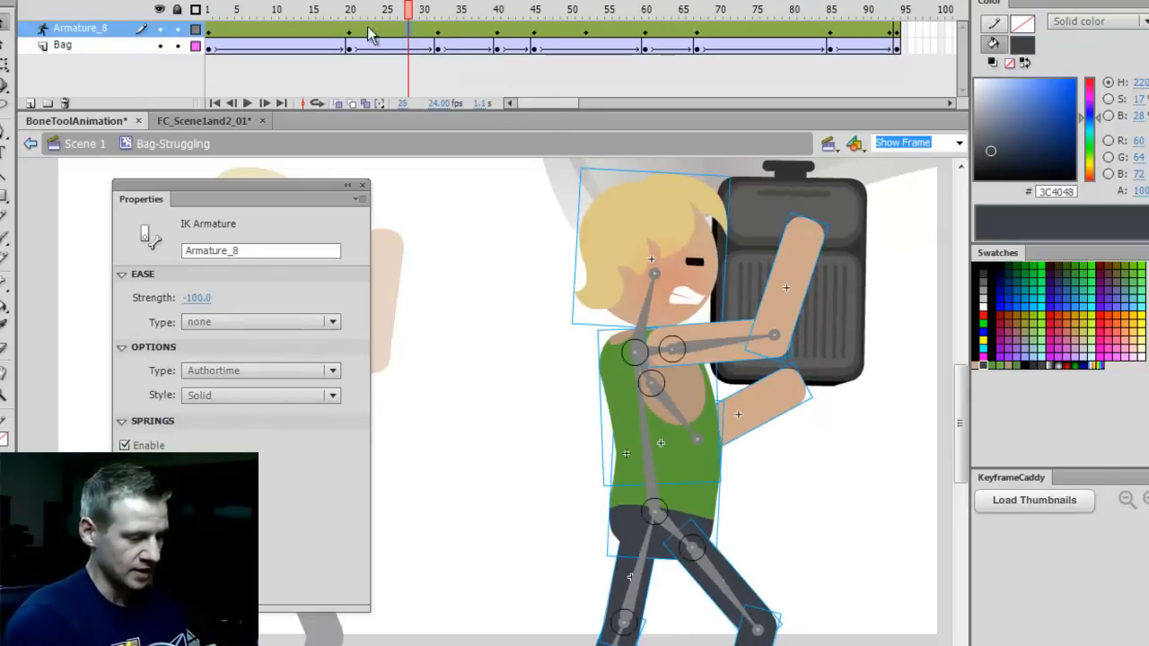
{"action": "left_click", "coordinate": [401, 16]}
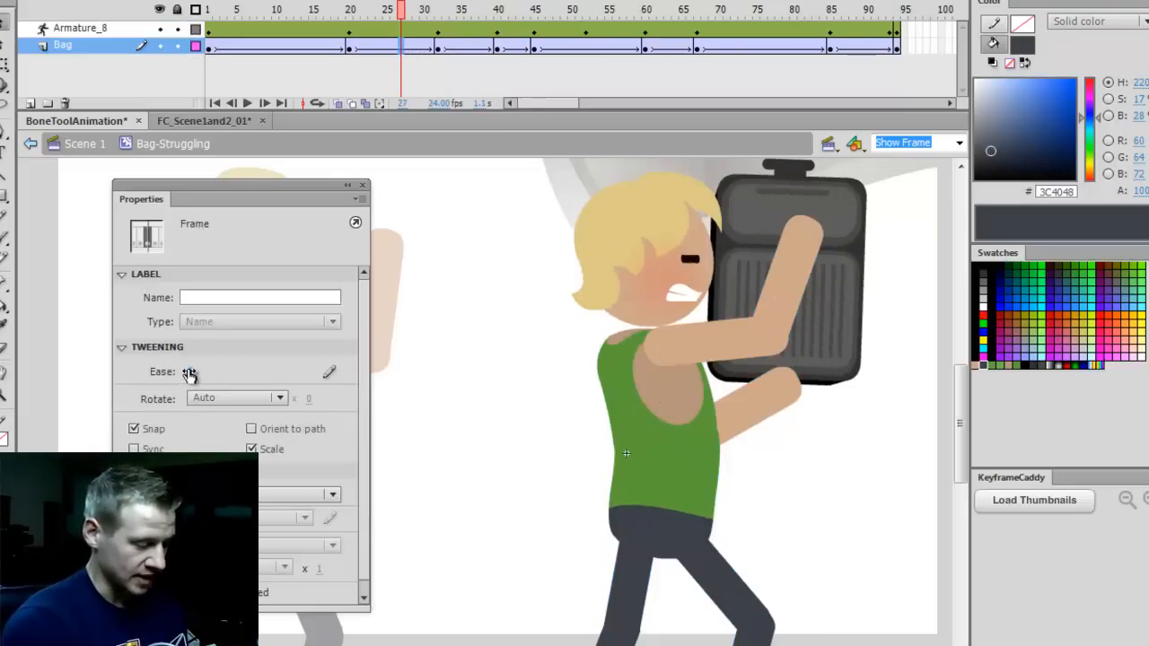
{"action": "left_click", "coordinate": [460, 9]}
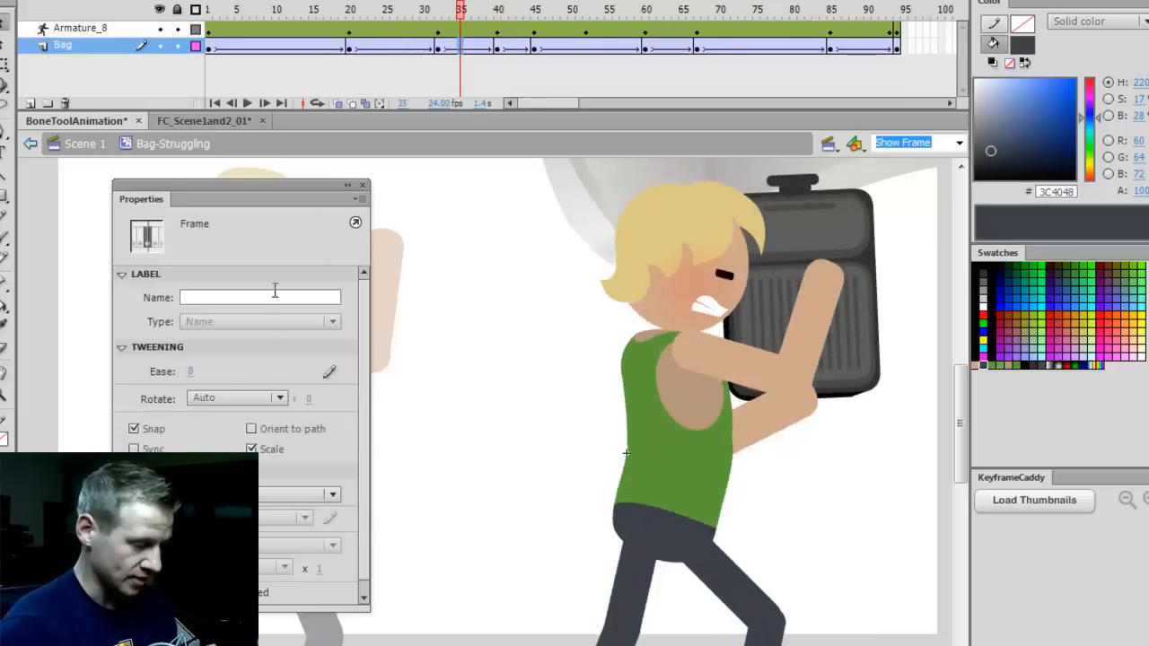
Step: Review frames 41–49 and ease the Bag tweens in at -97 and out at 100
{"action": "left_click", "coordinate": [355, 45]}
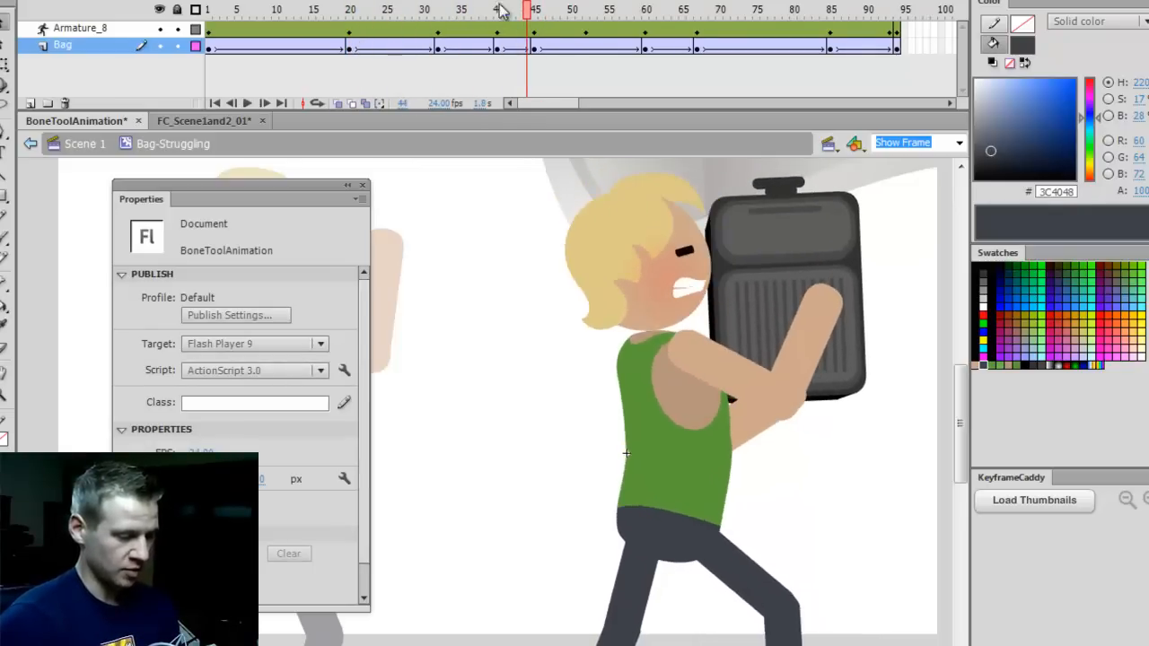
{"action": "left_click", "coordinate": [505, 10]}
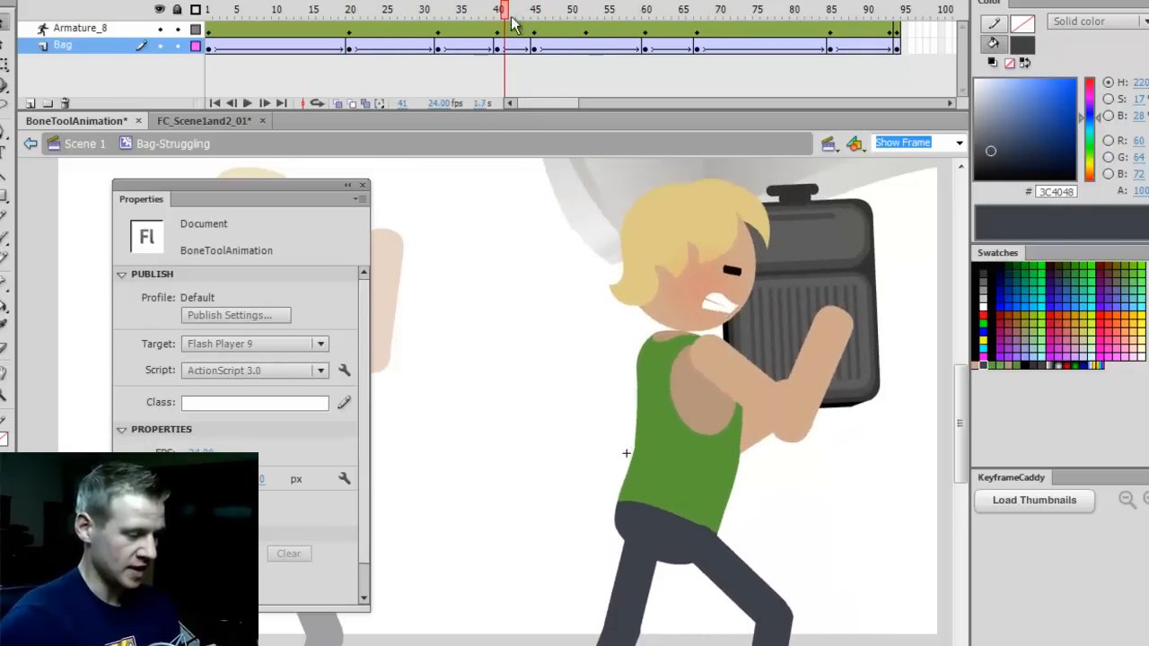
{"action": "left_click", "coordinate": [584, 10]}
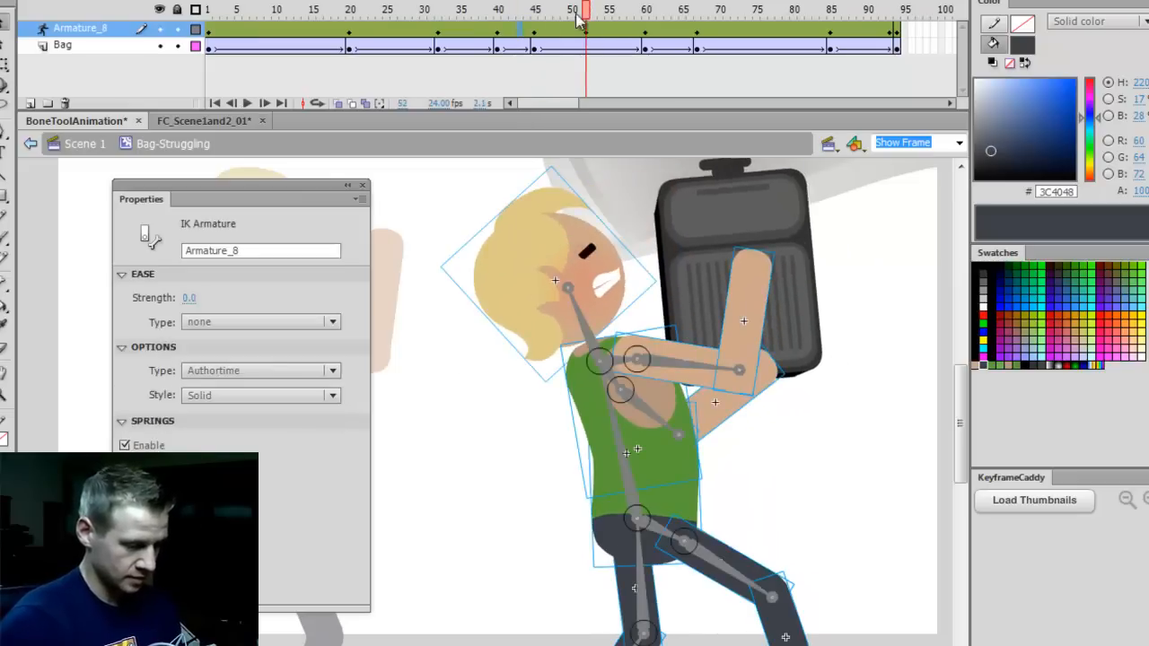
{"action": "left_click", "coordinate": [534, 10]}
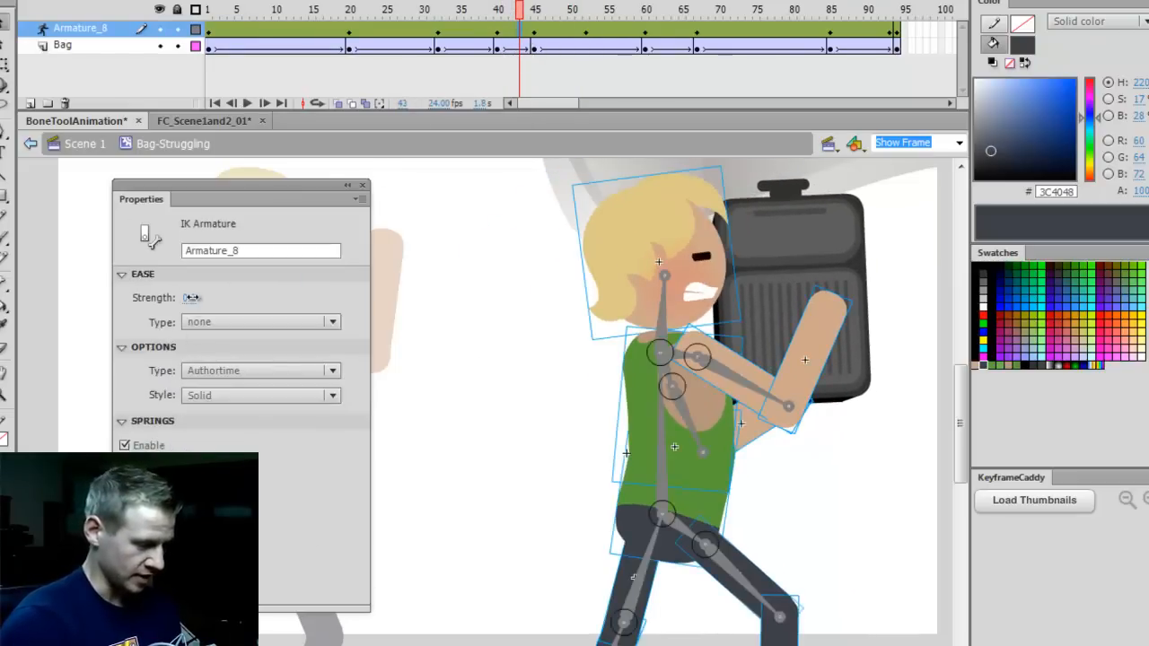
{"action": "left_click", "coordinate": [608, 10]}
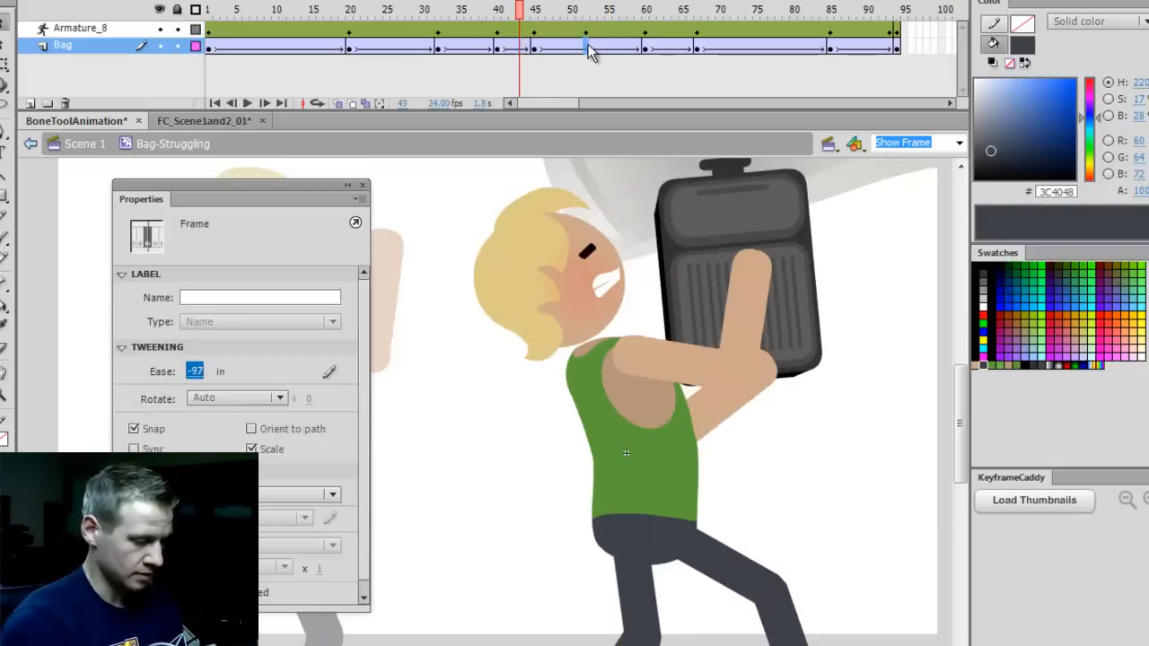
{"action": "left_click", "coordinate": [609, 49]}
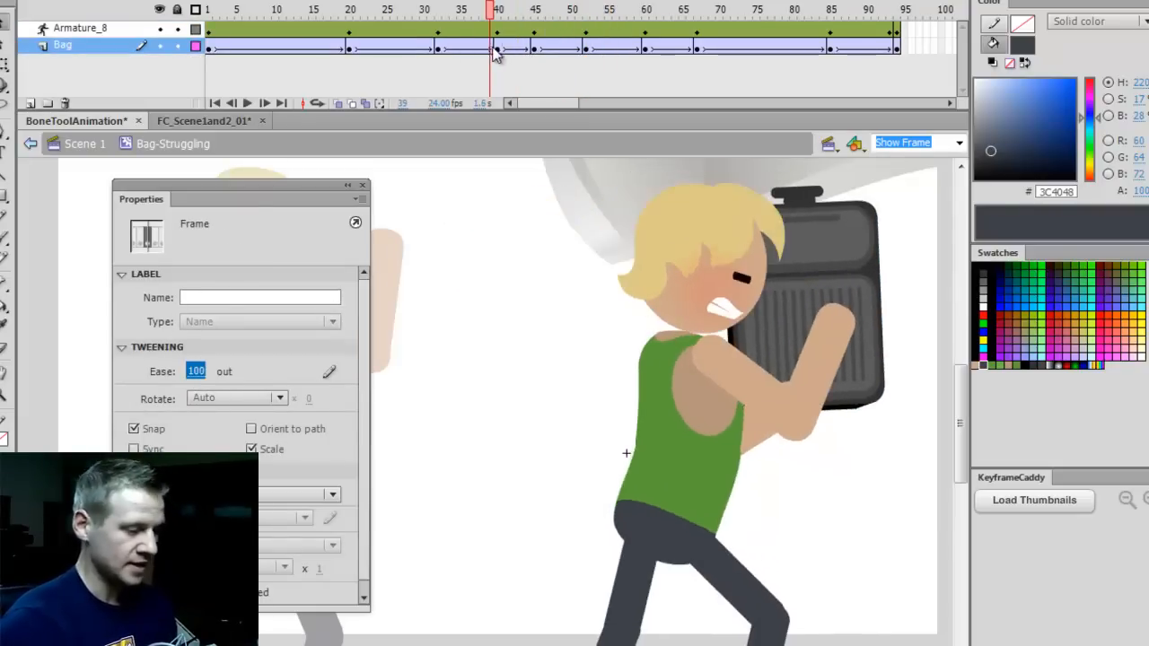
{"action": "left_click", "coordinate": [666, 36]}
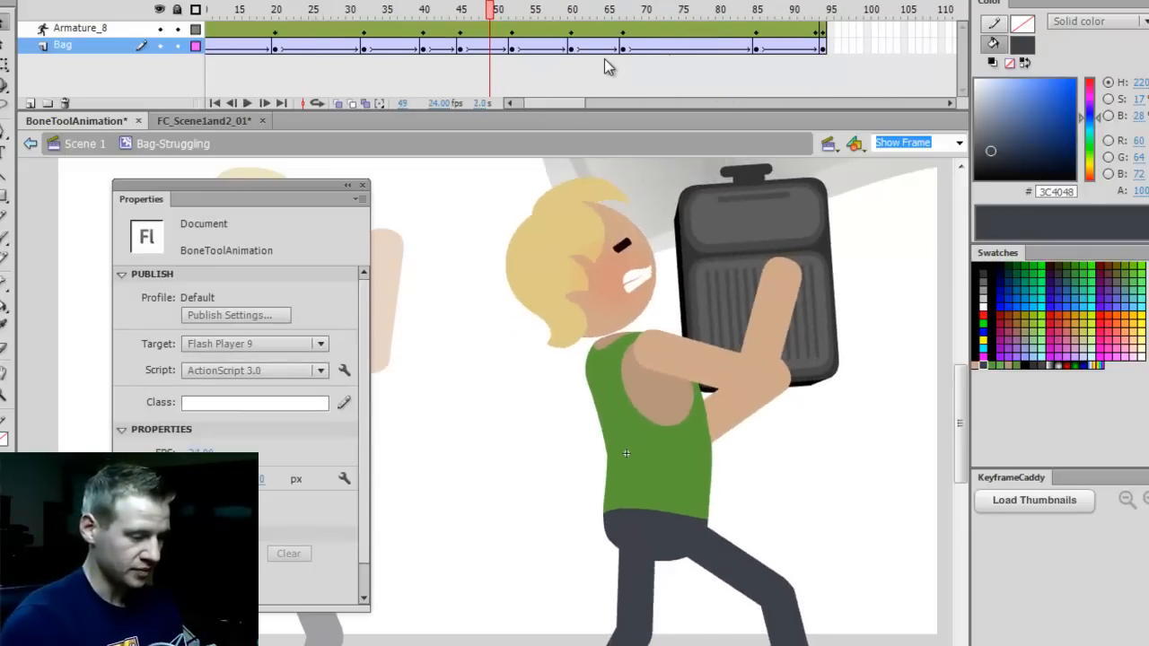
Step: Scrub frames 60–69 and set Ease Strength 100 on the armature span near frame 72
{"action": "left_click", "coordinate": [629, 10]}
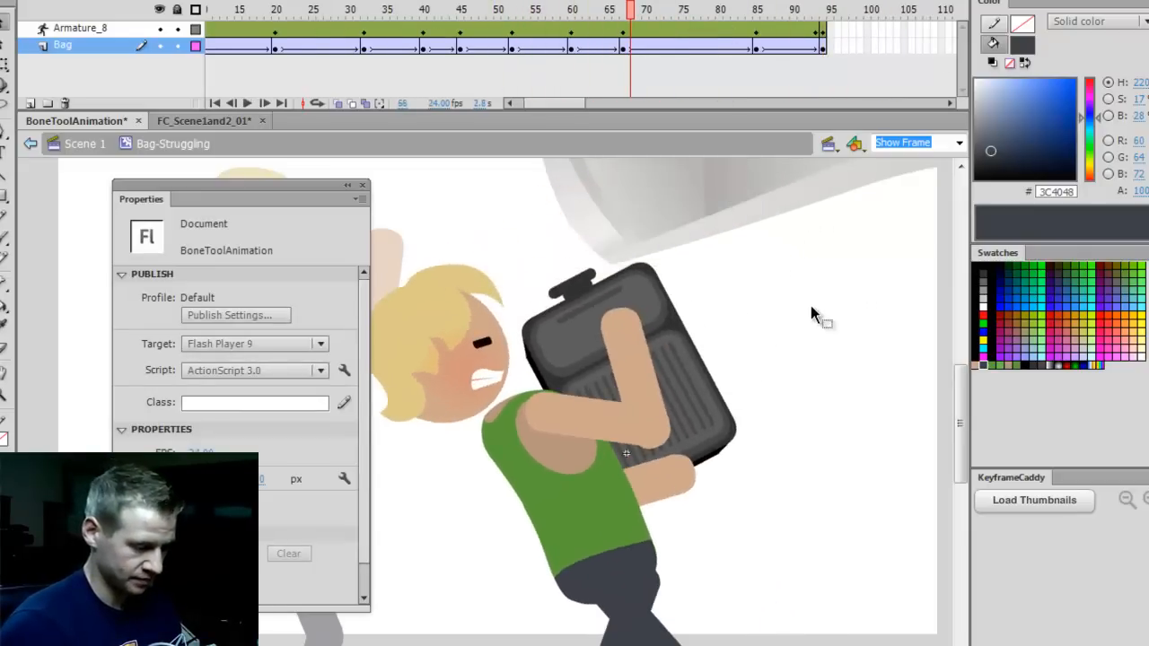
{"action": "left_click", "coordinate": [571, 9]}
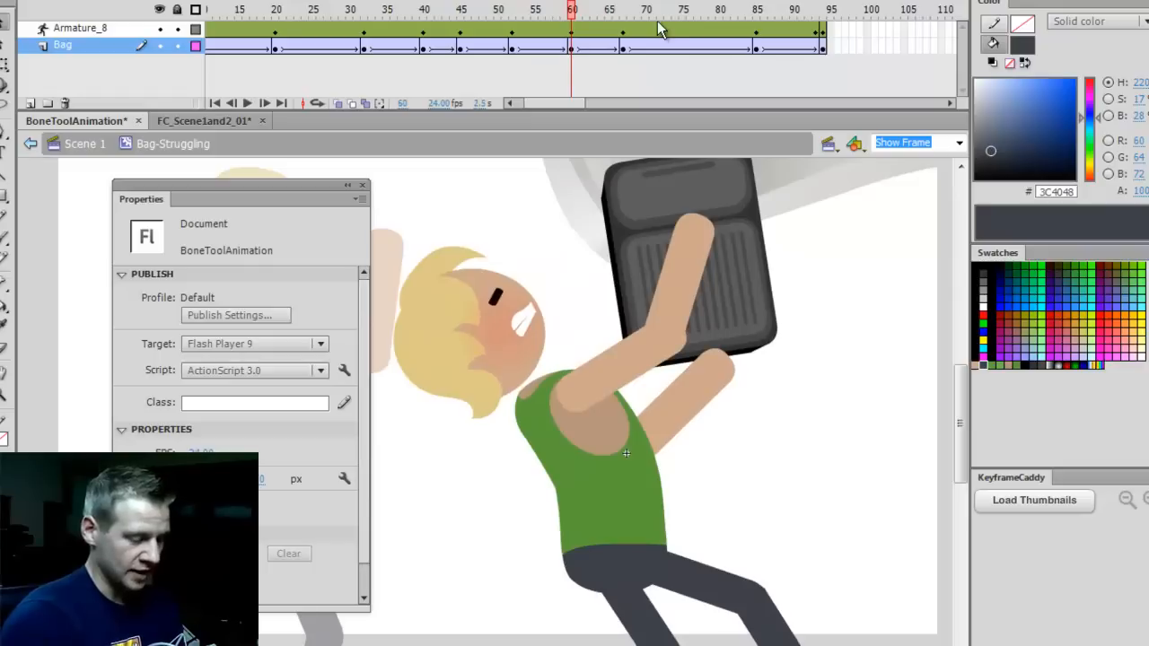
{"action": "left_click", "coordinate": [638, 10]}
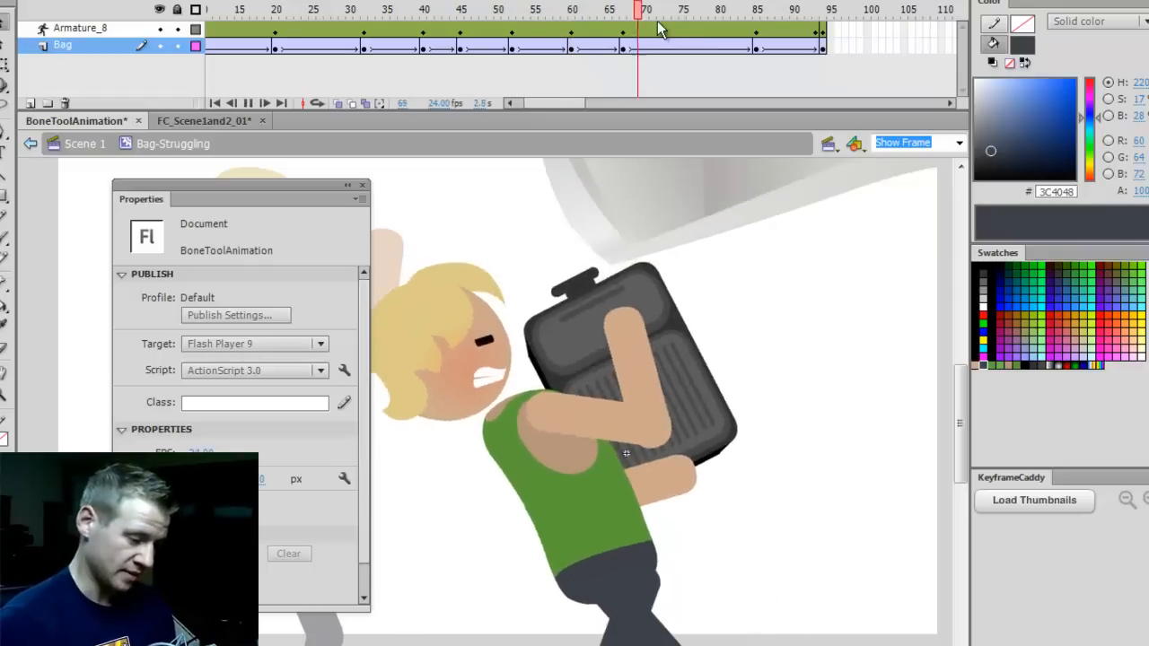
{"action": "left_click", "coordinate": [572, 10]}
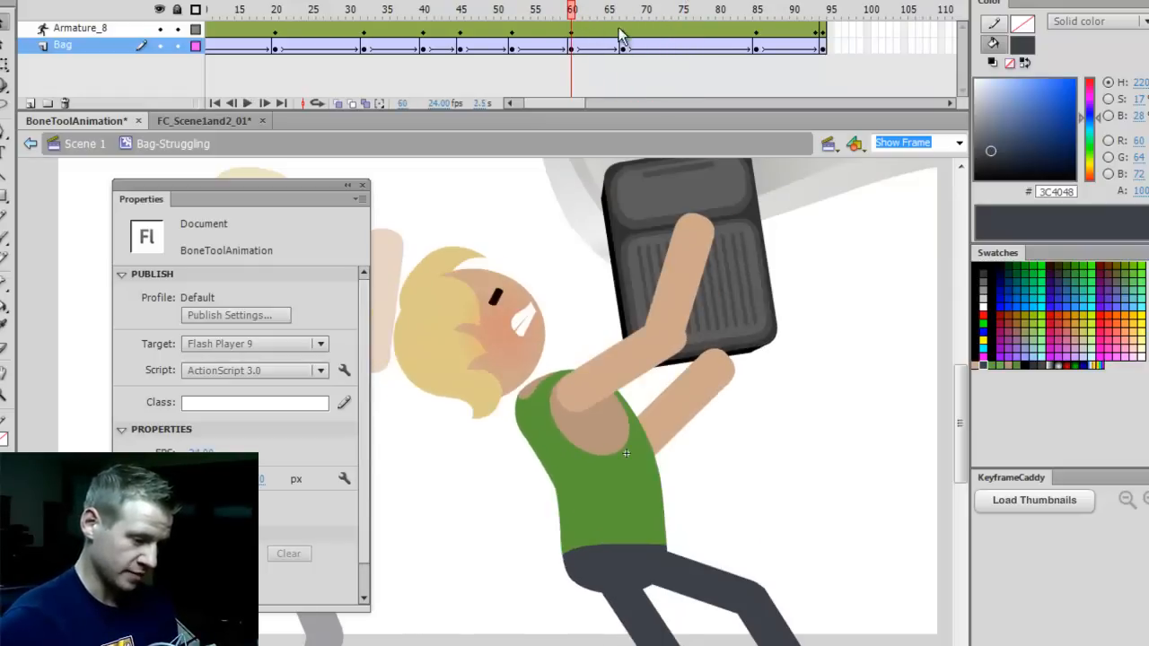
{"action": "left_click", "coordinate": [599, 32]}
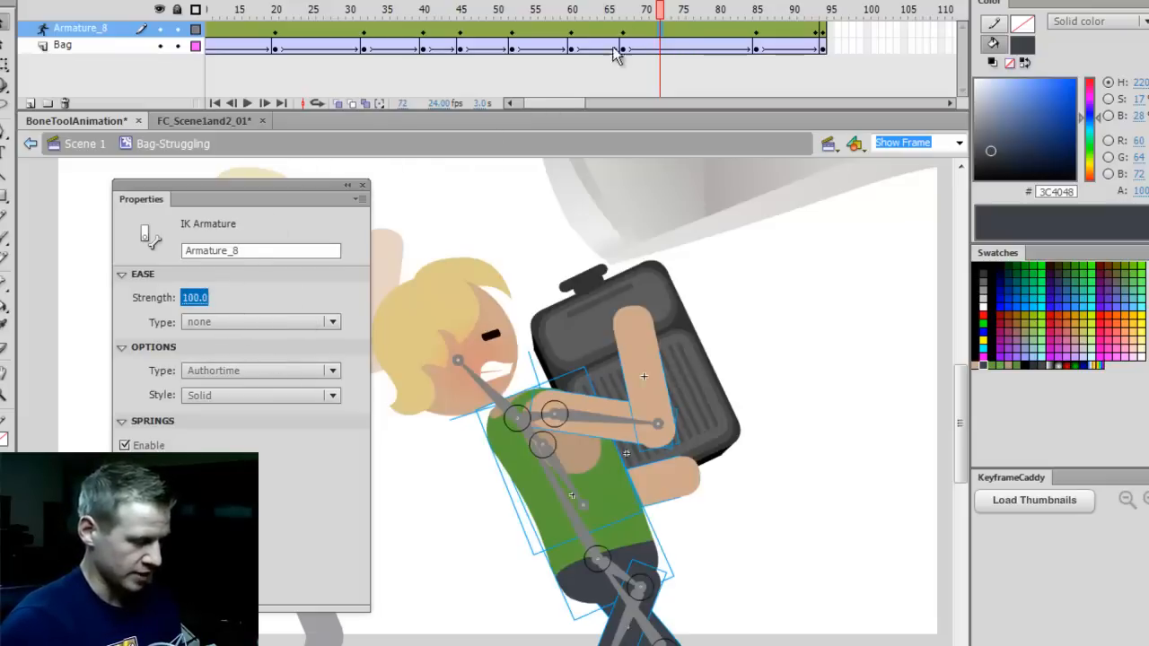
{"action": "left_click", "coordinate": [586, 10]}
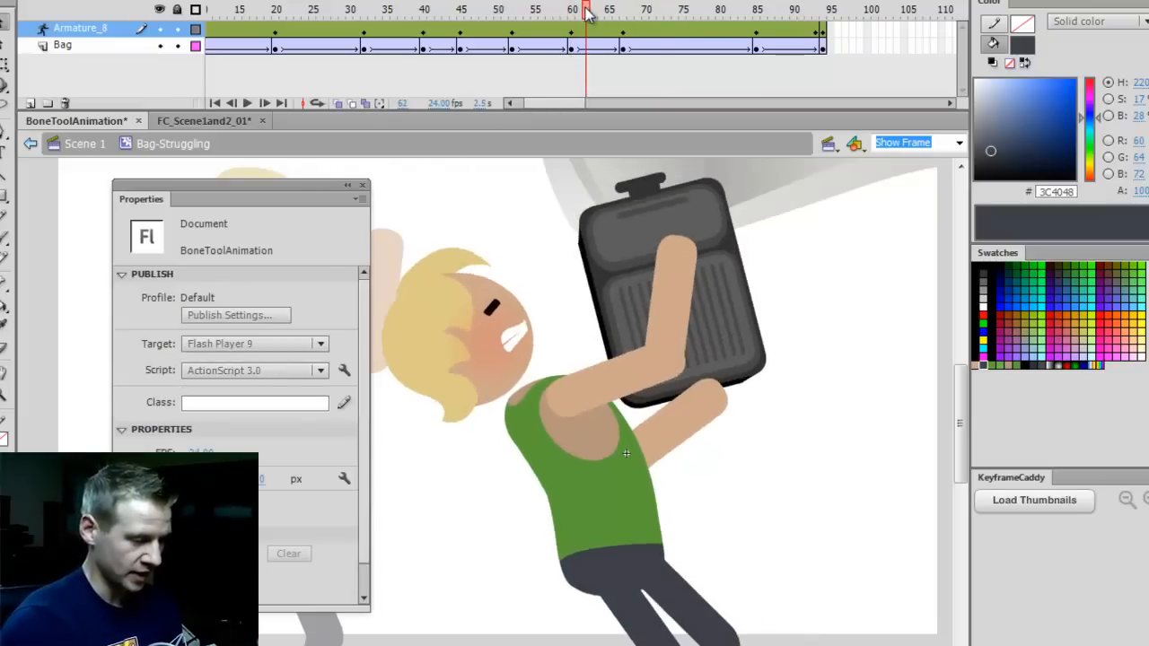
{"action": "left_click", "coordinate": [639, 10]}
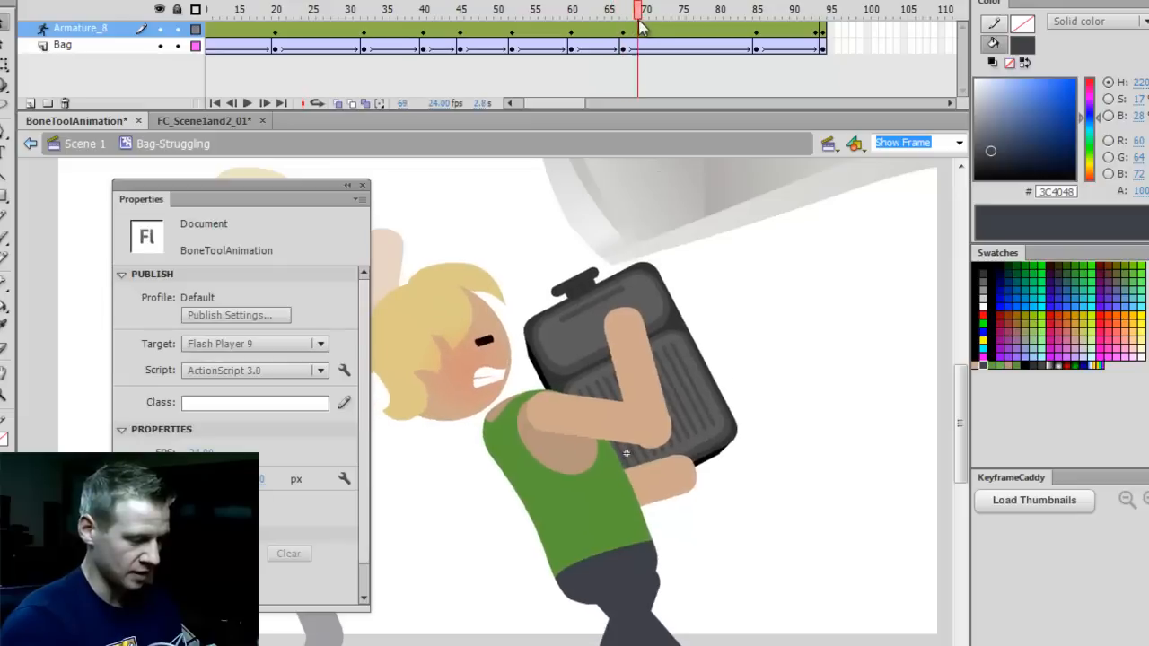
Step: Ease the final Bag tween out at 100, then review frames 18 and 85 before returning to frame 1
{"action": "left_click", "coordinate": [660, 10]}
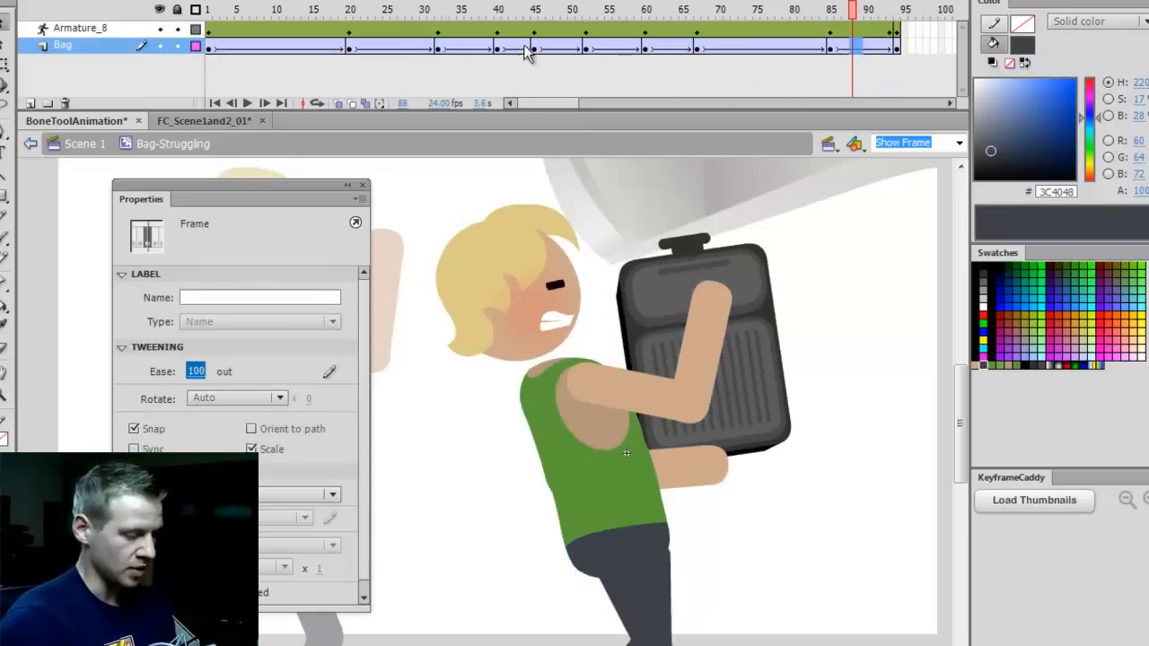
{"action": "left_click", "coordinate": [207, 10]}
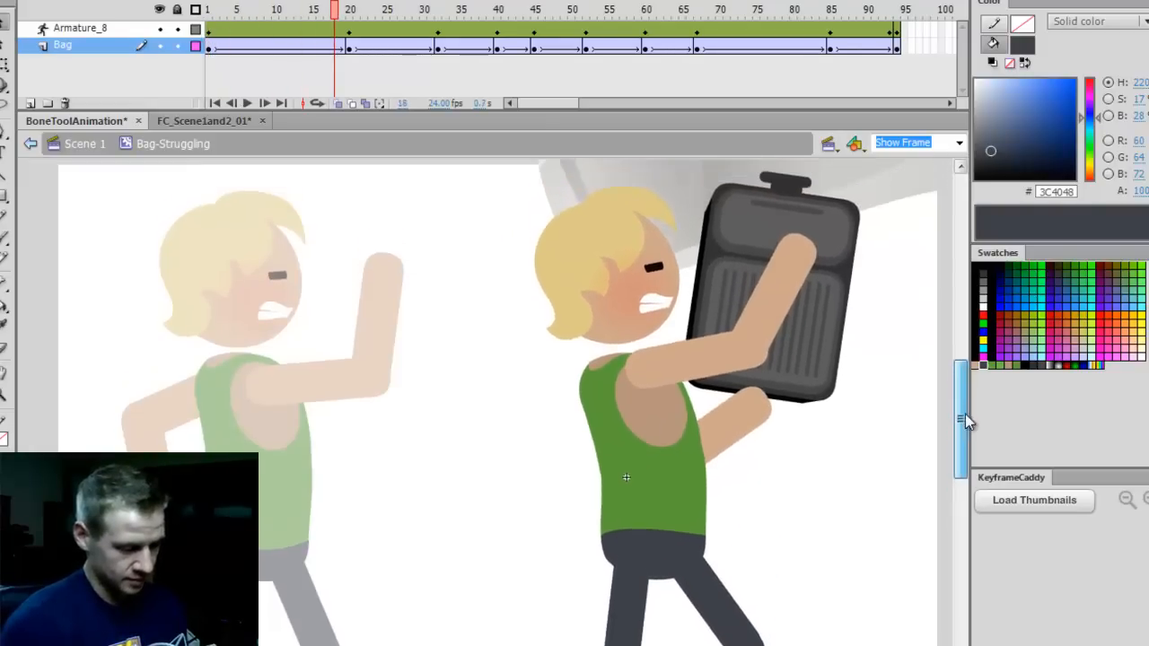
{"action": "left_click", "coordinate": [317, 10]}
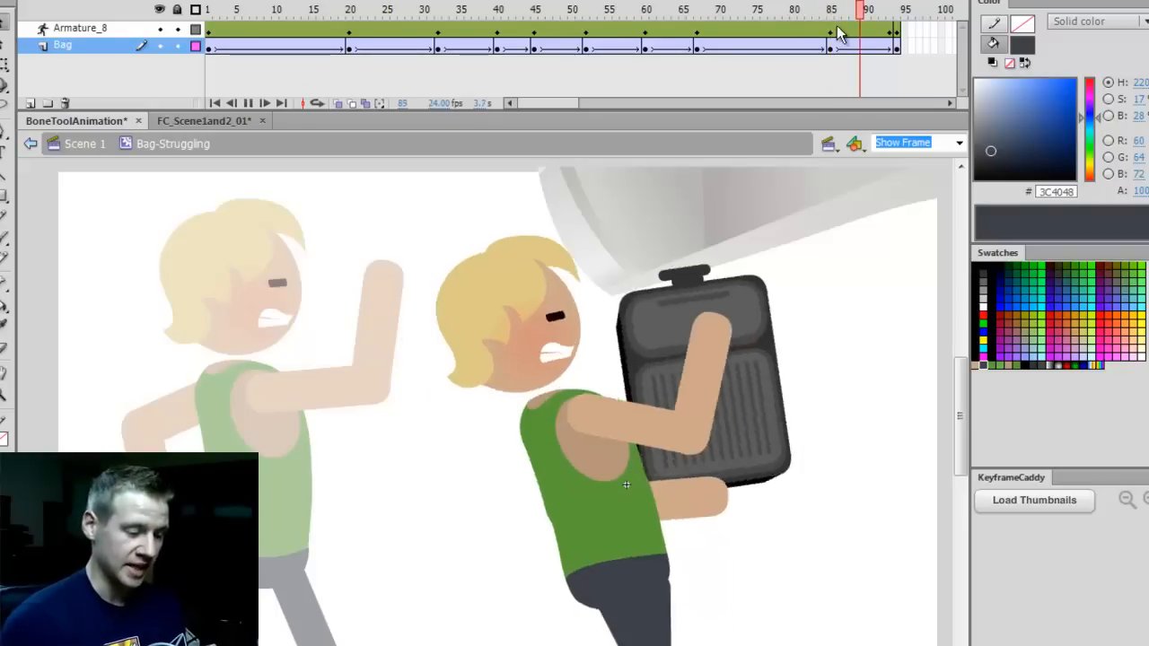
{"action": "left_click", "coordinate": [215, 103]}
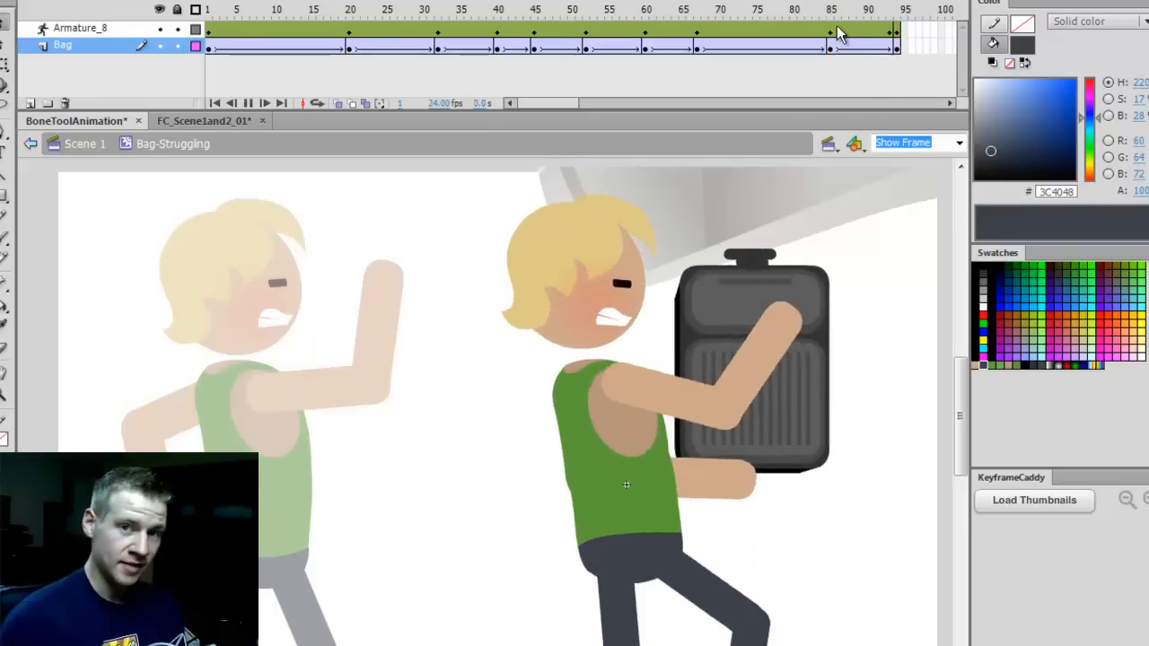
{"action": "left_click", "coordinate": [556, 16]}
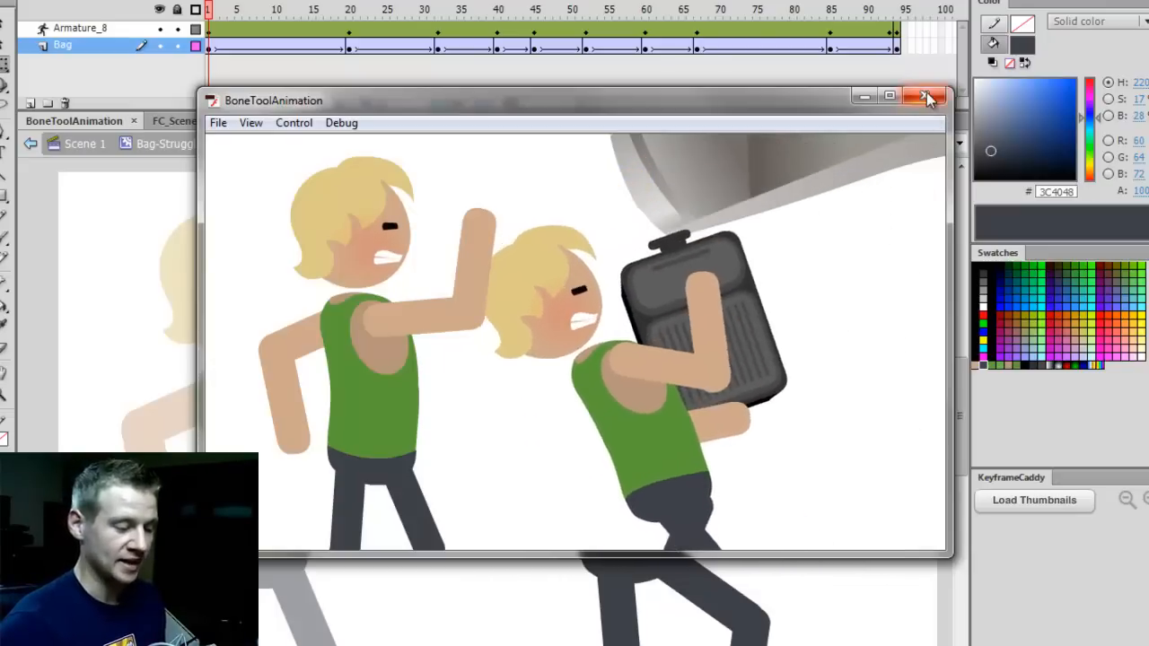
{"action": "left_click", "coordinate": [929, 97]}
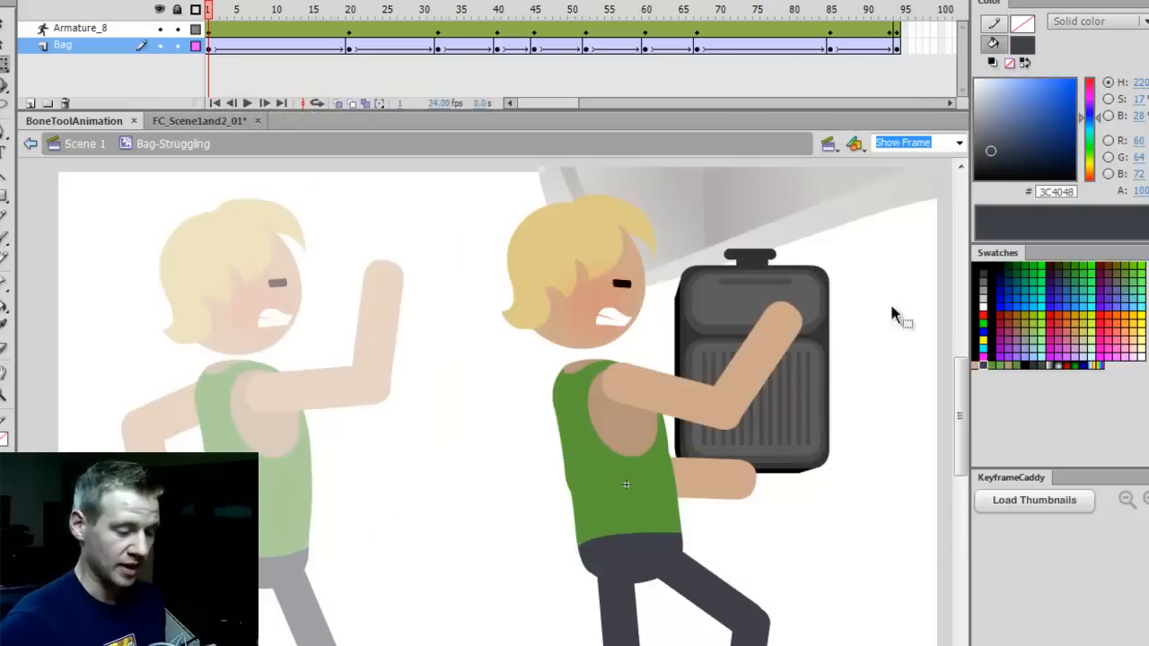